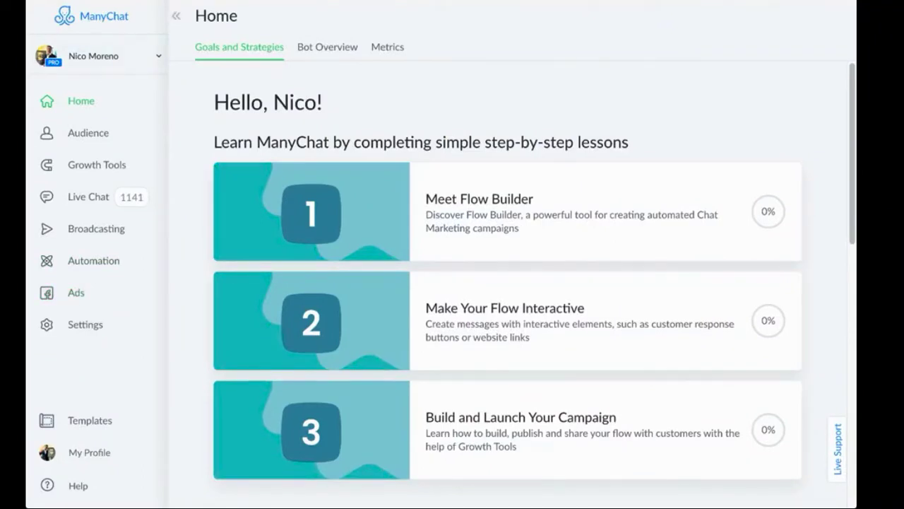
pyautogui.moveTo(120, 310)
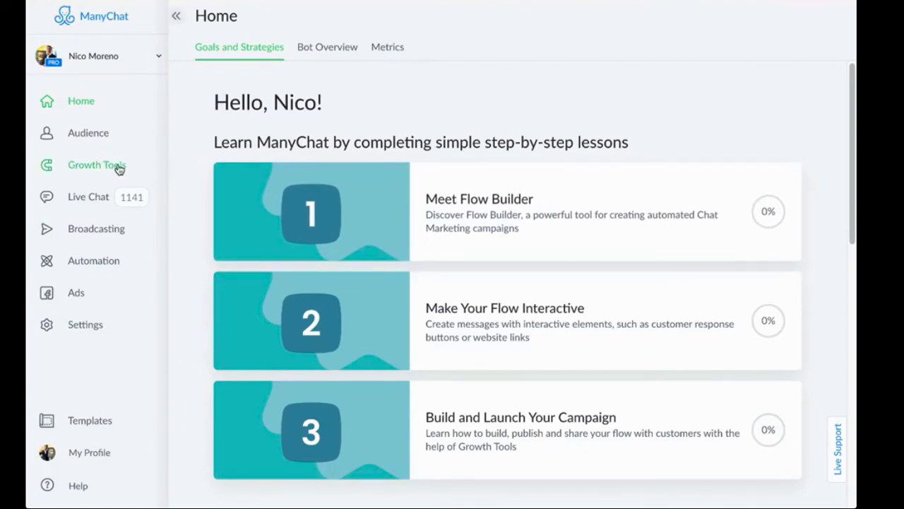
pyautogui.moveTo(141, 154)
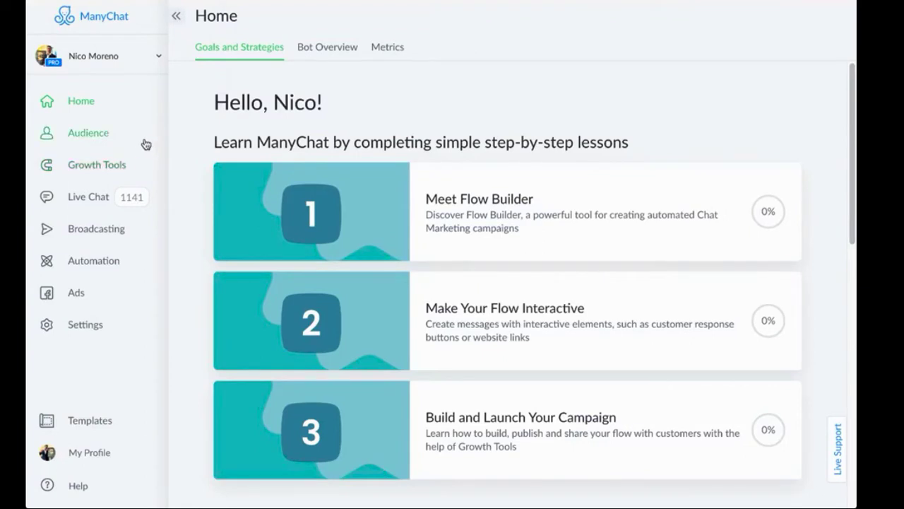
pyautogui.moveTo(77, 293)
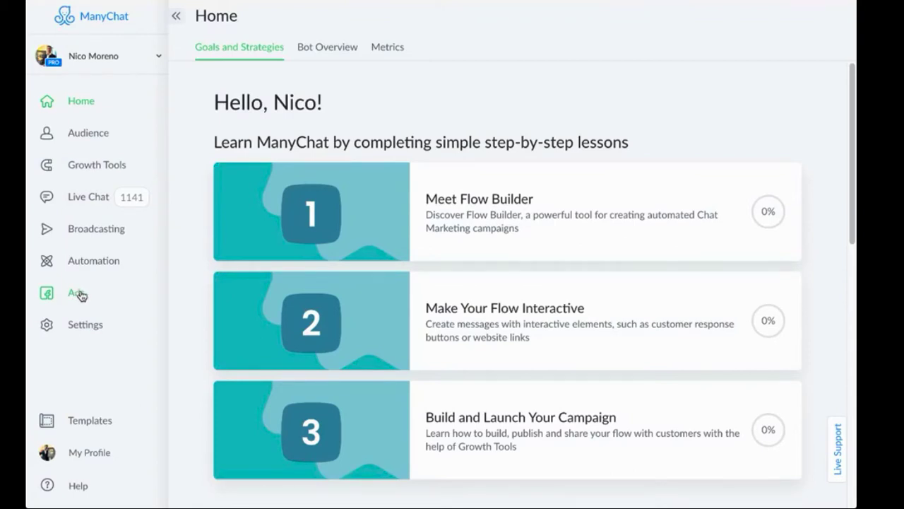
pyautogui.moveTo(96, 228)
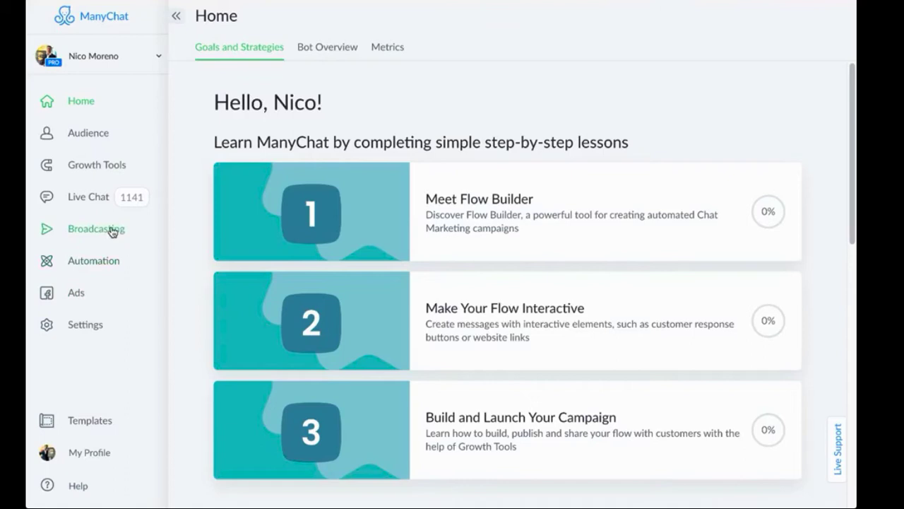
pyautogui.moveTo(75, 292)
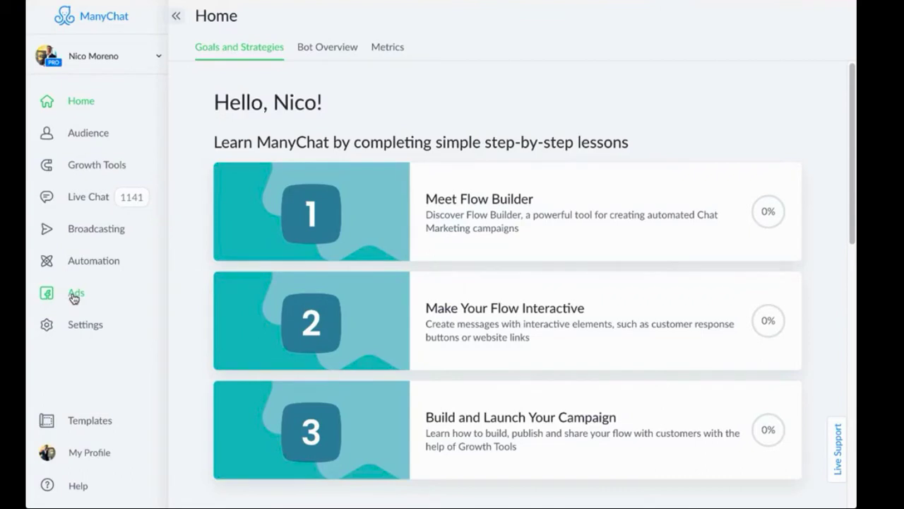
# Go to the Ads overview from the left sidebar
pyautogui.click(76, 293)
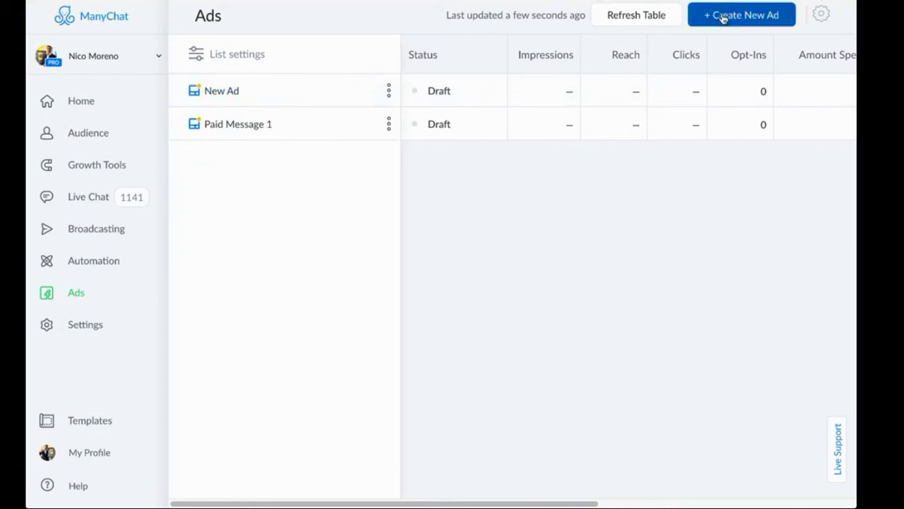
pyautogui.moveTo(754, 20)
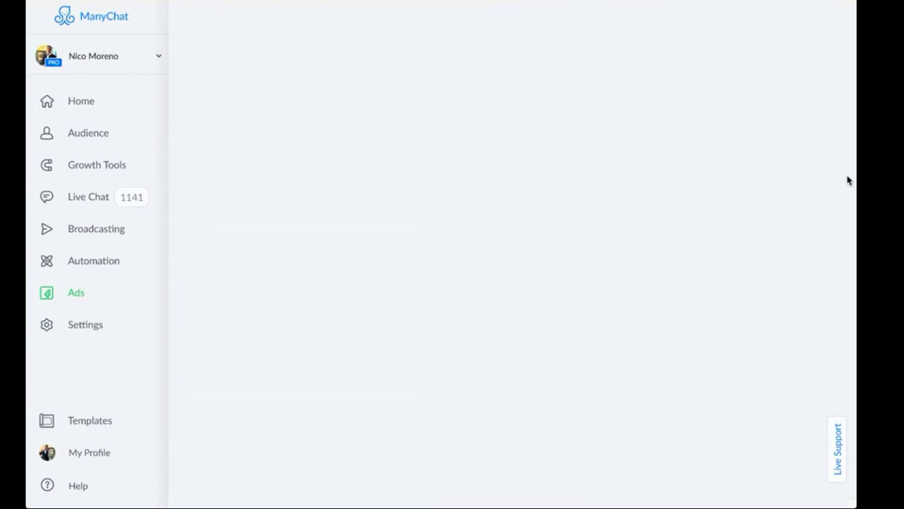
# Start a new ad and choose the Nico Moreno Facebook ad account
pyautogui.click(76, 291)
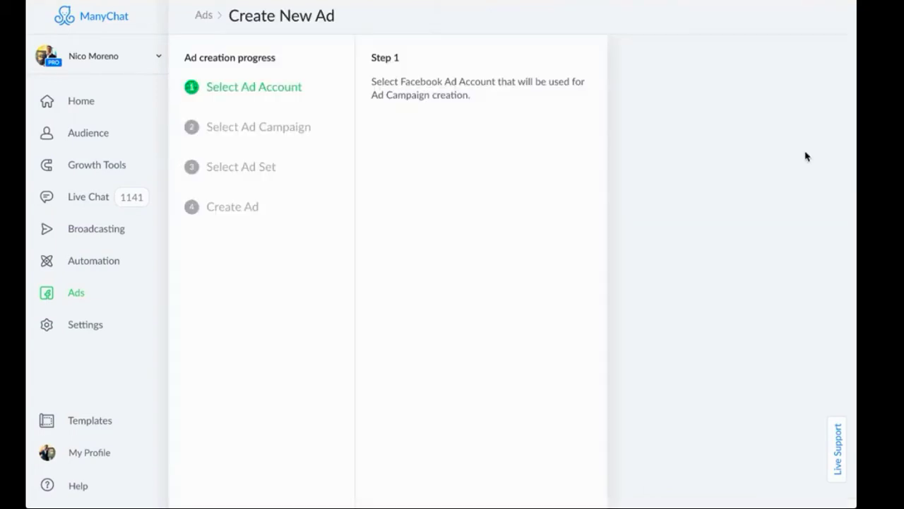
pyautogui.moveTo(446, 105)
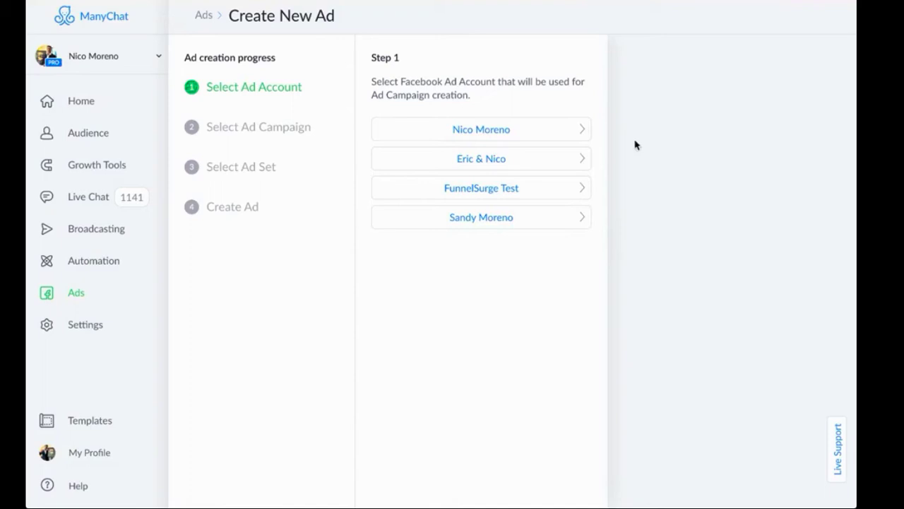
pyautogui.moveTo(472, 116)
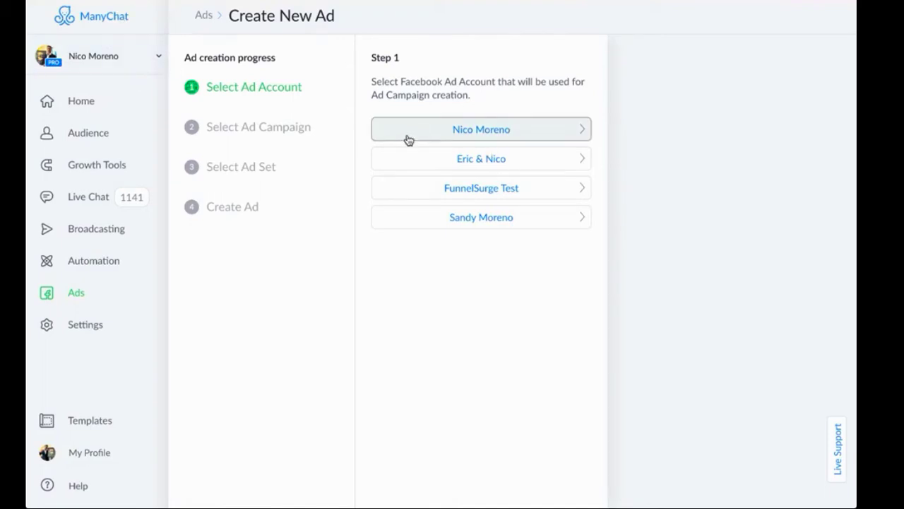
pyautogui.moveTo(418, 132)
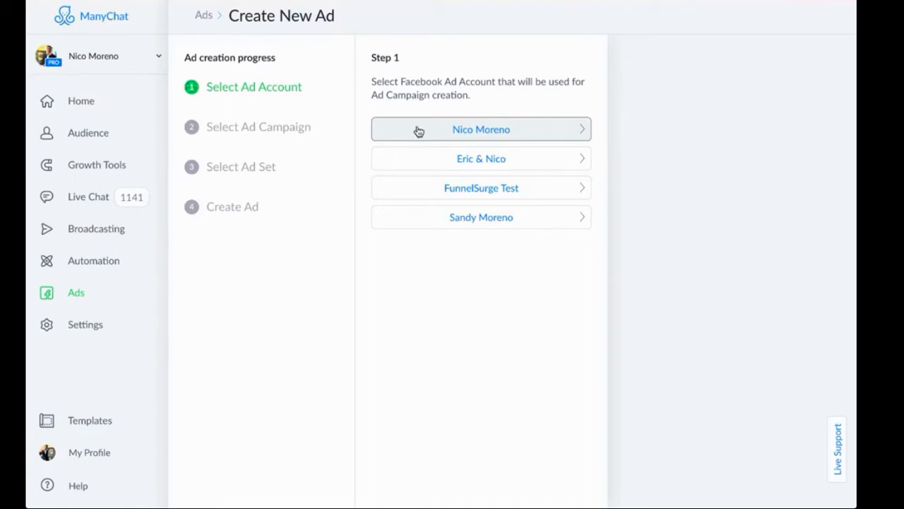
pyautogui.moveTo(367, 92)
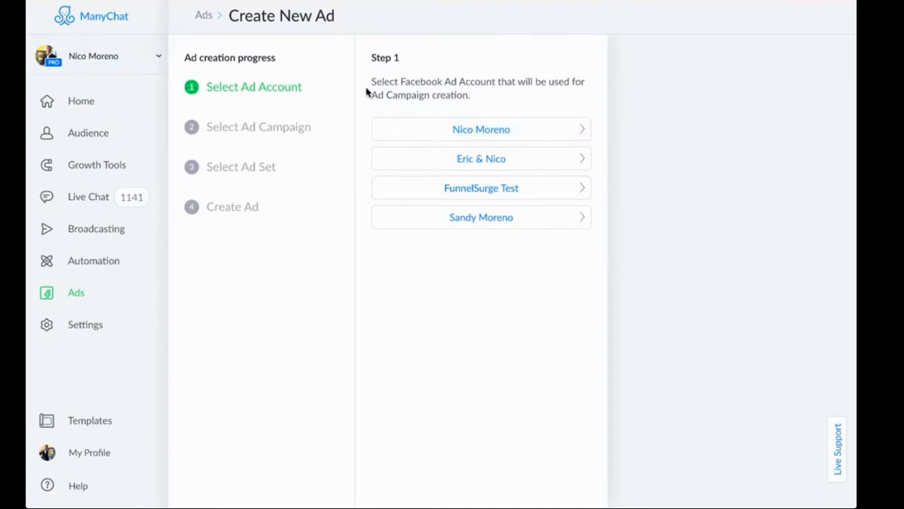
pyautogui.moveTo(435, 67)
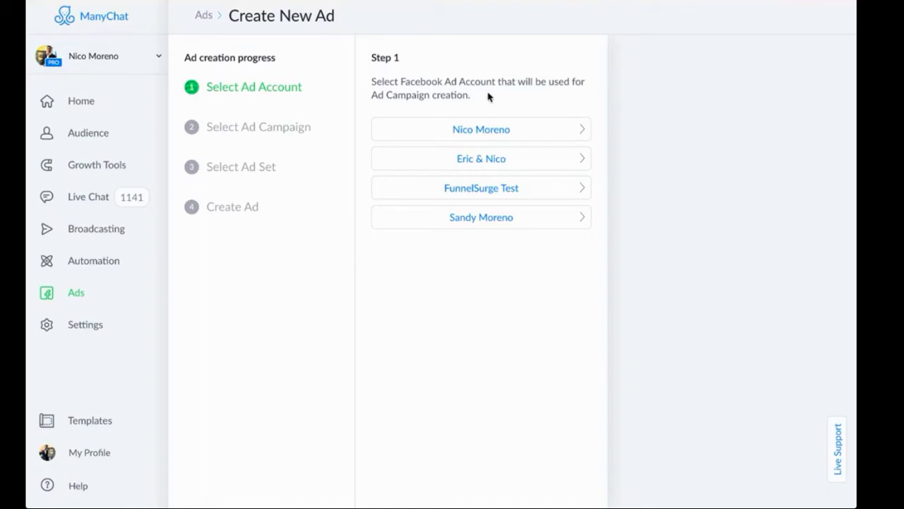
pyautogui.moveTo(203, 16)
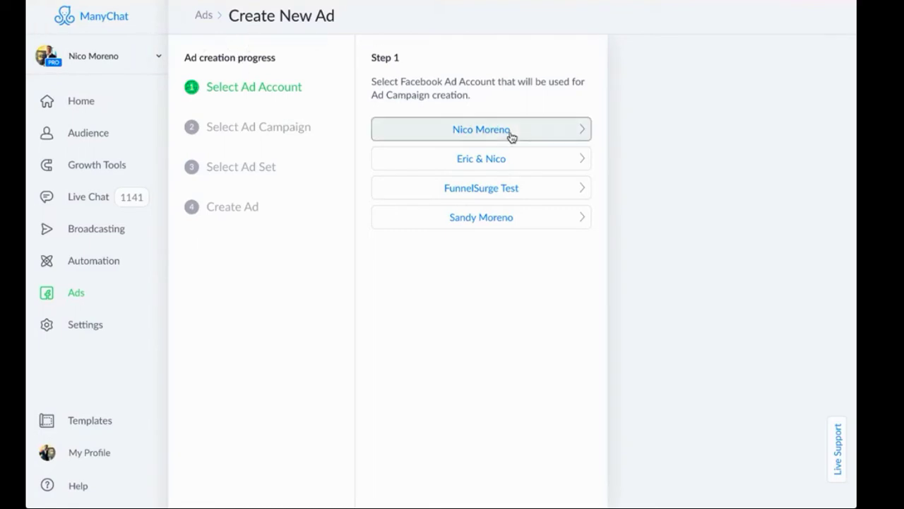
pyautogui.moveTo(495, 130)
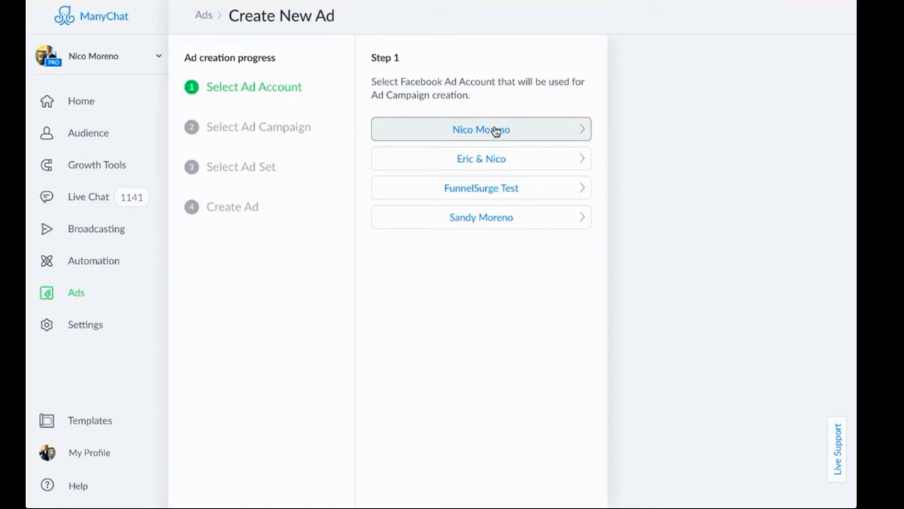
pyautogui.moveTo(484, 124)
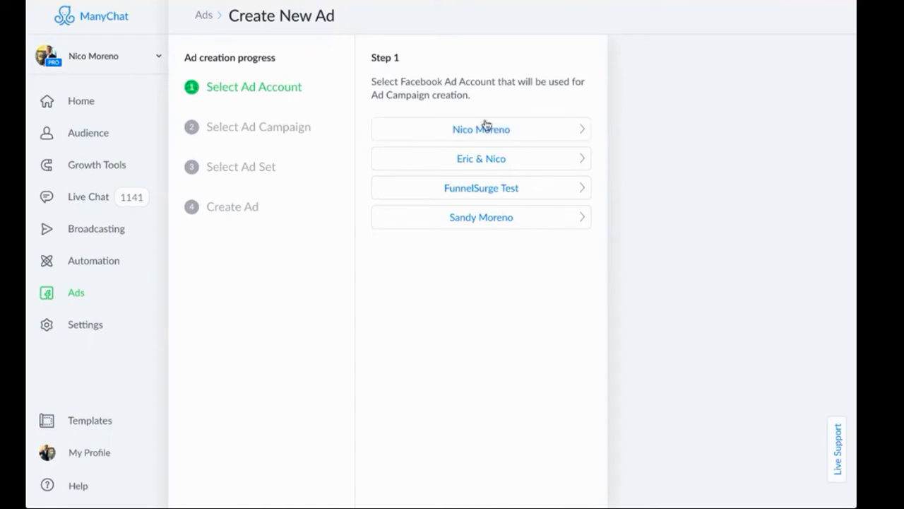
pyautogui.click(481, 129)
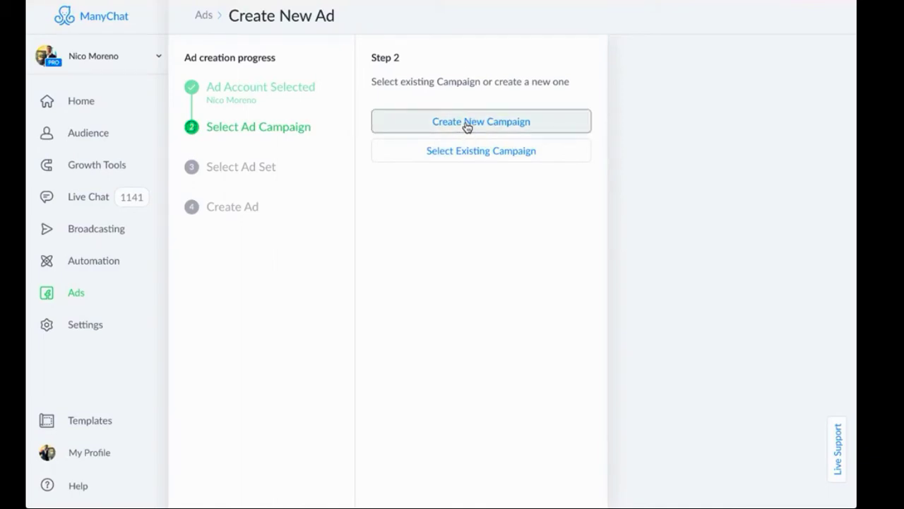
# Choose to create a brand-new campaign with the Messages type
pyautogui.click(480, 121)
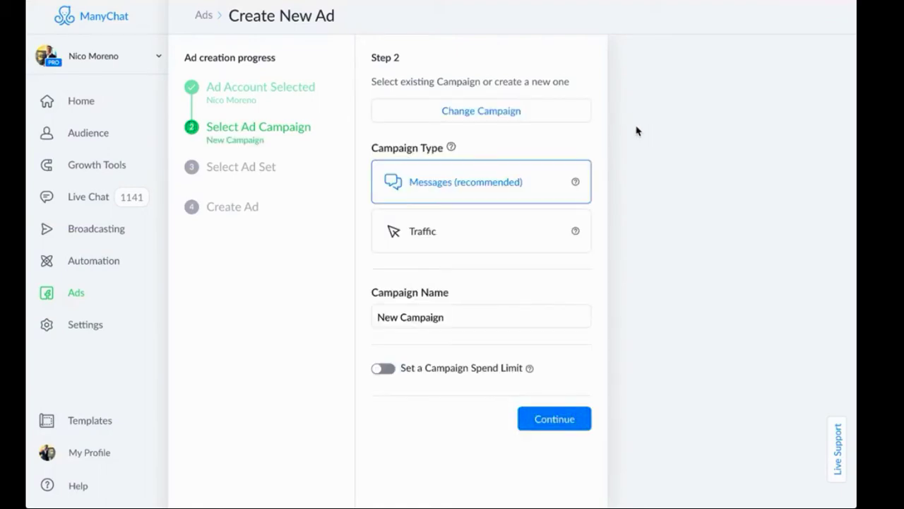
pyautogui.moveTo(486, 191)
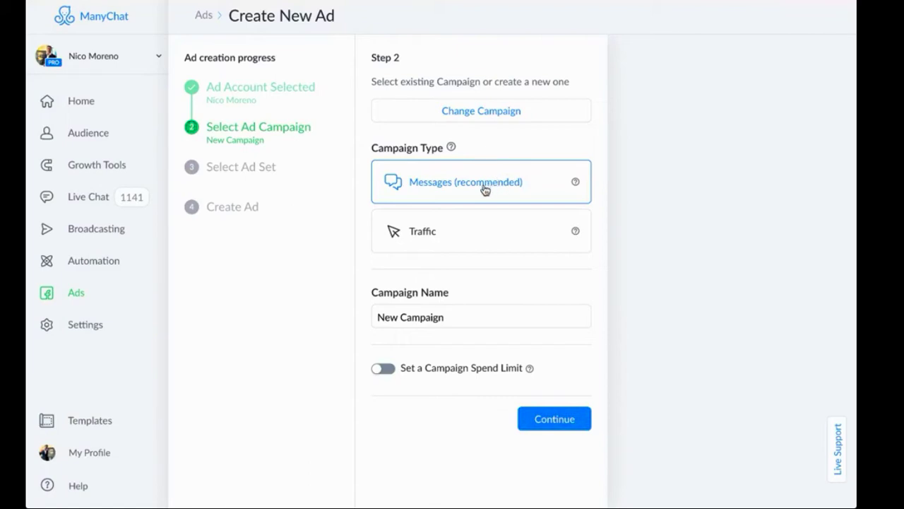
pyautogui.moveTo(472, 361)
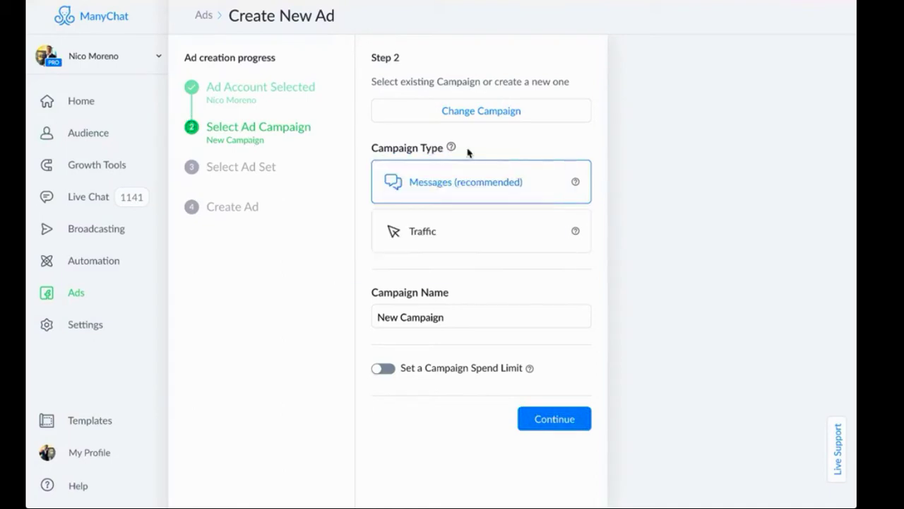
pyautogui.moveTo(525, 190)
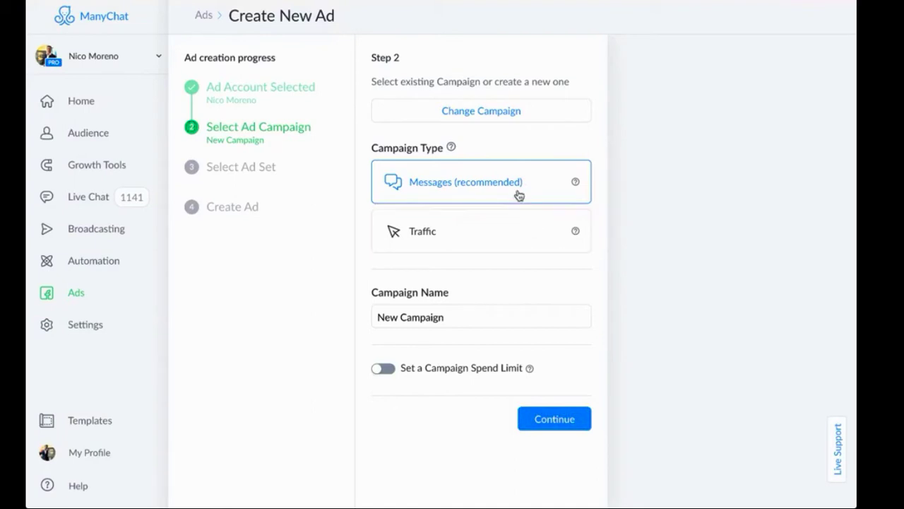
pyautogui.moveTo(576, 181)
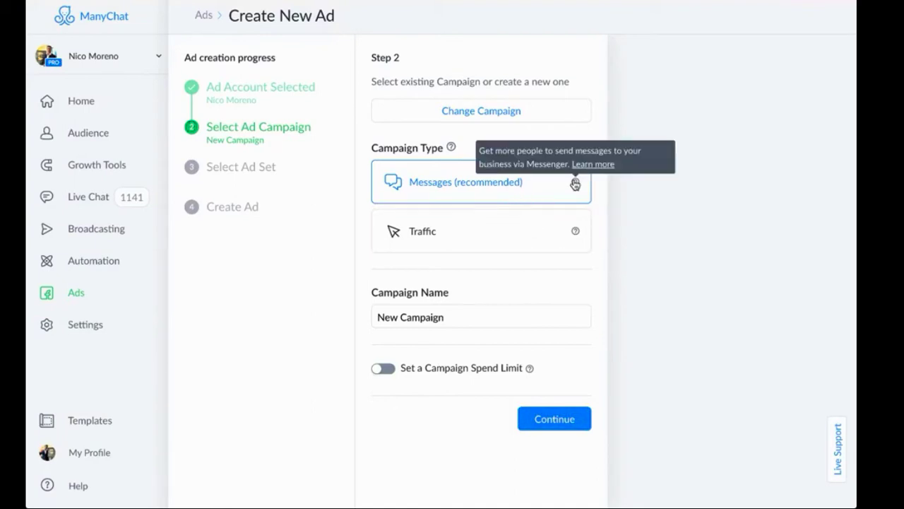
pyautogui.moveTo(443, 197)
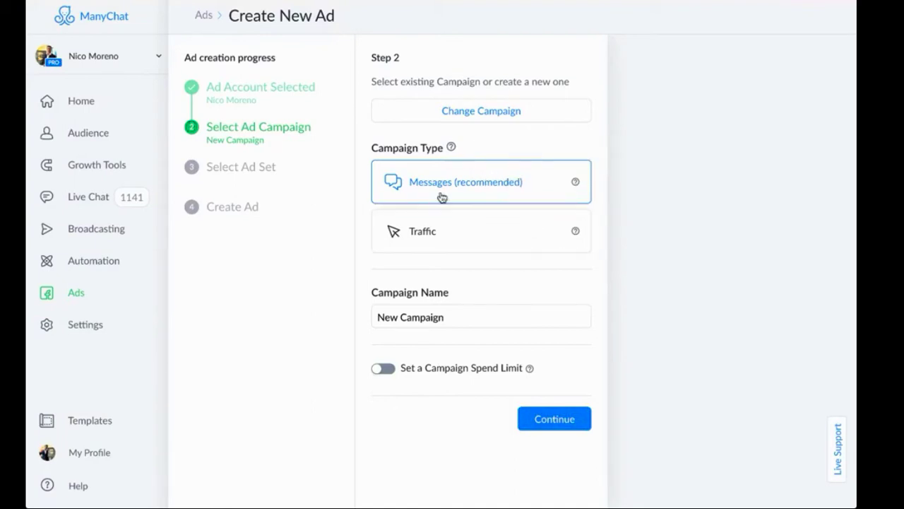
pyautogui.moveTo(477, 185)
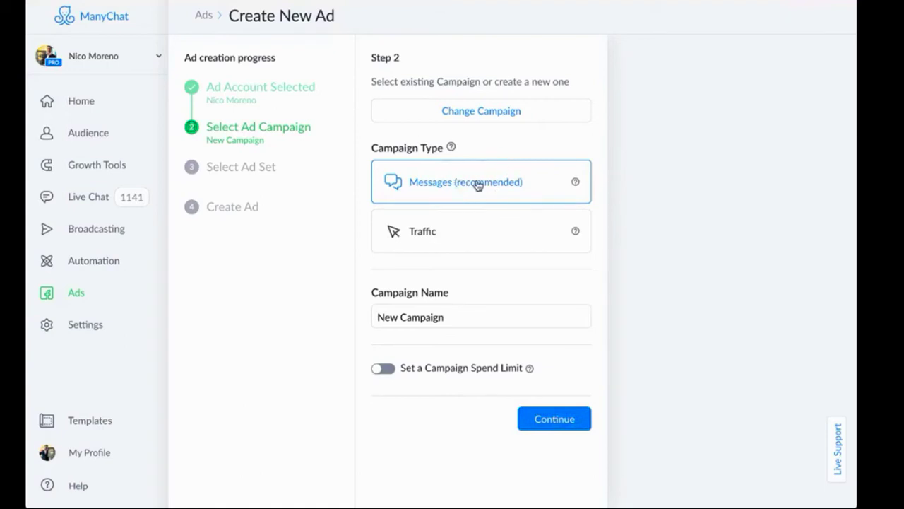
pyautogui.moveTo(416, 192)
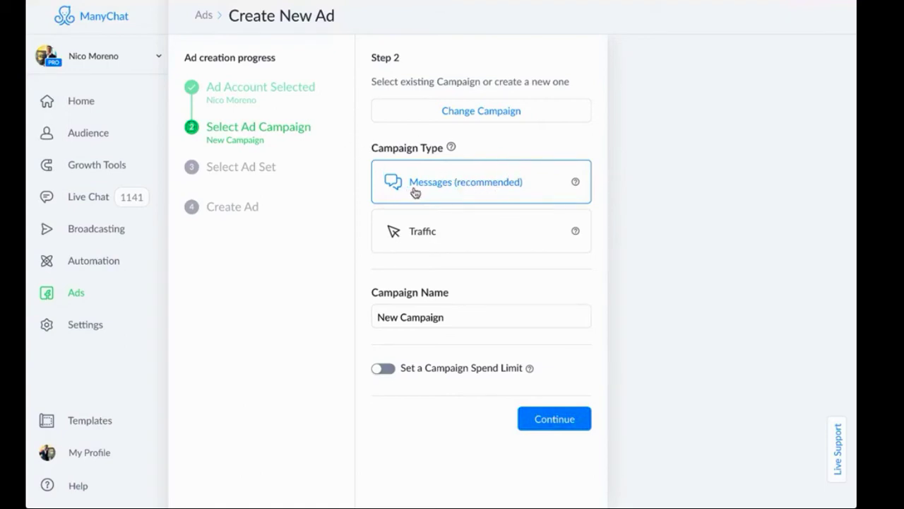
pyautogui.moveTo(350, 181)
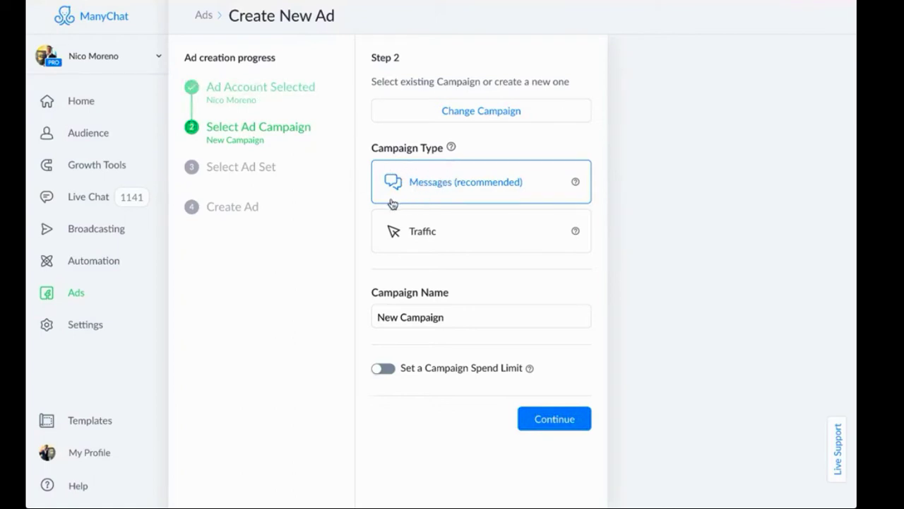
pyautogui.moveTo(421, 203)
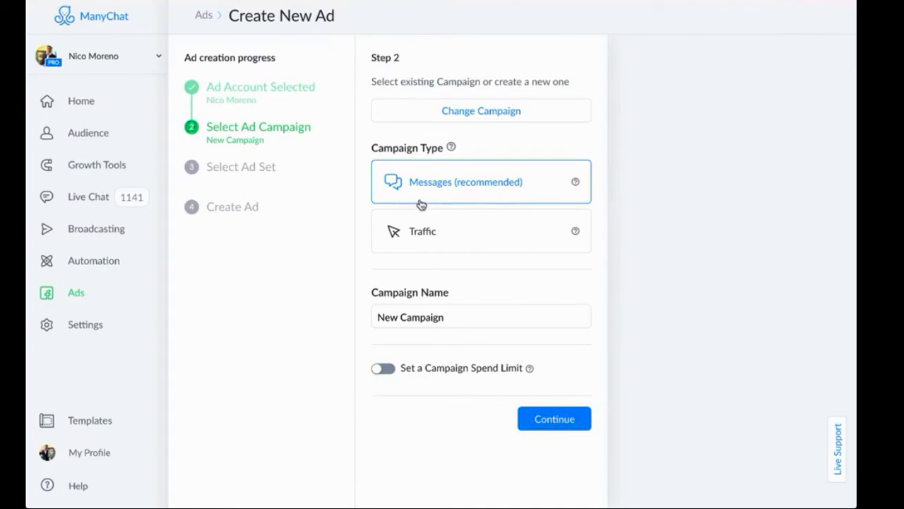
pyautogui.moveTo(427, 184)
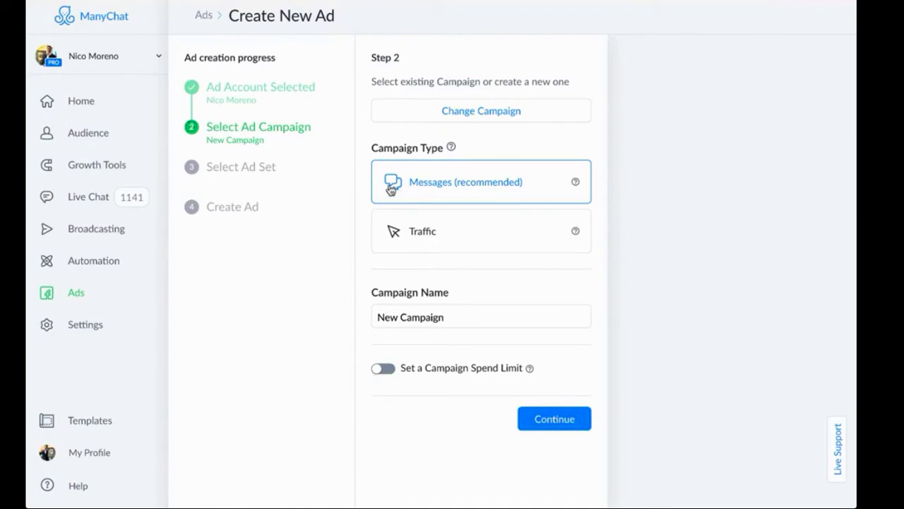
pyautogui.moveTo(498, 206)
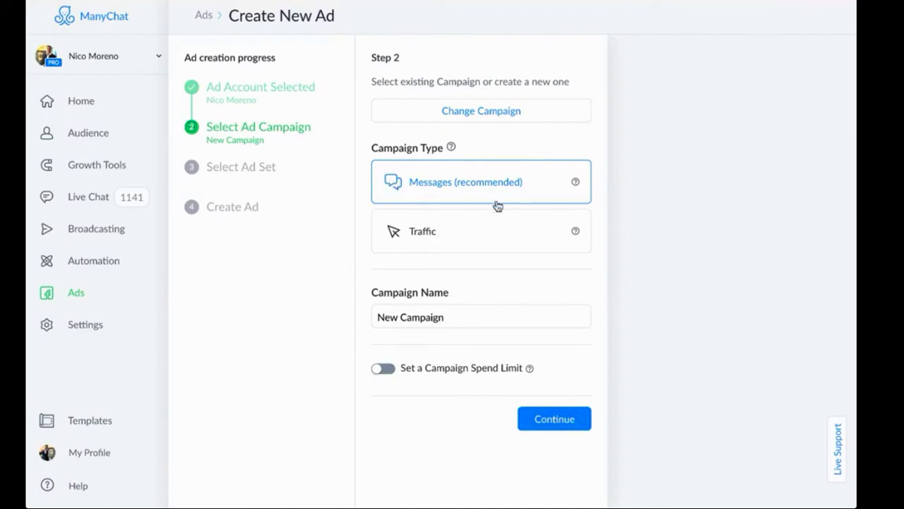
pyautogui.moveTo(543, 150)
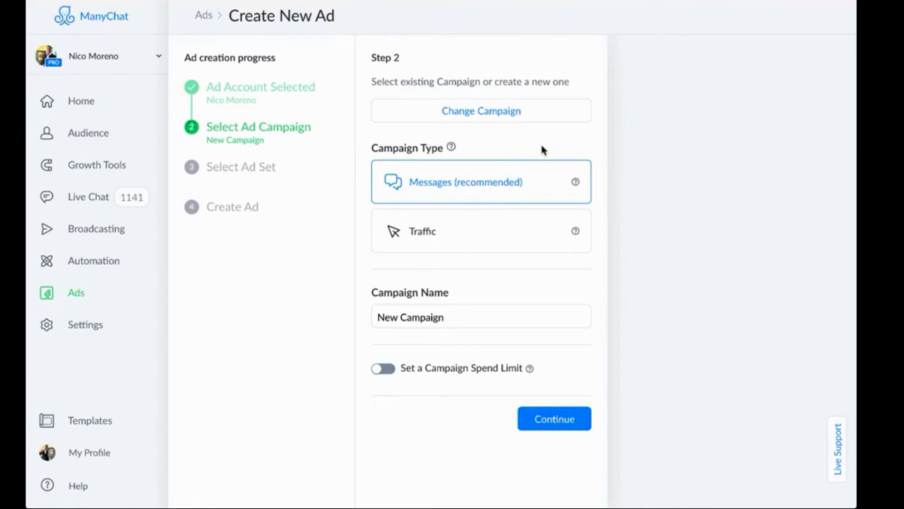
pyautogui.moveTo(573, 131)
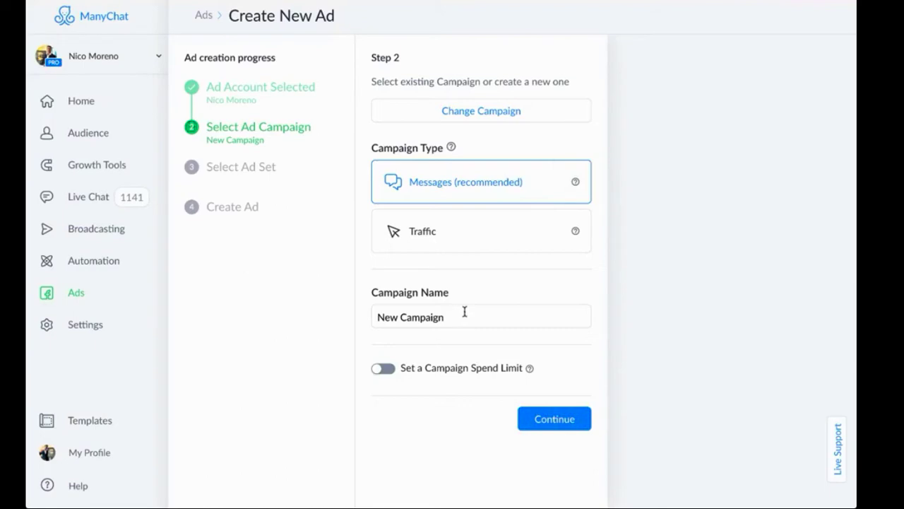
# Name the campaign YouTube Ads Free Course, leave the spend limit off, and continue
pyautogui.doubleClick(410, 316)
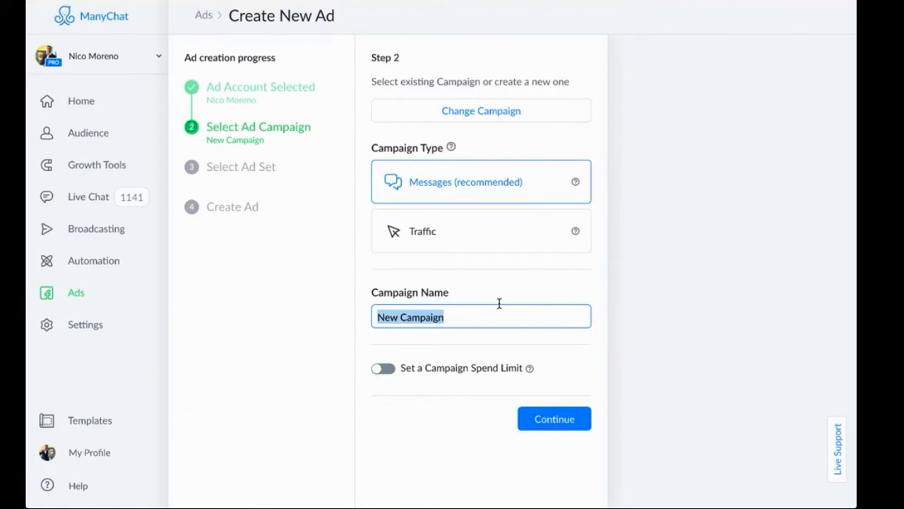
pyautogui.write('YouTube Ads Free C')
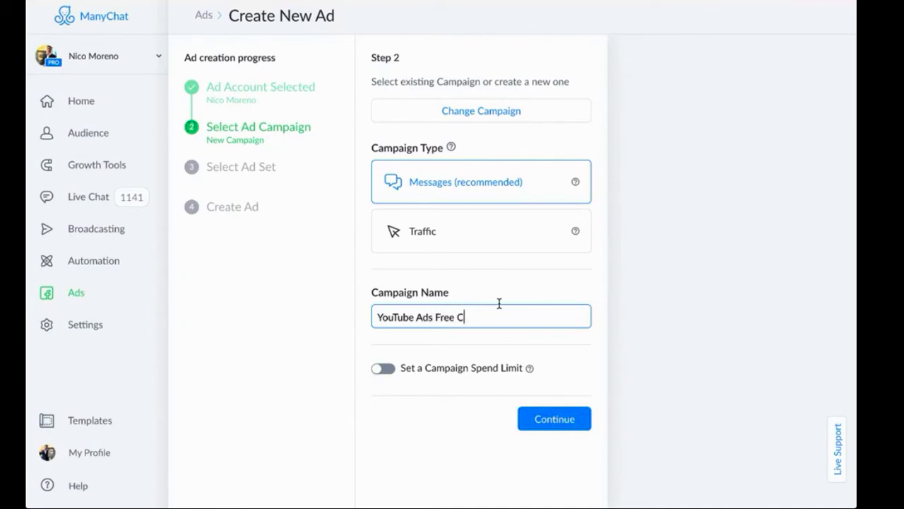
pyautogui.write('ourse')
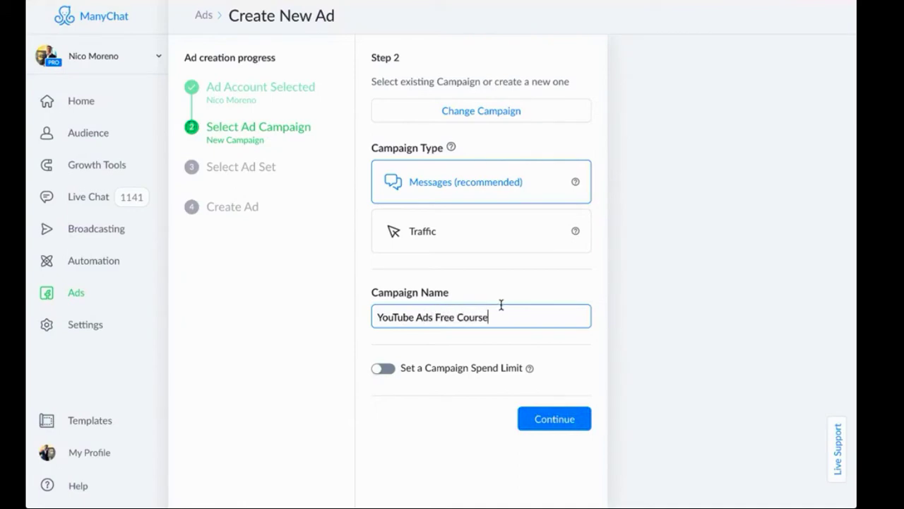
pyautogui.moveTo(483, 377)
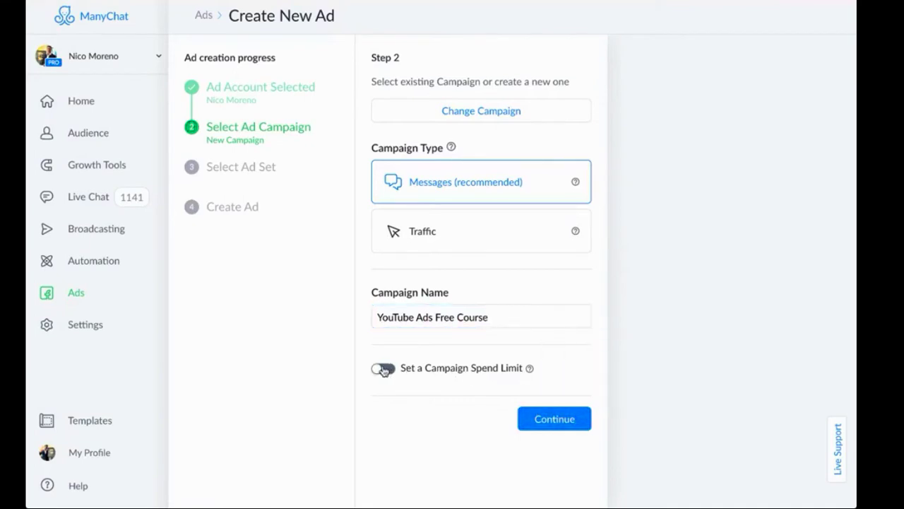
pyautogui.click(382, 367)
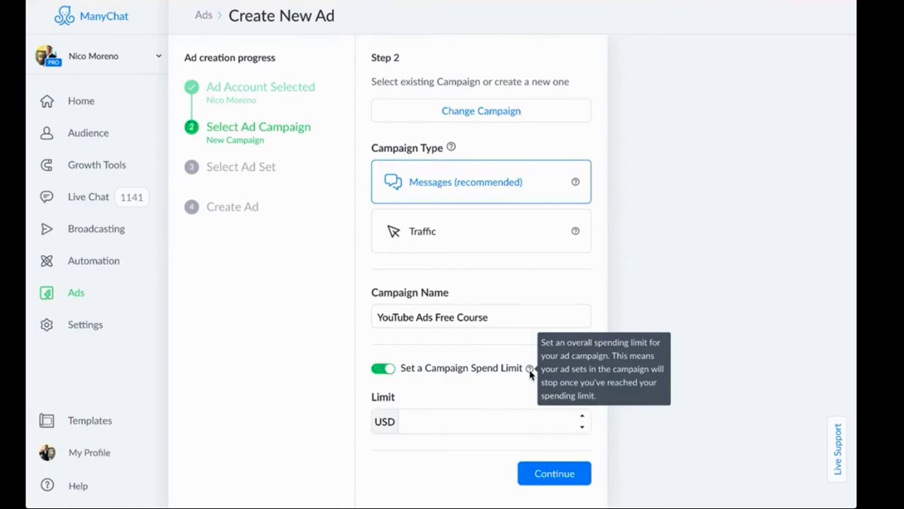
pyautogui.moveTo(402, 367)
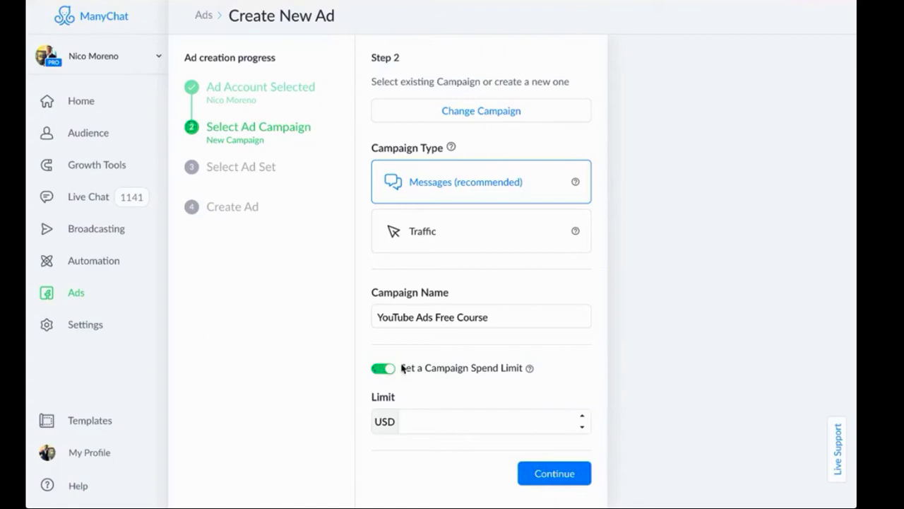
pyautogui.click(383, 367)
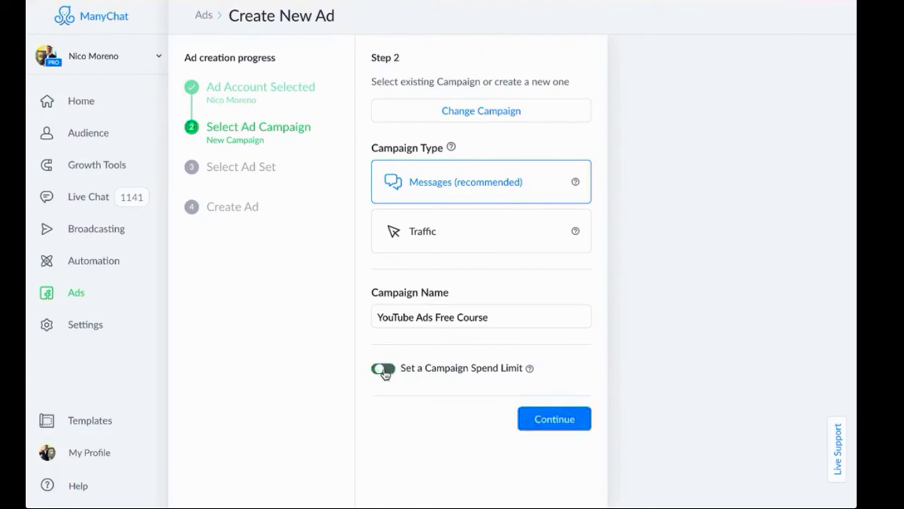
pyautogui.click(381, 367)
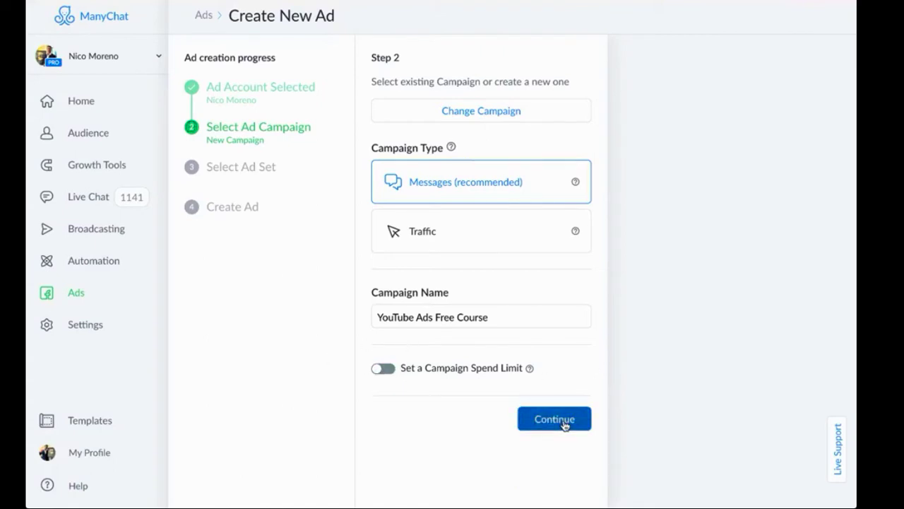
pyautogui.click(553, 418)
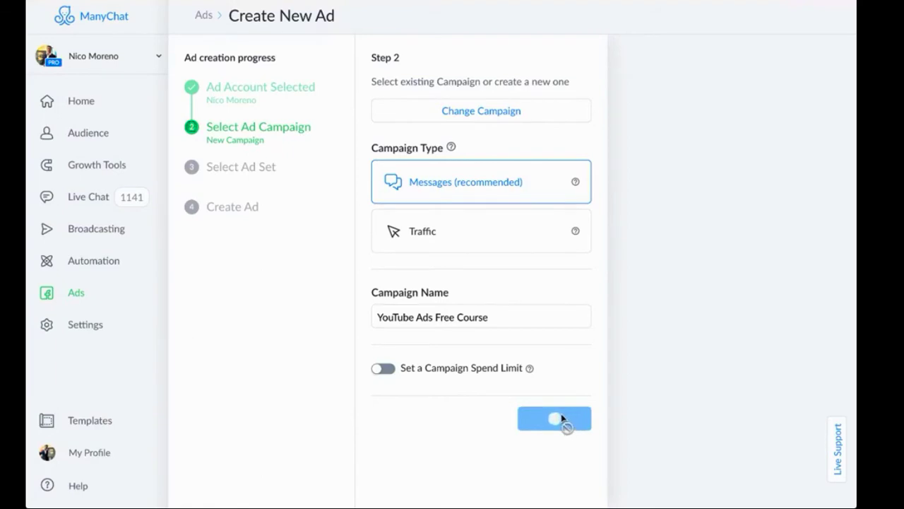
# Proceed to the ad set step and create New AdSet 1
pyautogui.click(554, 418)
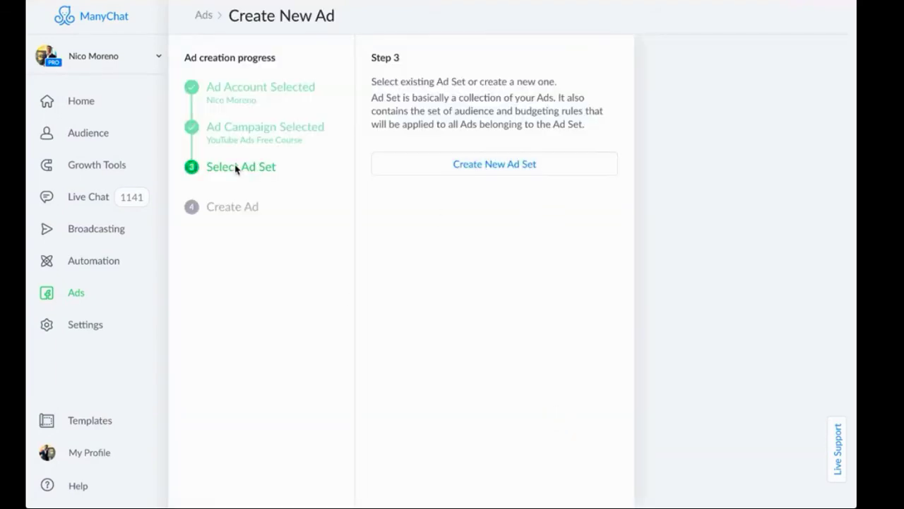
pyautogui.moveTo(308, 176)
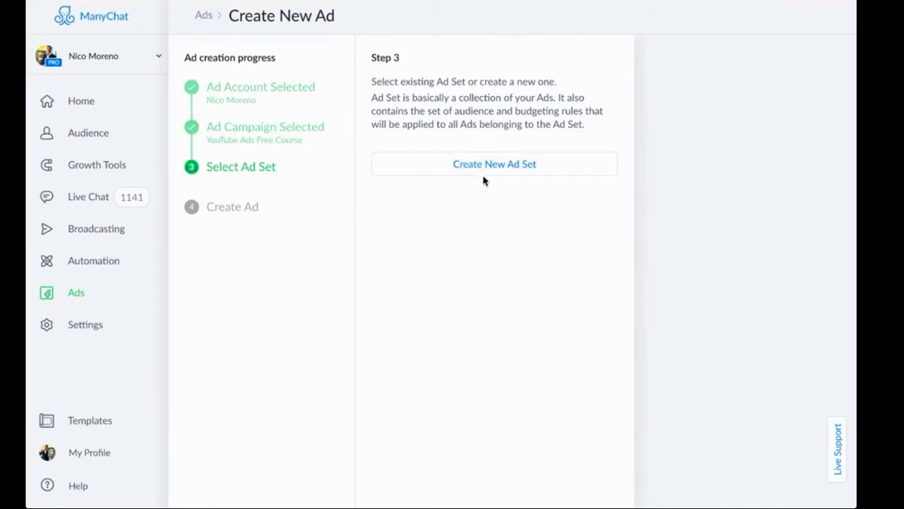
pyautogui.moveTo(323, 172)
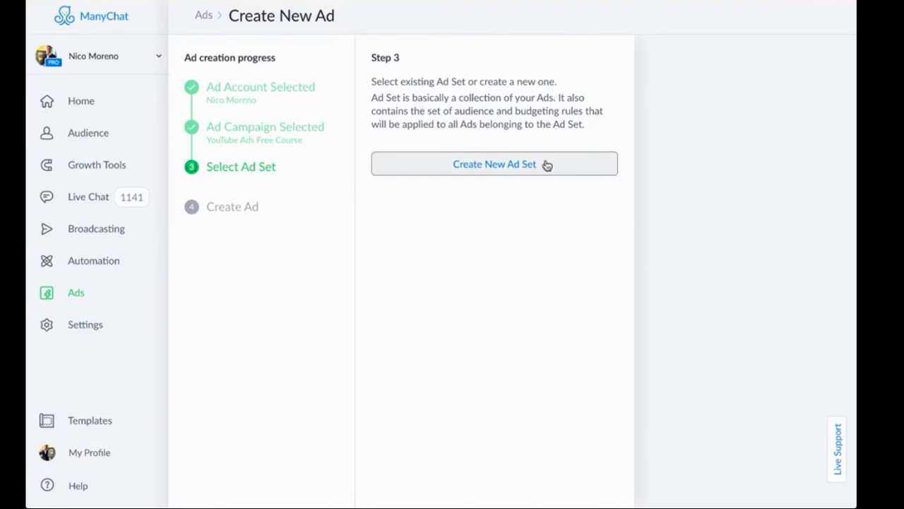
pyautogui.moveTo(354, 195)
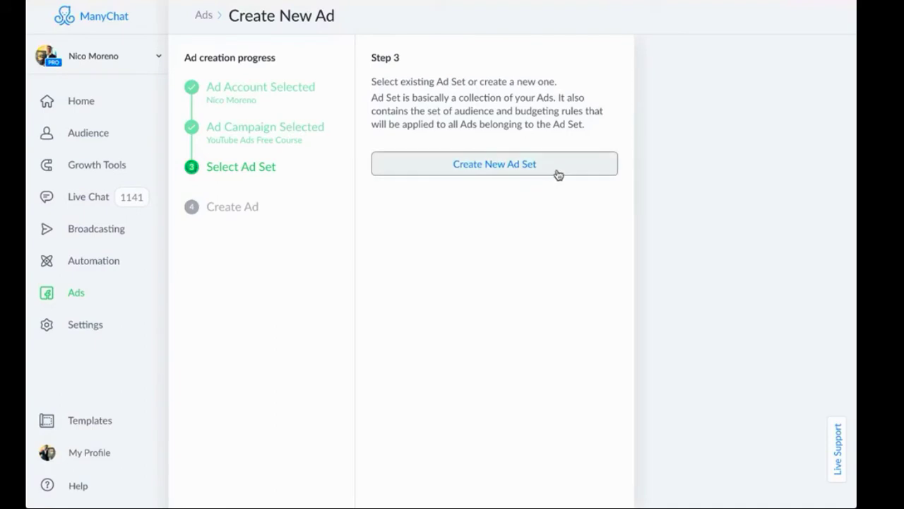
pyautogui.moveTo(550, 164)
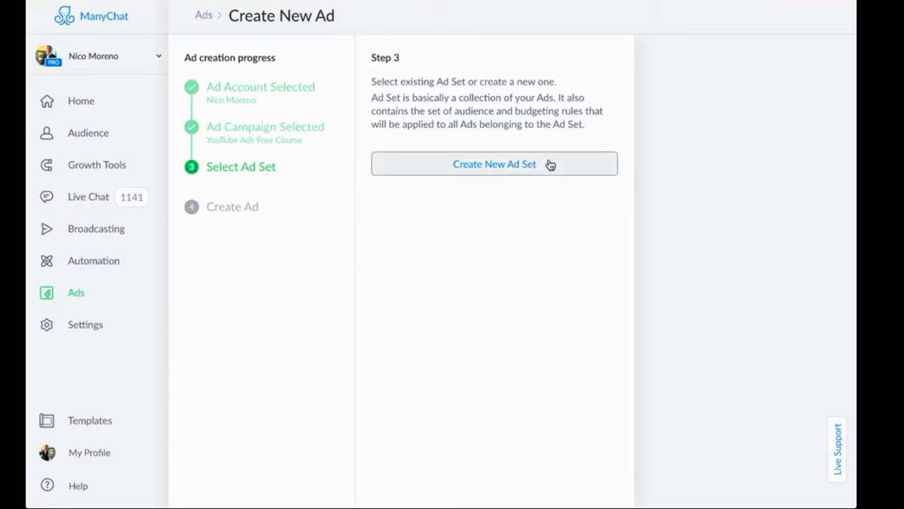
pyautogui.click(494, 163)
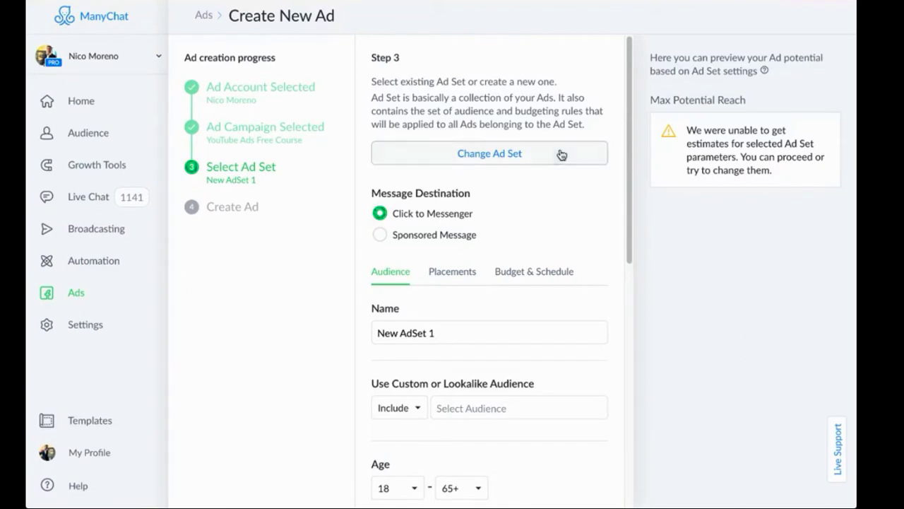
pyautogui.moveTo(427, 234)
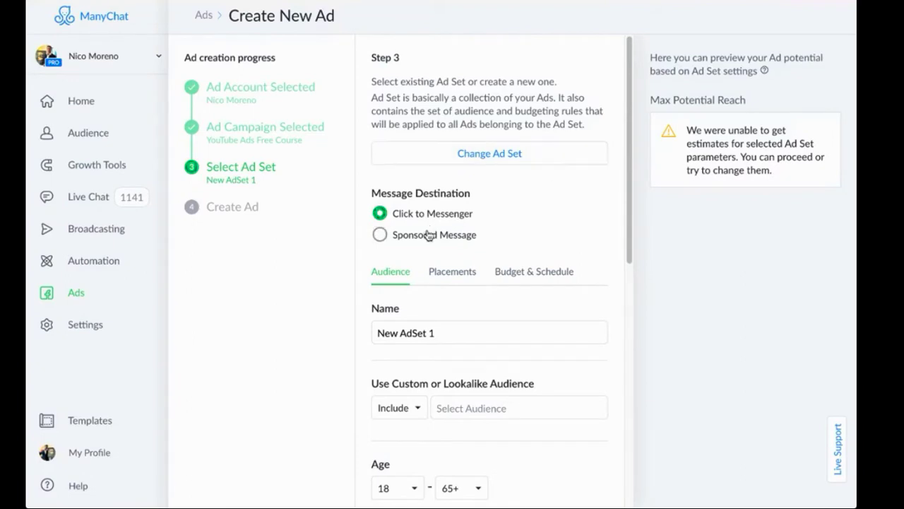
pyautogui.moveTo(439, 227)
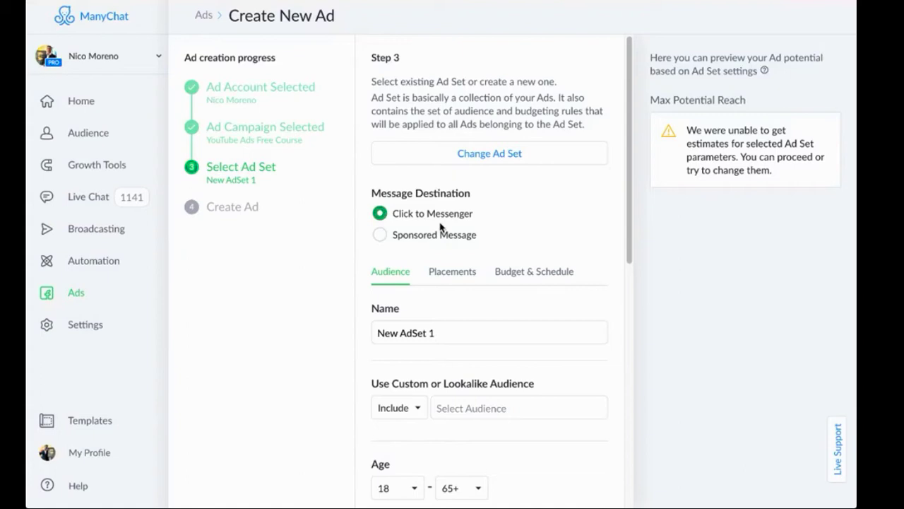
pyautogui.moveTo(407, 205)
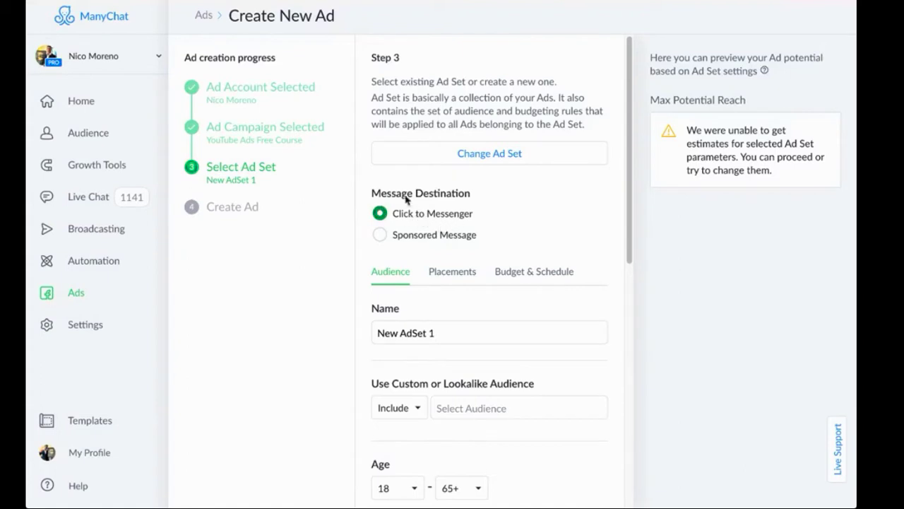
pyautogui.doubleClick(441, 192)
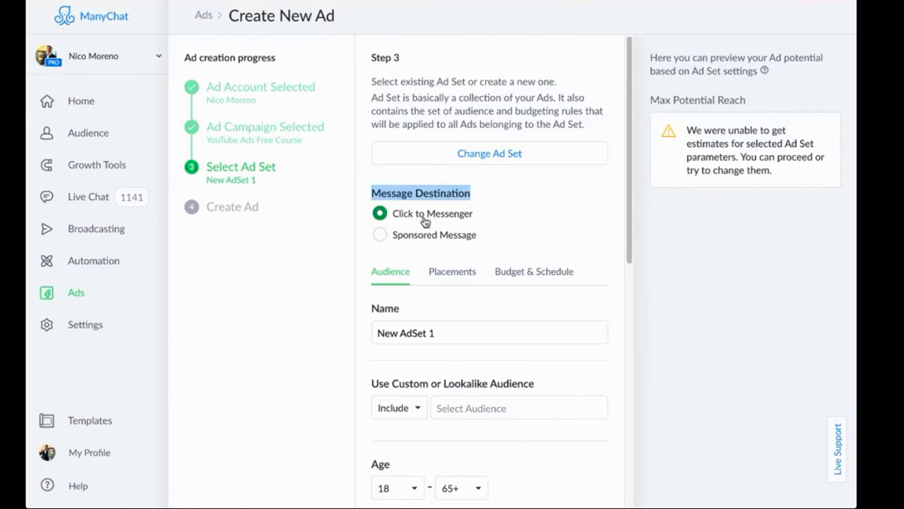
pyautogui.moveTo(493, 224)
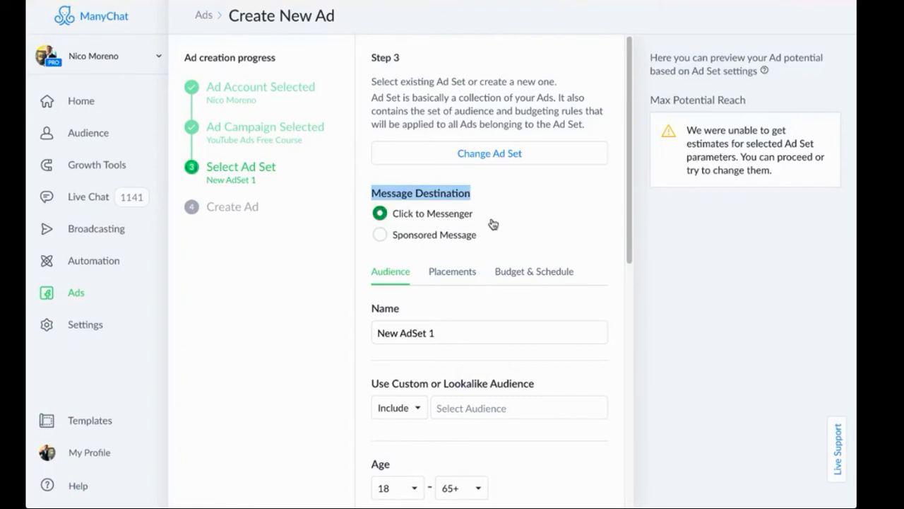
pyautogui.moveTo(478, 224)
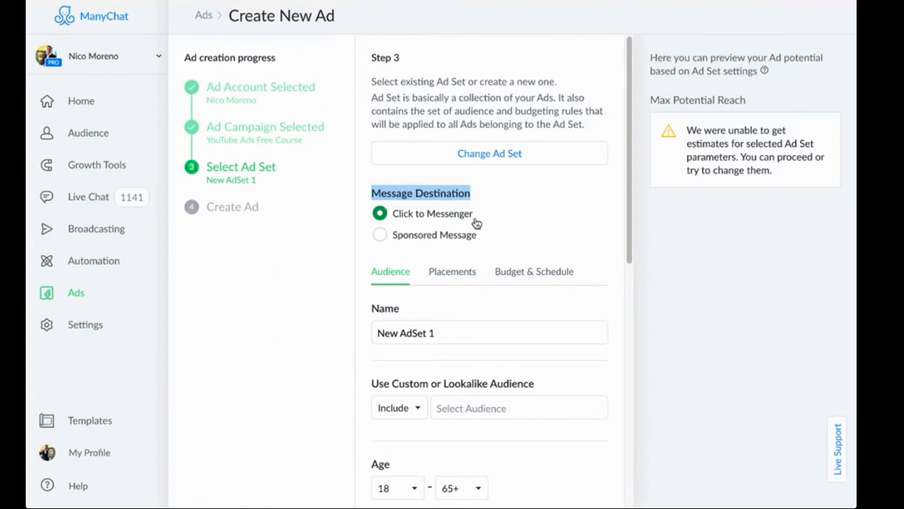
pyautogui.moveTo(500, 225)
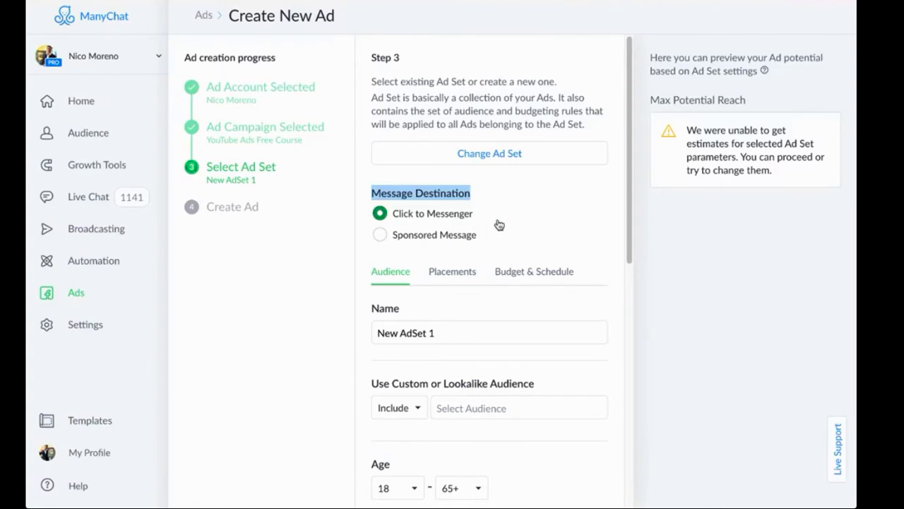
pyautogui.moveTo(497, 225)
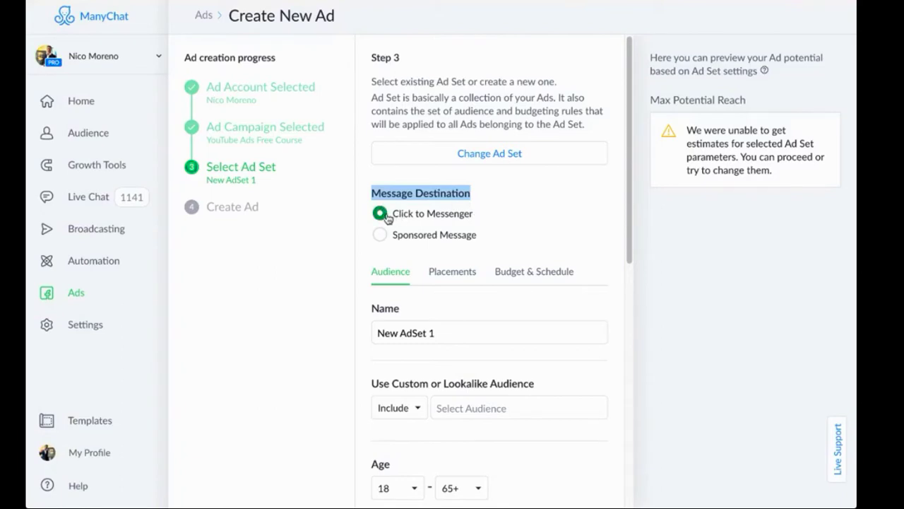
pyautogui.moveTo(455, 218)
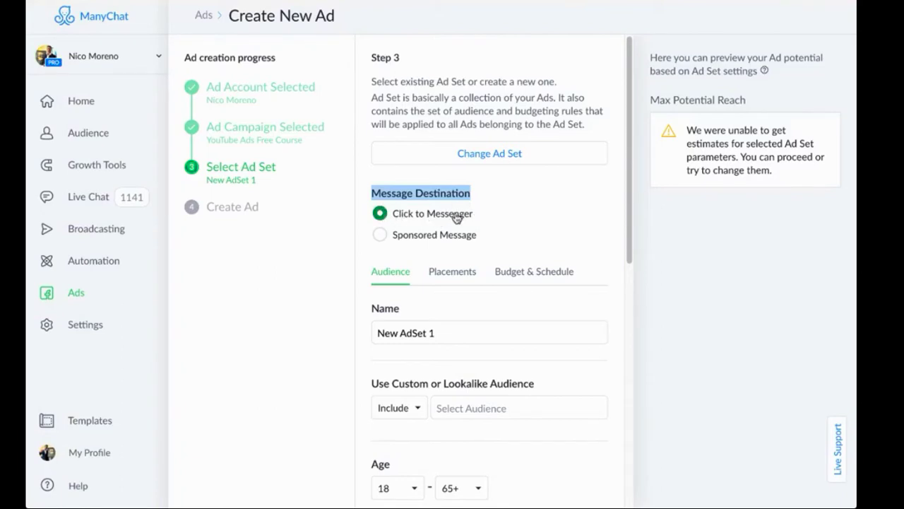
pyautogui.moveTo(489, 217)
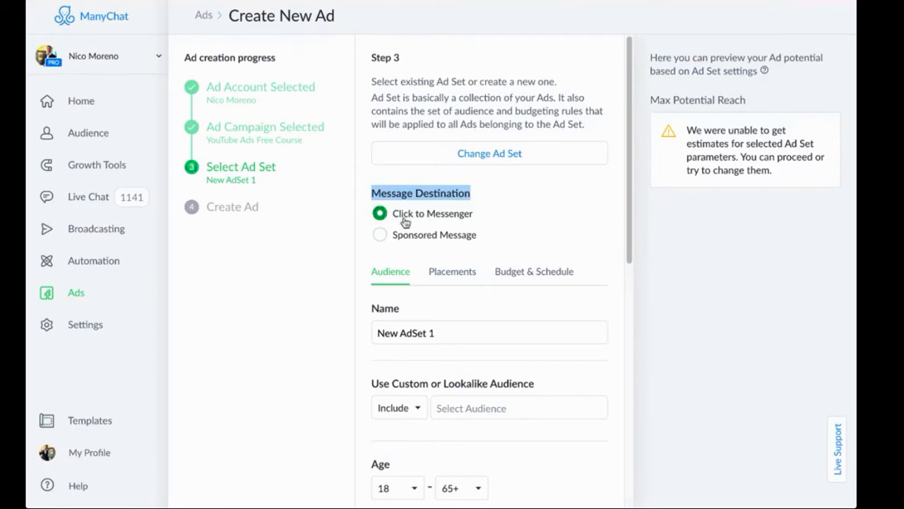
pyautogui.moveTo(500, 214)
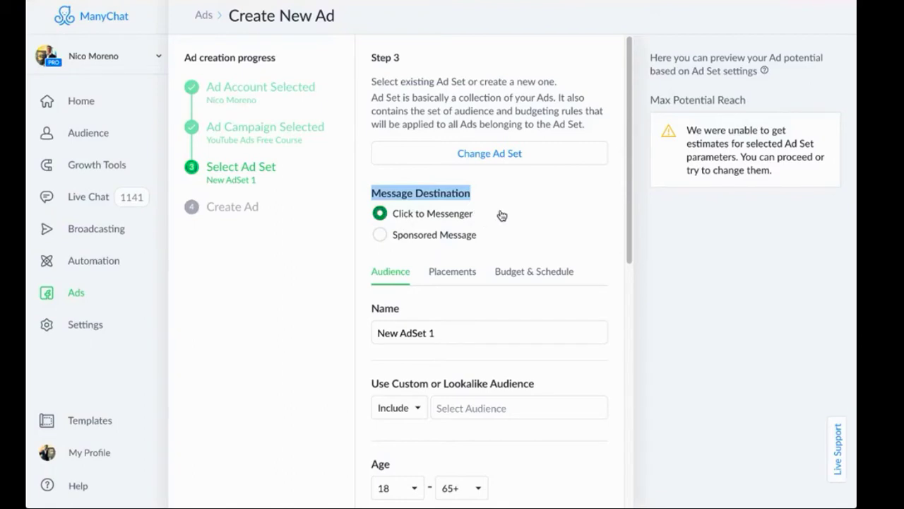
pyautogui.moveTo(455, 212)
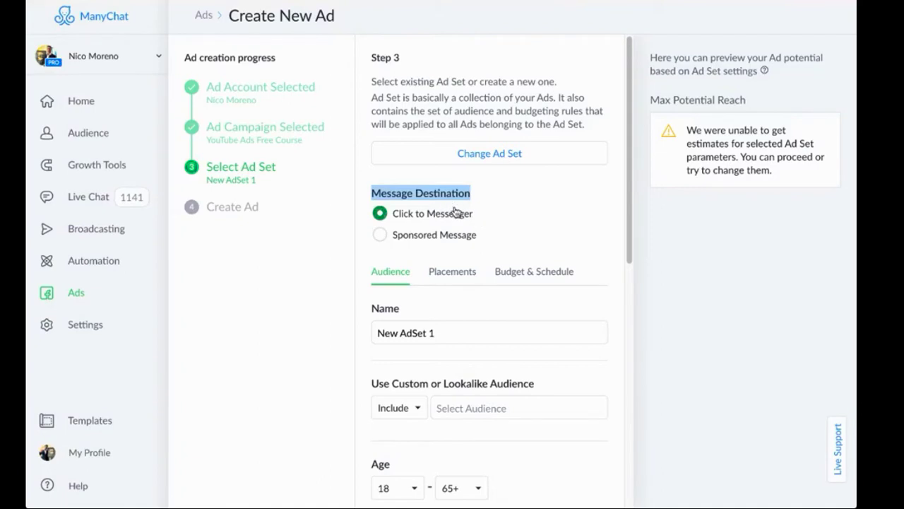
pyautogui.moveTo(506, 227)
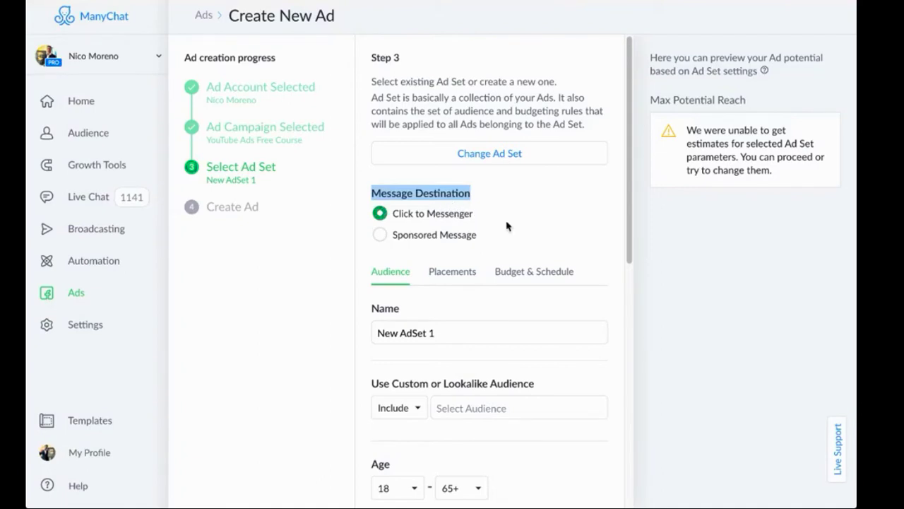
# Set New AdSet 1's message destination to Sponsored Message
pyautogui.click(380, 235)
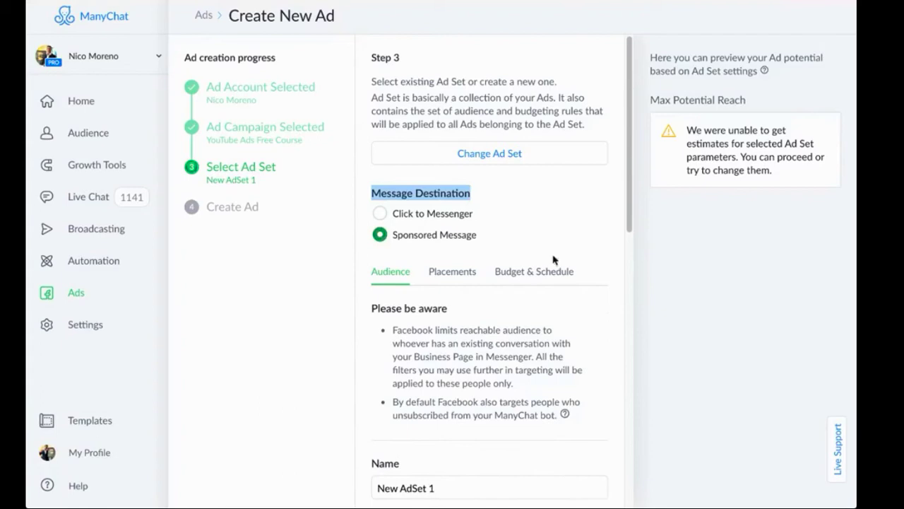
pyautogui.moveTo(494, 243)
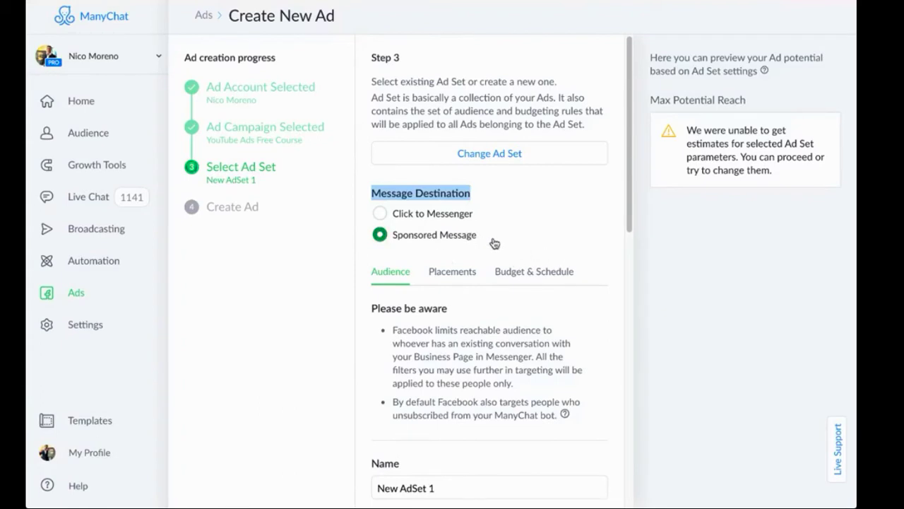
pyautogui.click(380, 213)
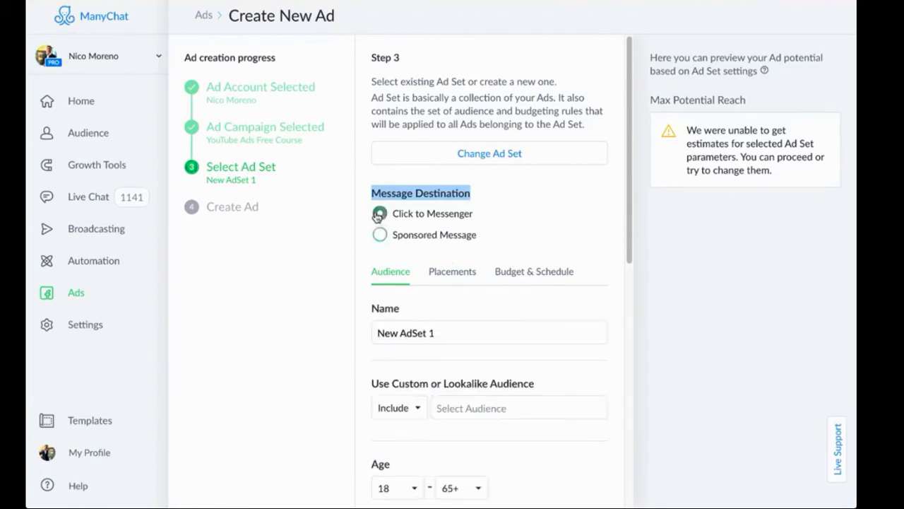
pyautogui.click(380, 213)
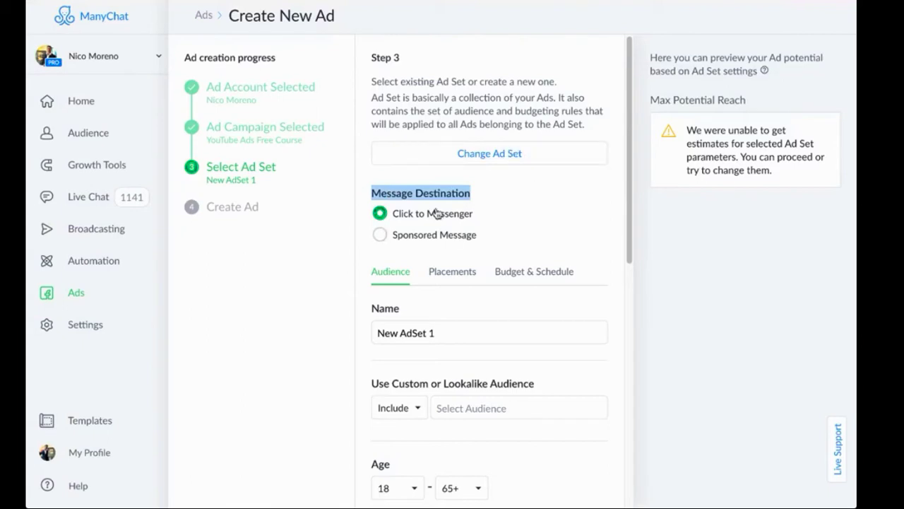
pyautogui.moveTo(517, 195)
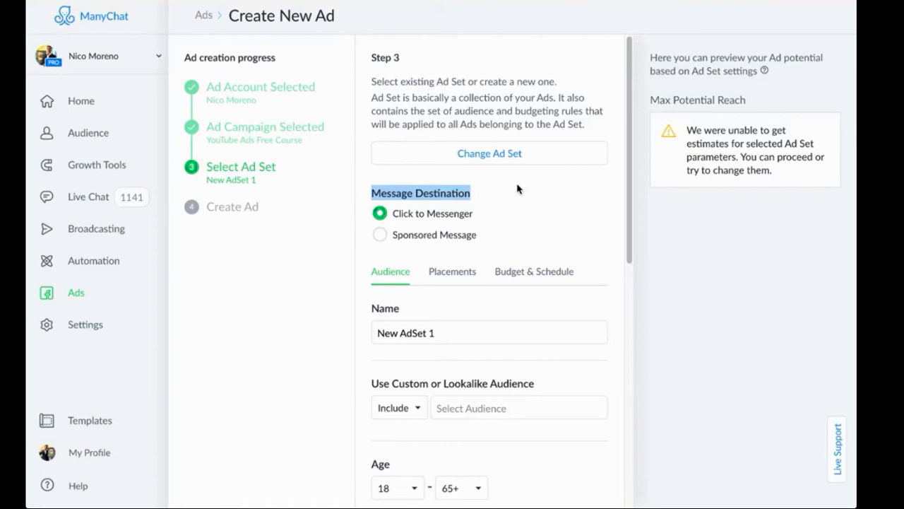
pyautogui.click(380, 235)
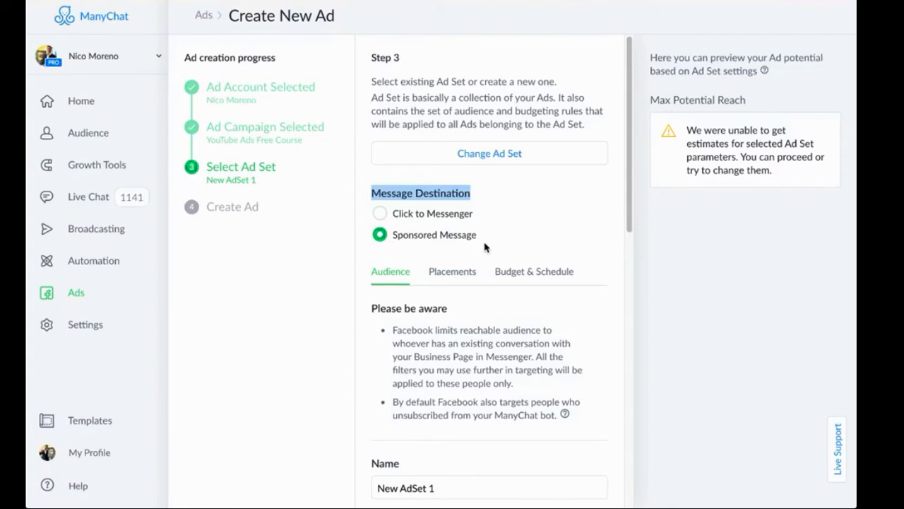
pyautogui.moveTo(454, 235)
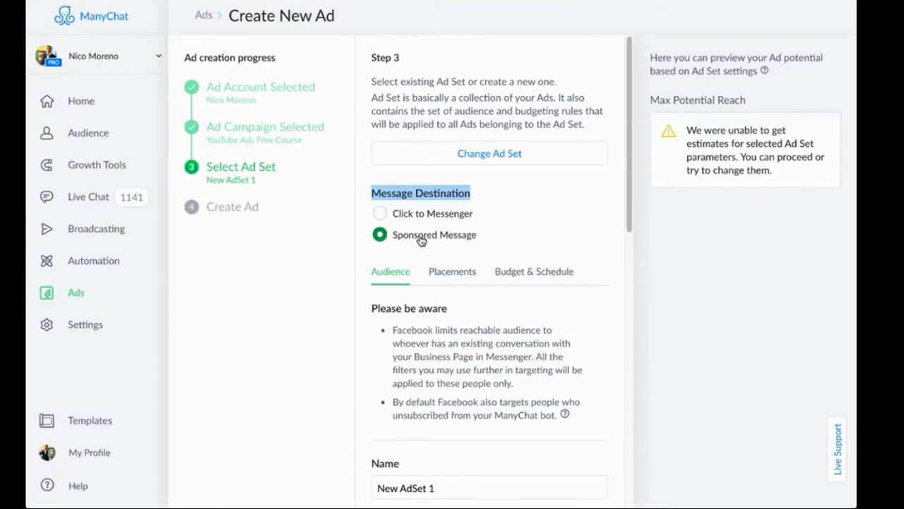
pyautogui.moveTo(483, 247)
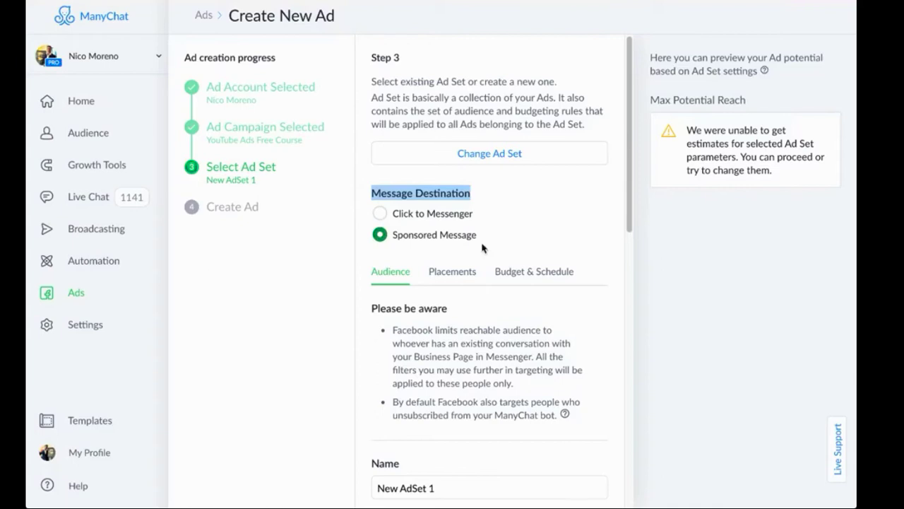
# Review the Sponsored Message caveats and set the destination back to Click to Messenger
pyautogui.scroll(-3)
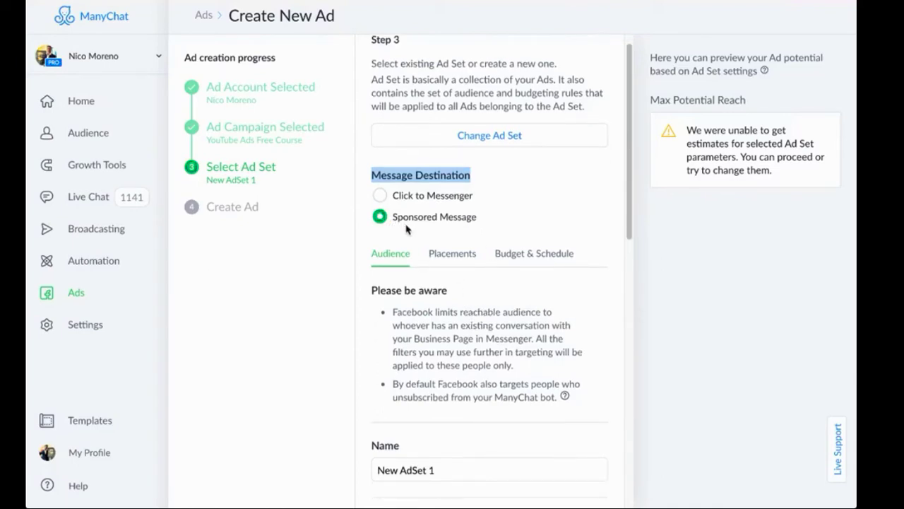
pyautogui.moveTo(452, 233)
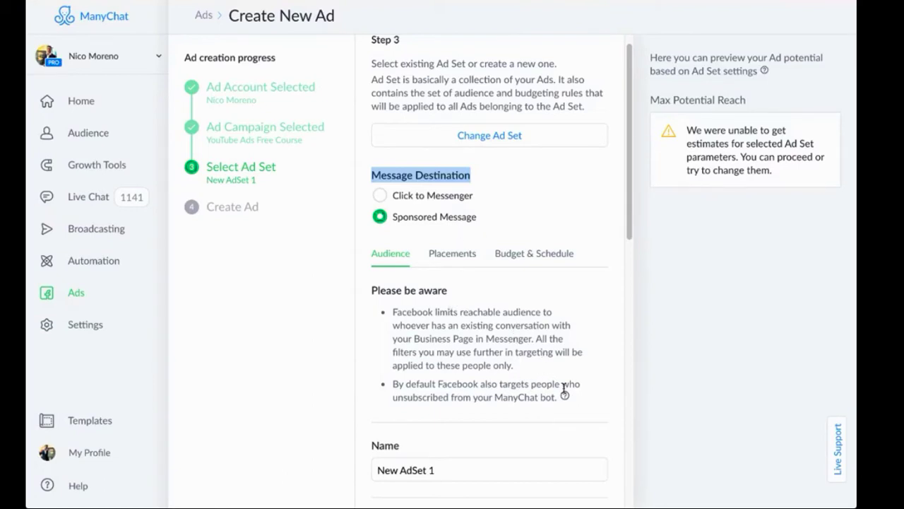
pyautogui.scroll(-3)
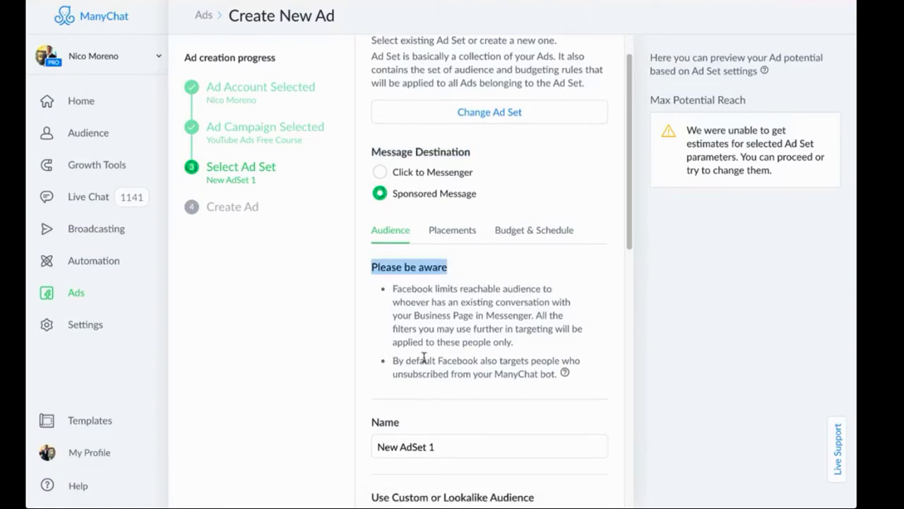
pyautogui.moveTo(565, 373)
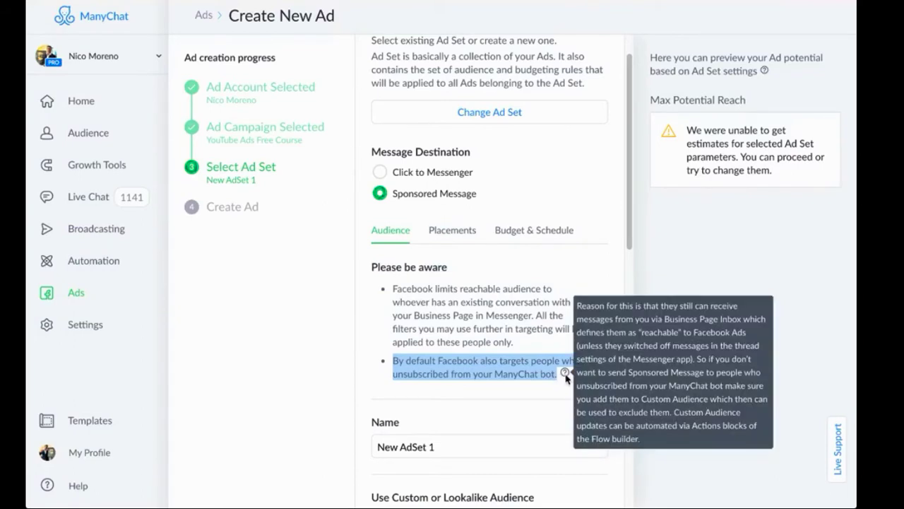
pyautogui.moveTo(499, 213)
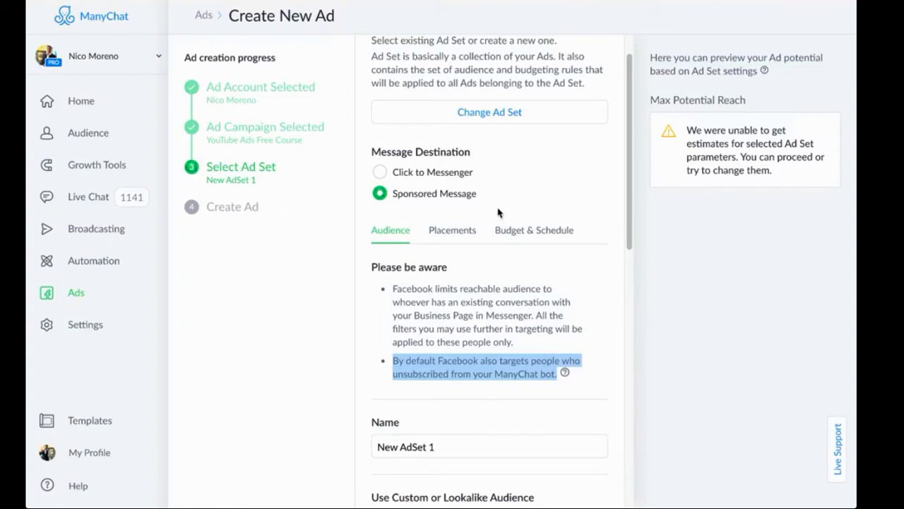
pyautogui.moveTo(451, 255)
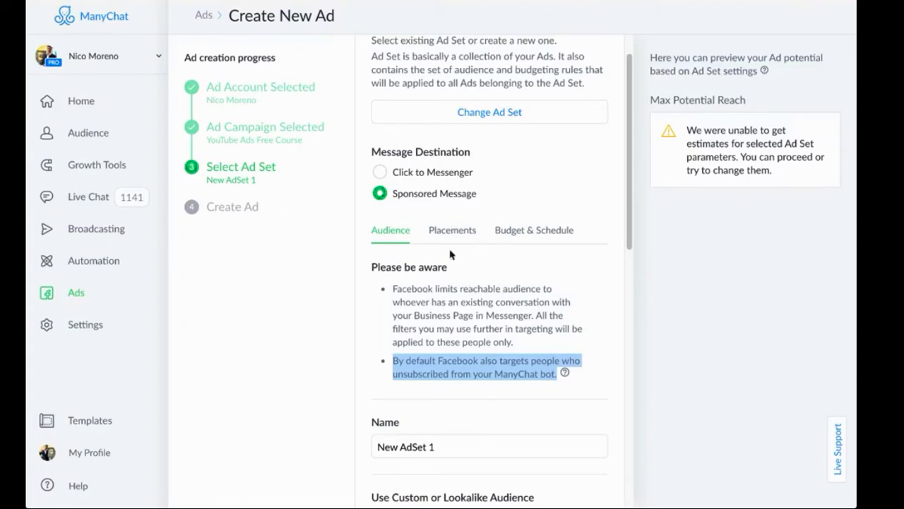
pyautogui.moveTo(517, 223)
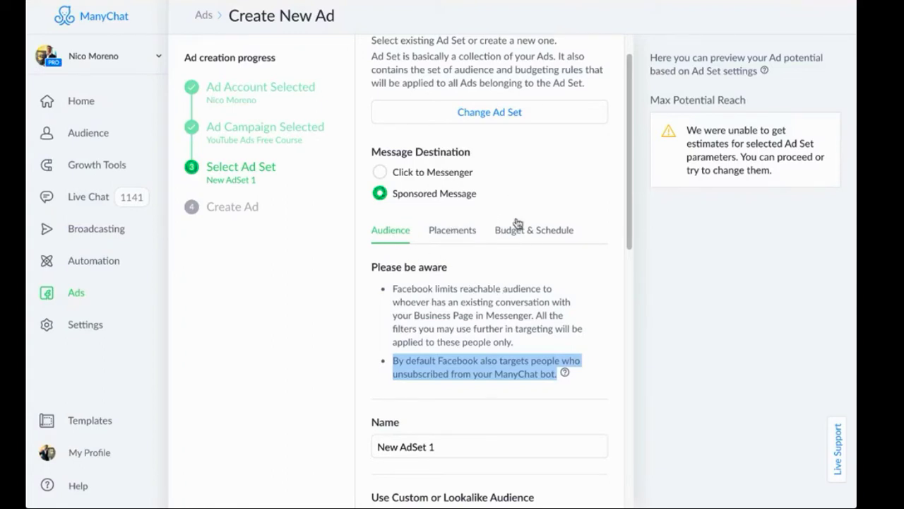
pyautogui.moveTo(399, 251)
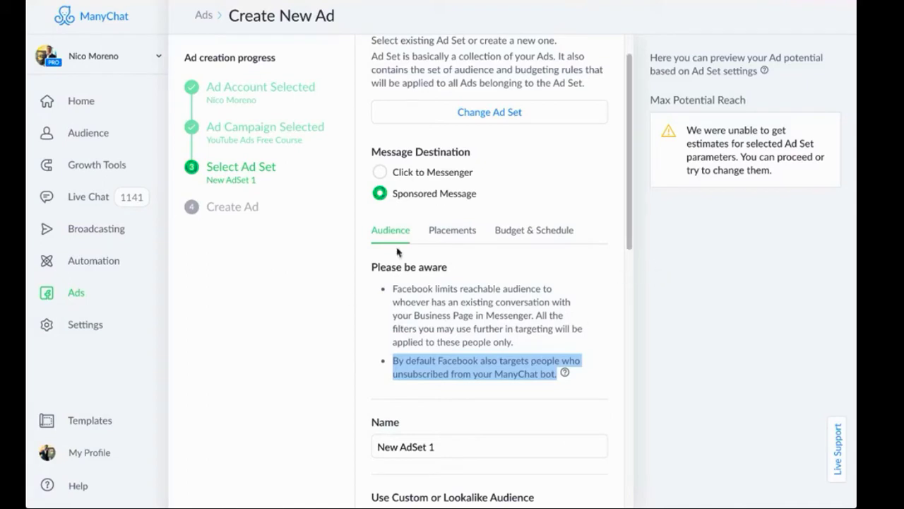
pyautogui.moveTo(529, 325)
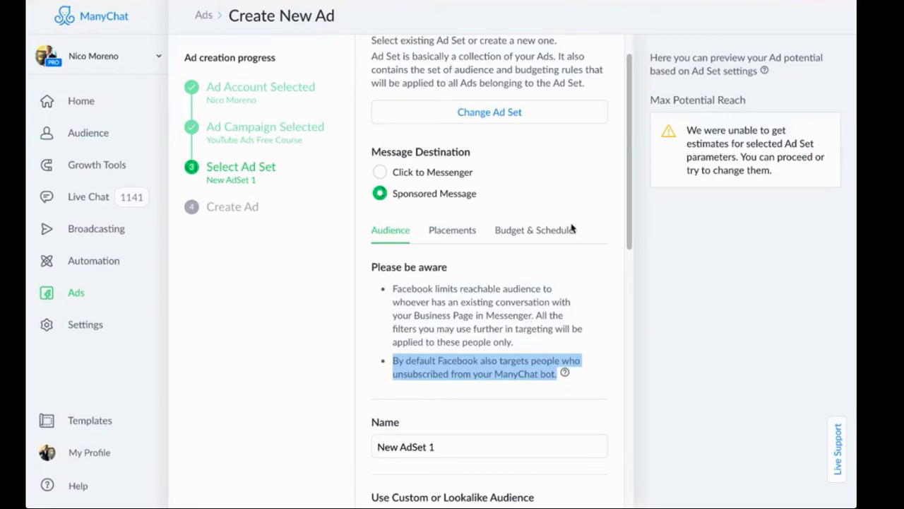
pyautogui.moveTo(444, 316)
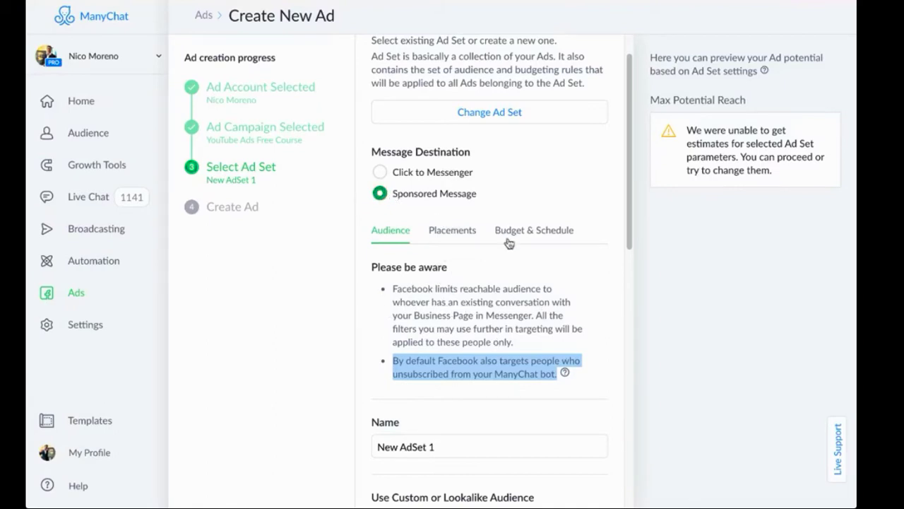
pyautogui.moveTo(565, 373)
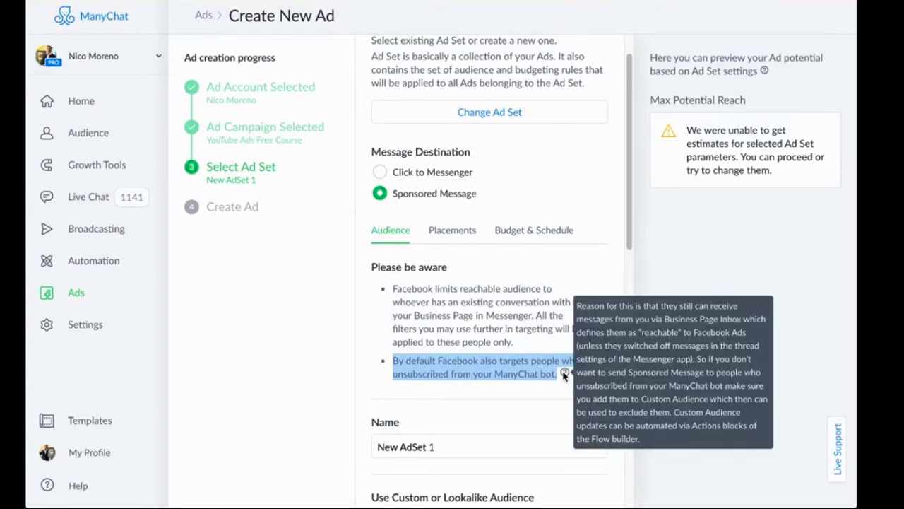
pyautogui.moveTo(568, 376)
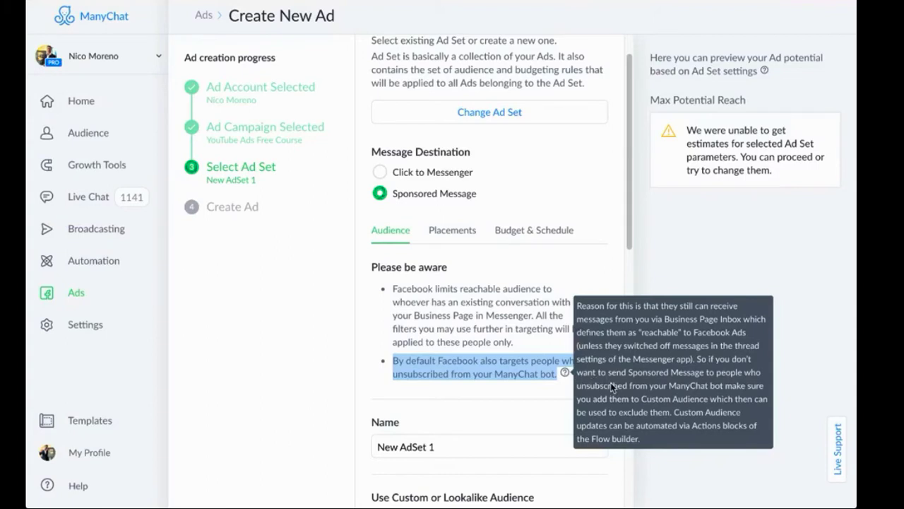
pyautogui.moveTo(620, 410)
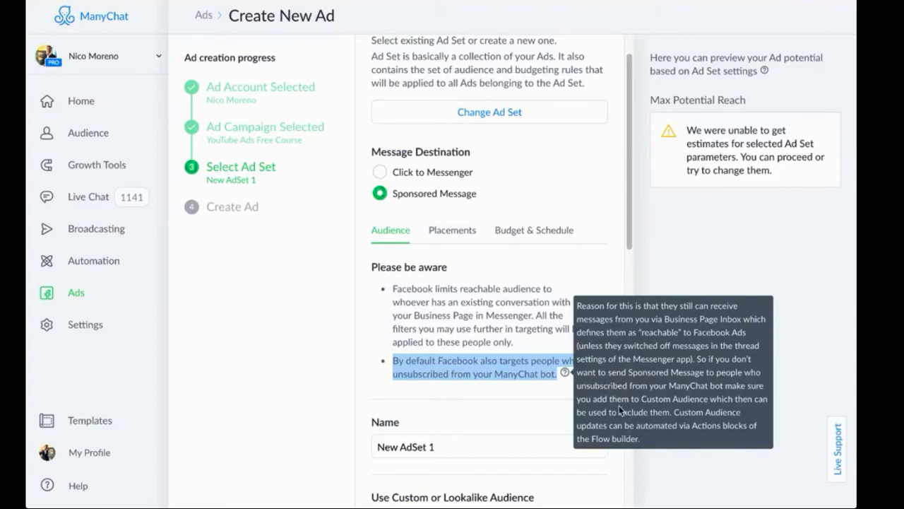
pyautogui.moveTo(616, 408)
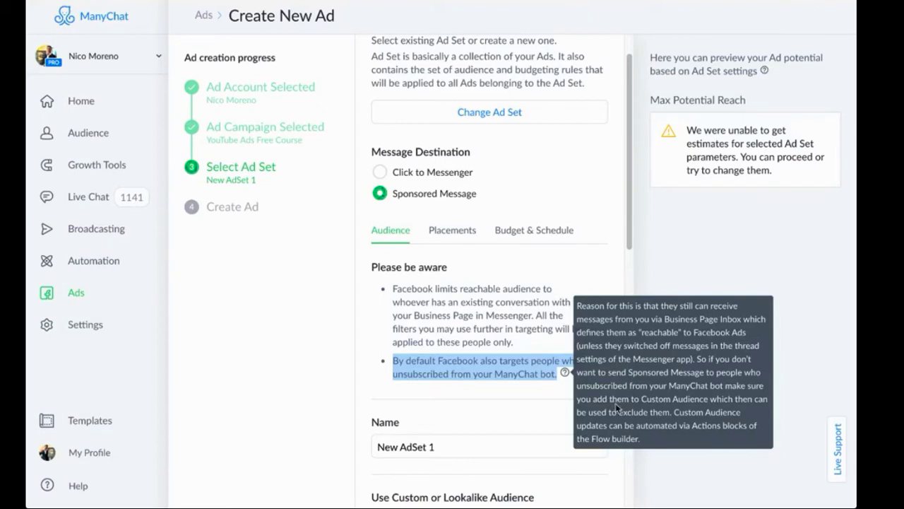
pyautogui.moveTo(685, 401)
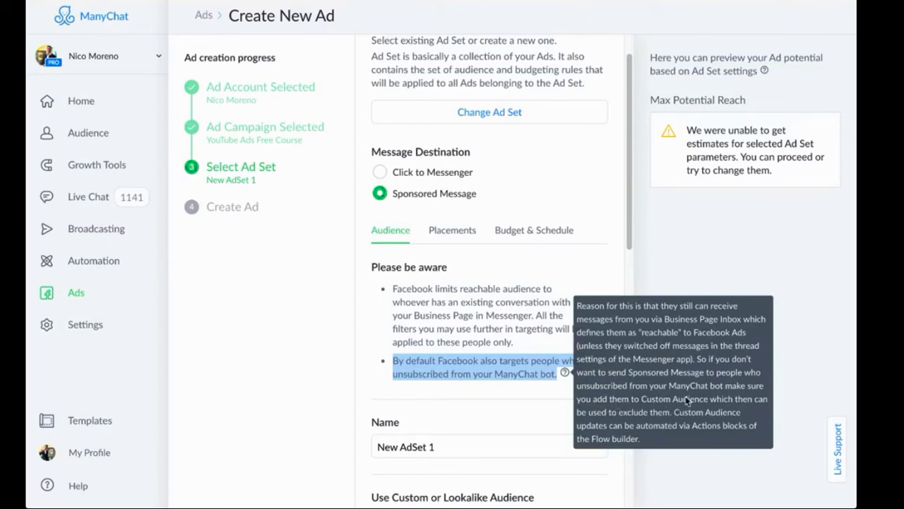
pyautogui.moveTo(571, 363)
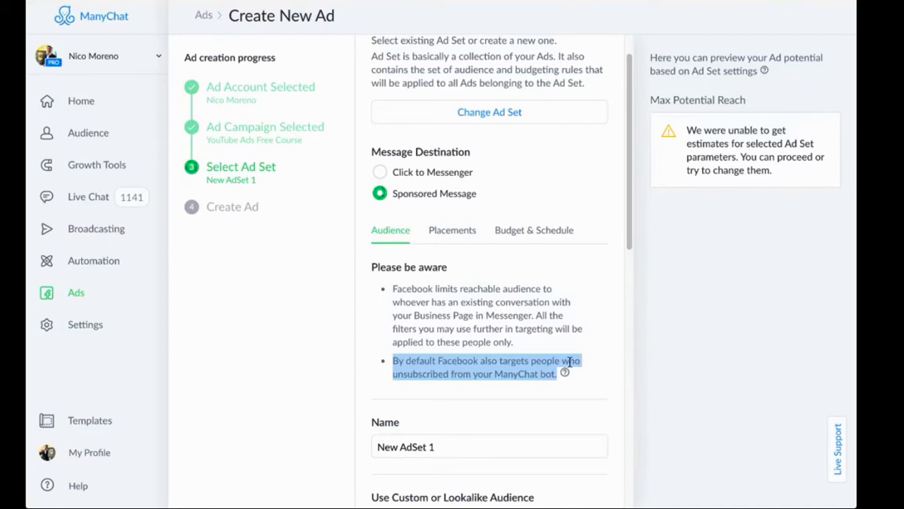
pyautogui.moveTo(565, 373)
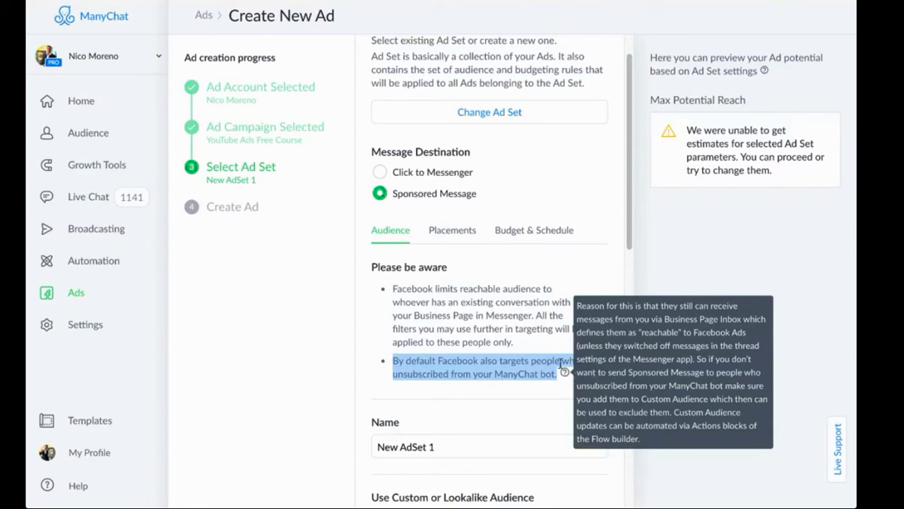
pyautogui.moveTo(441, 202)
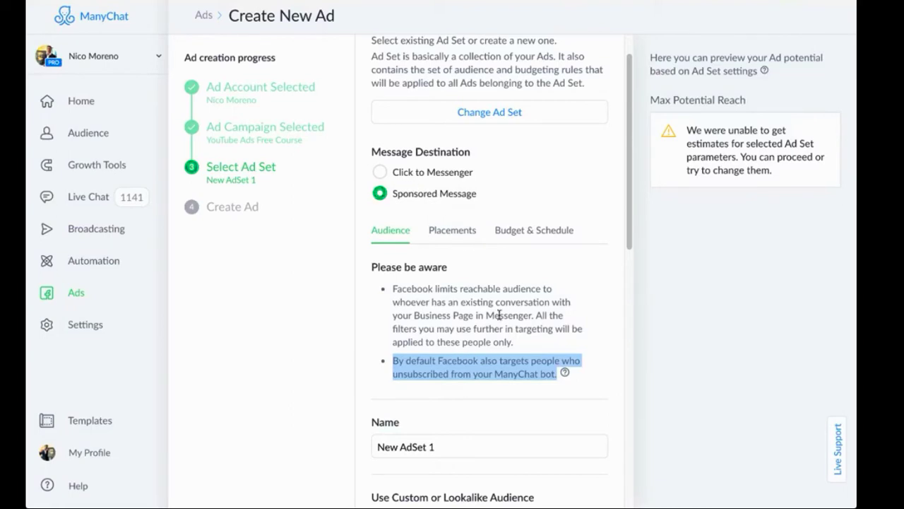
pyautogui.click(379, 173)
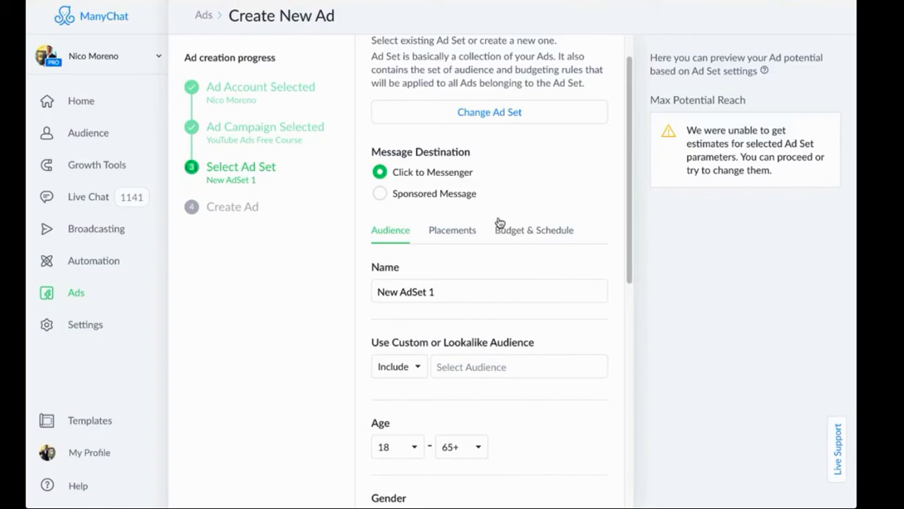
pyautogui.moveTo(488, 238)
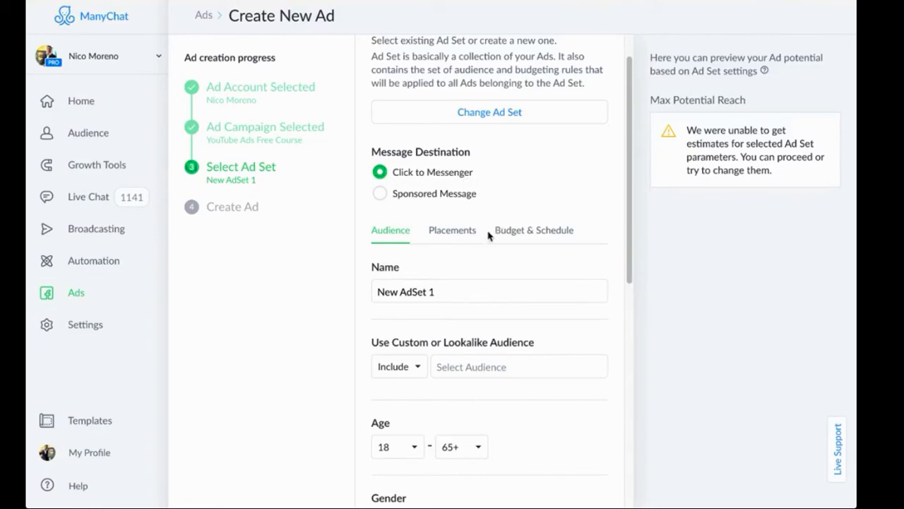
# Enter YT Mini Course - Russell Brunson as the ad set name
pyautogui.scroll(-3)
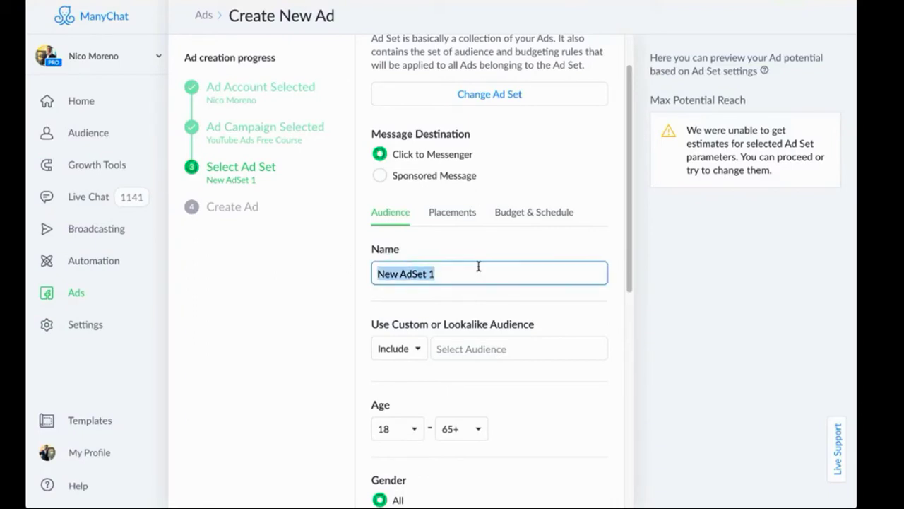
pyautogui.write('YT Mini Course')
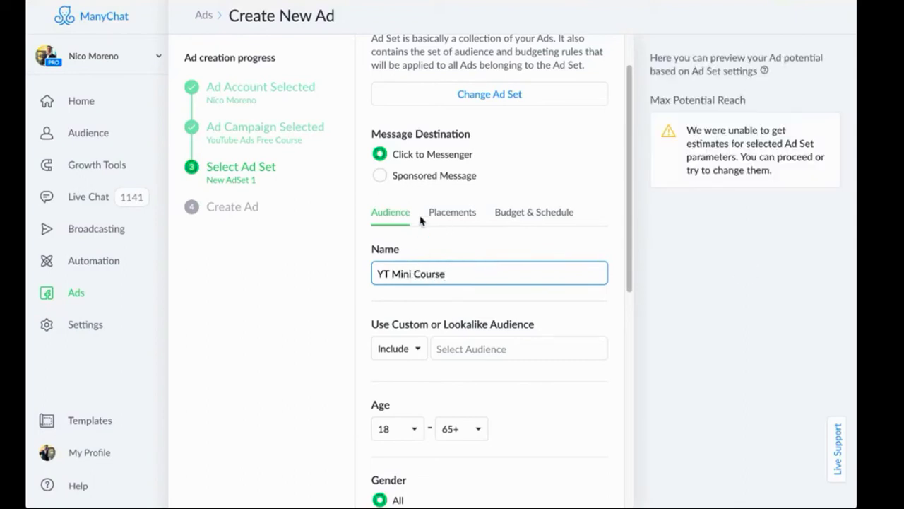
pyautogui.click(489, 274)
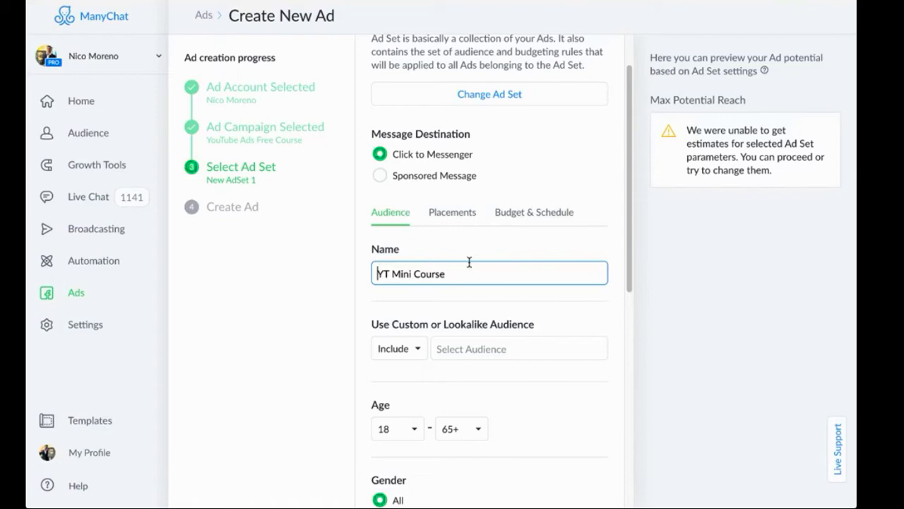
pyautogui.scroll(-3)
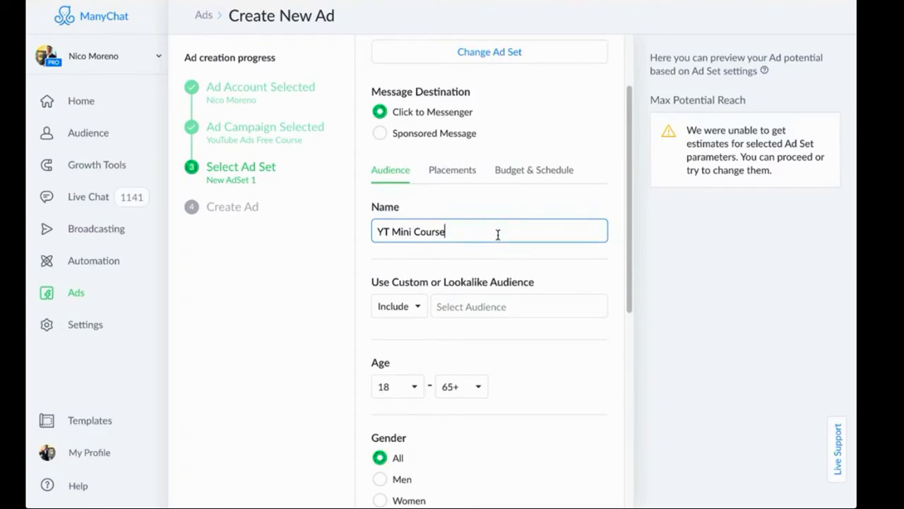
pyautogui.moveTo(509, 235)
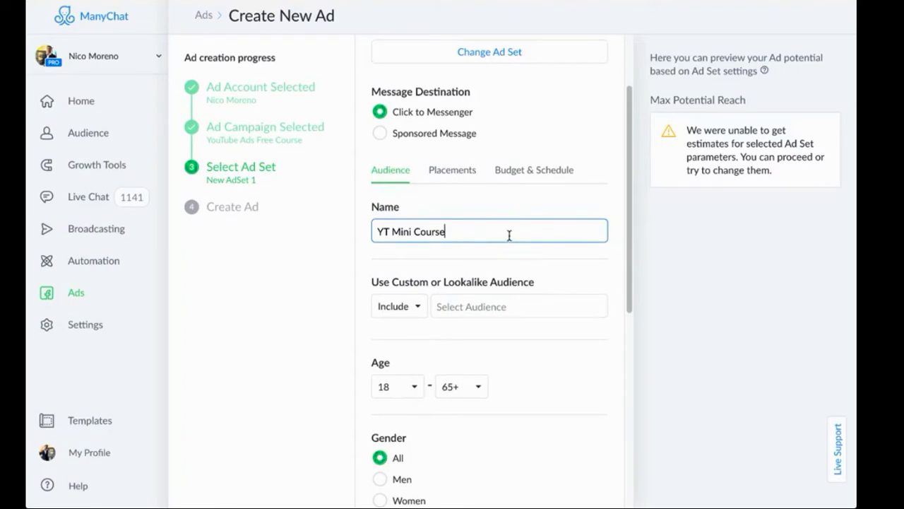
pyautogui.write('- Russell Brunson')
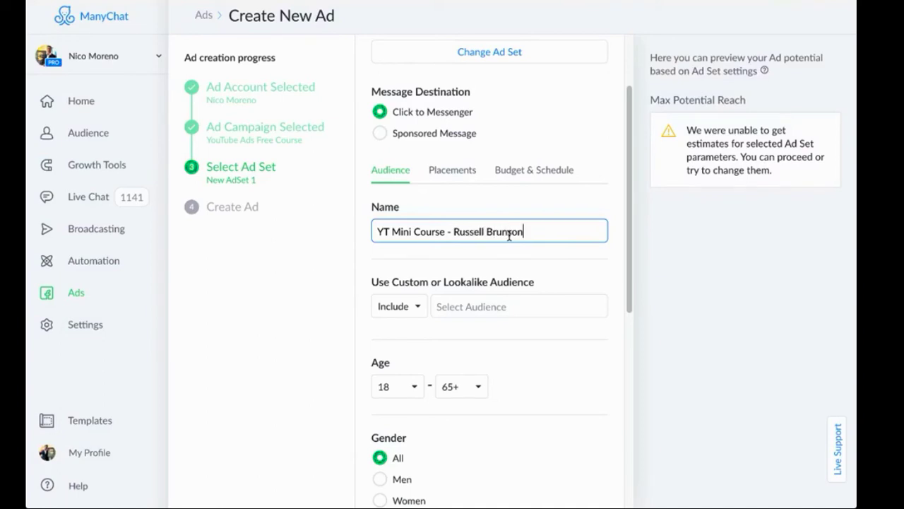
pyautogui.click(519, 305)
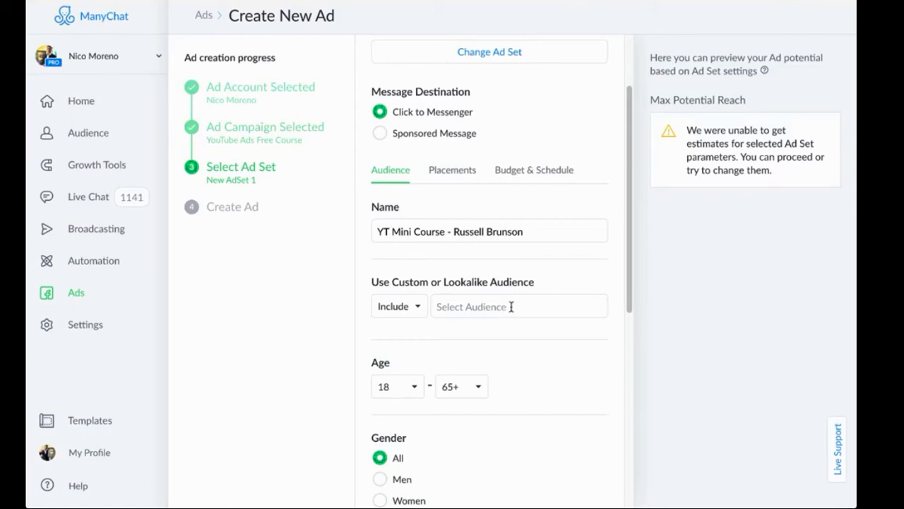
# Set the audience age range to 25 to 45, all genders, no custom audience
pyautogui.click(491, 305)
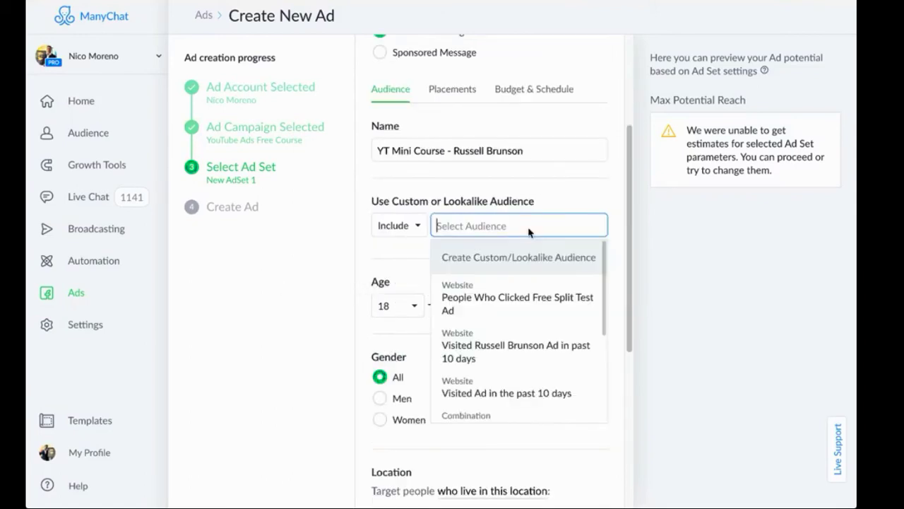
pyautogui.moveTo(360, 254)
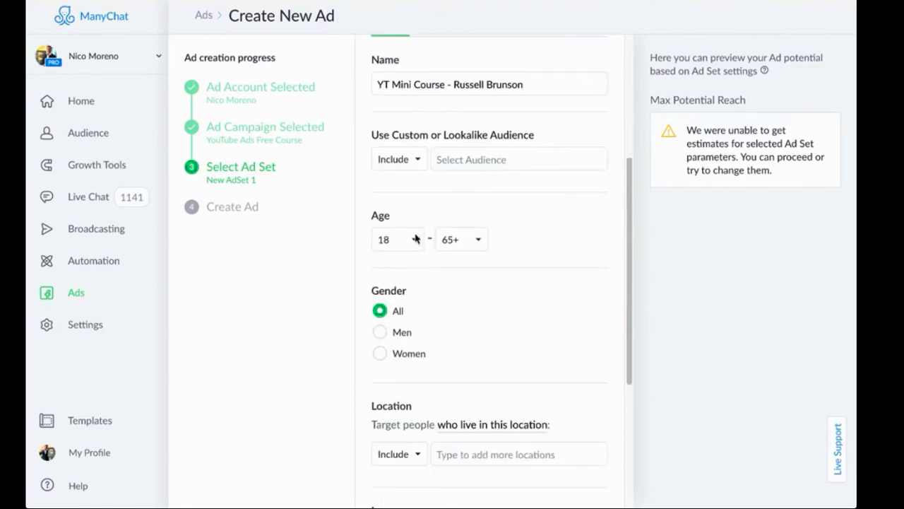
pyautogui.click(396, 239)
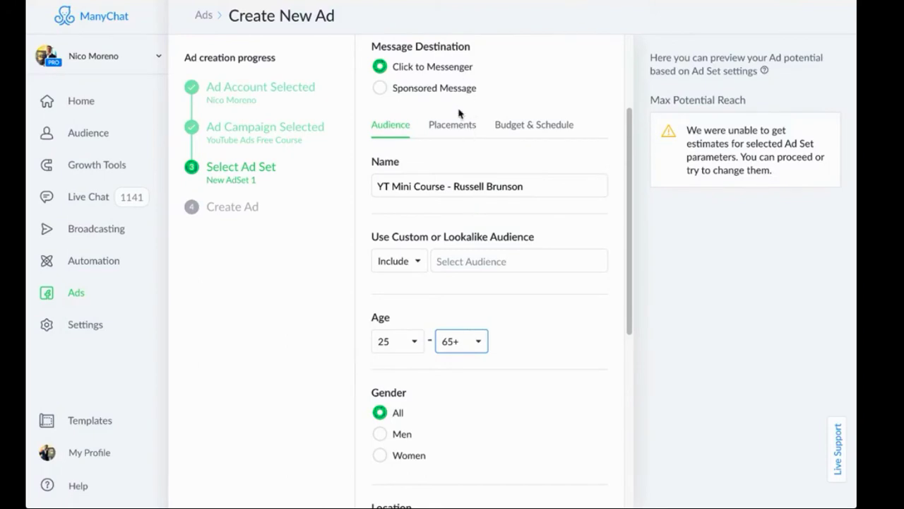
pyautogui.click(461, 340)
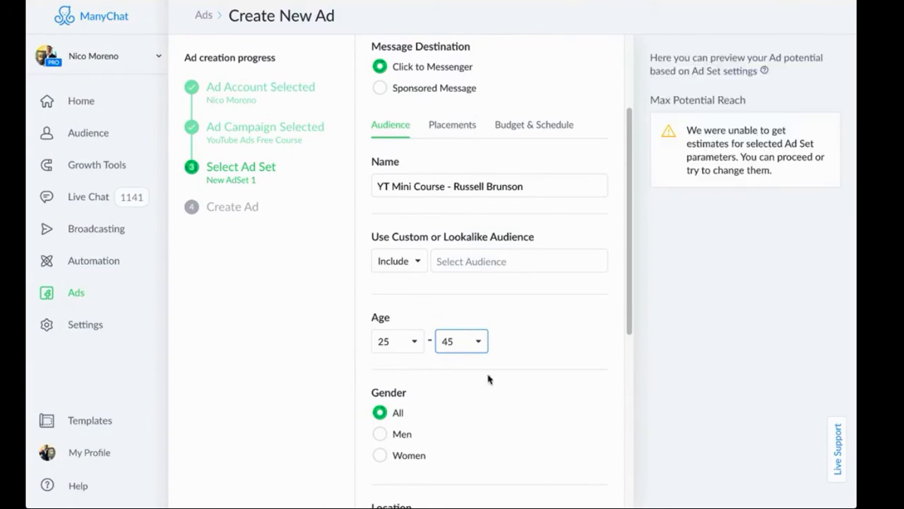
pyautogui.scroll(-3)
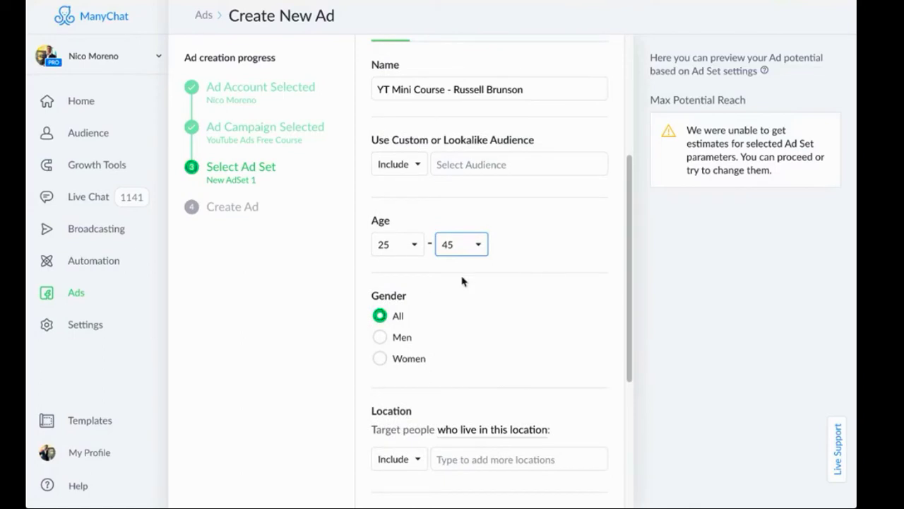
pyautogui.scroll(-3)
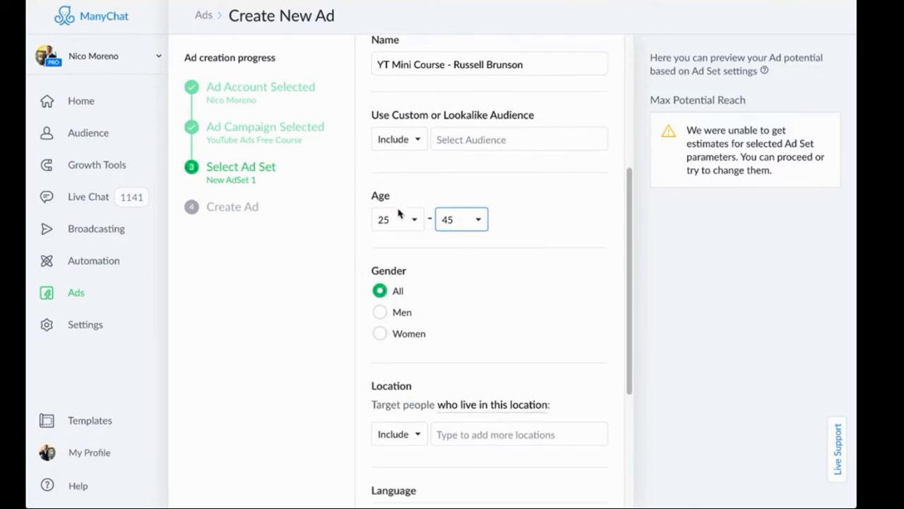
pyautogui.scroll(-3)
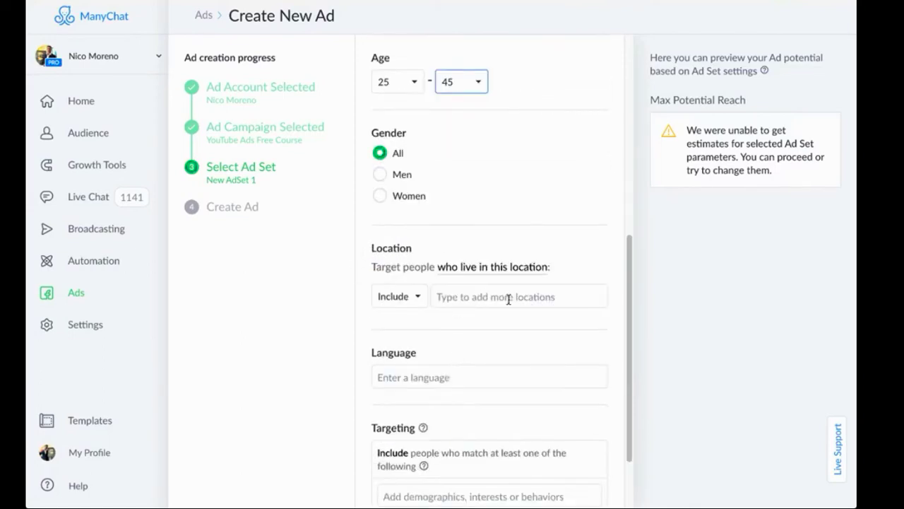
# Add United States, United Kingdom, Canada, New Zealand and Australia as target locations
pyautogui.write('united')
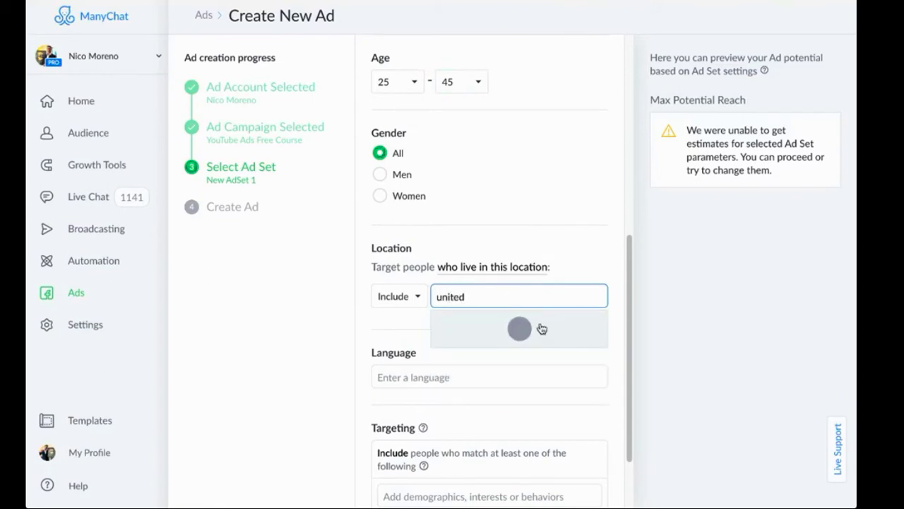
pyautogui.click(519, 328)
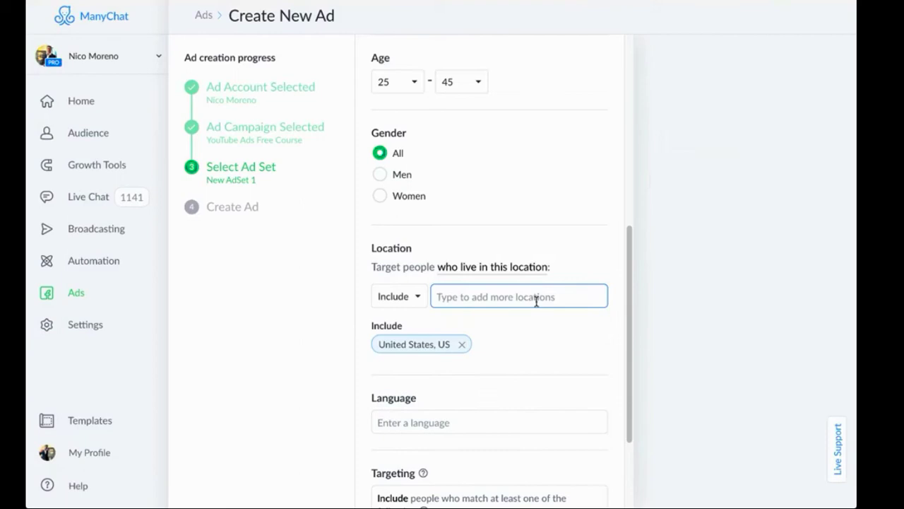
pyautogui.write('ui')
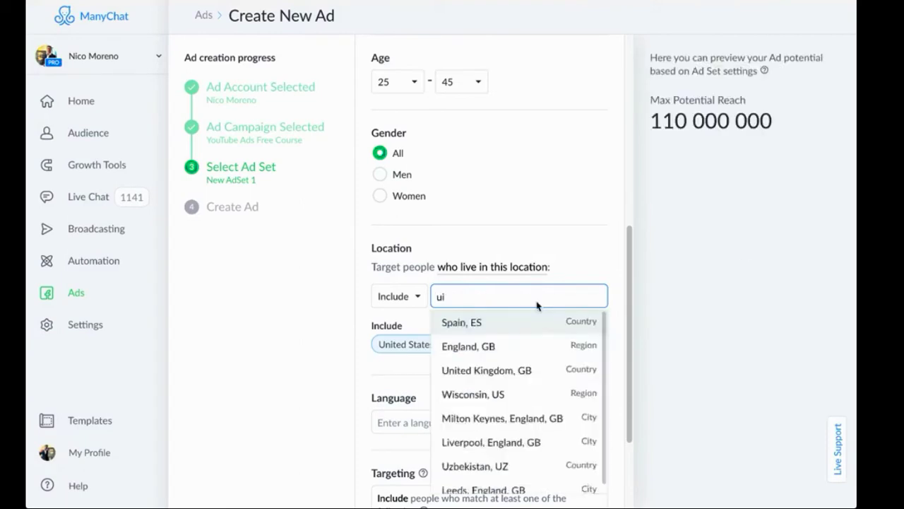
pyautogui.write('k')
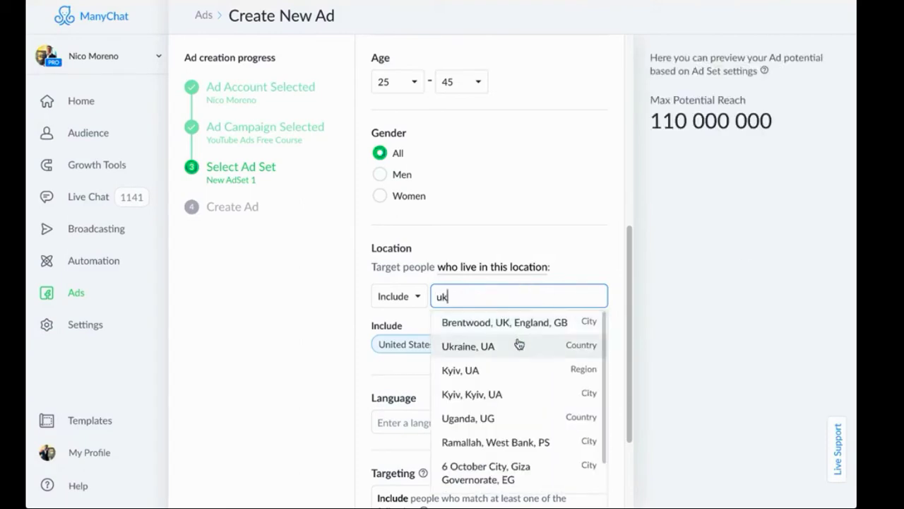
pyautogui.write('united')
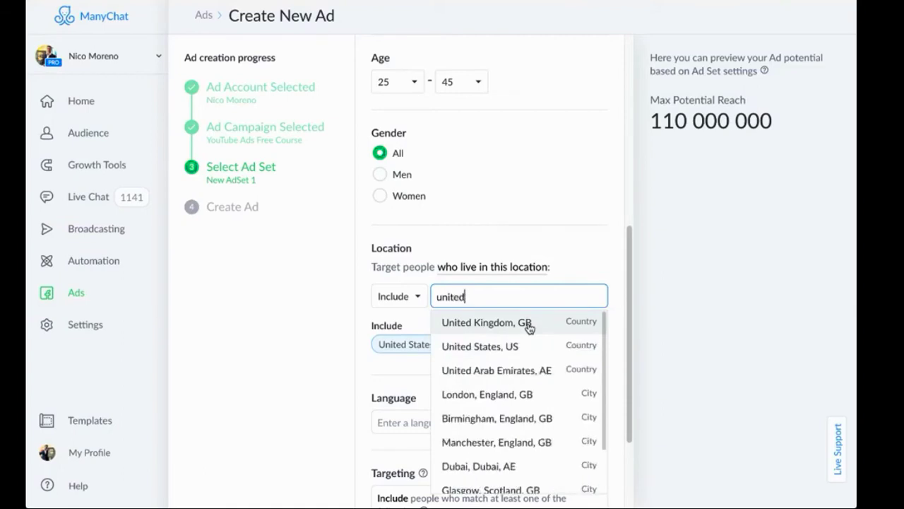
pyautogui.click(486, 322)
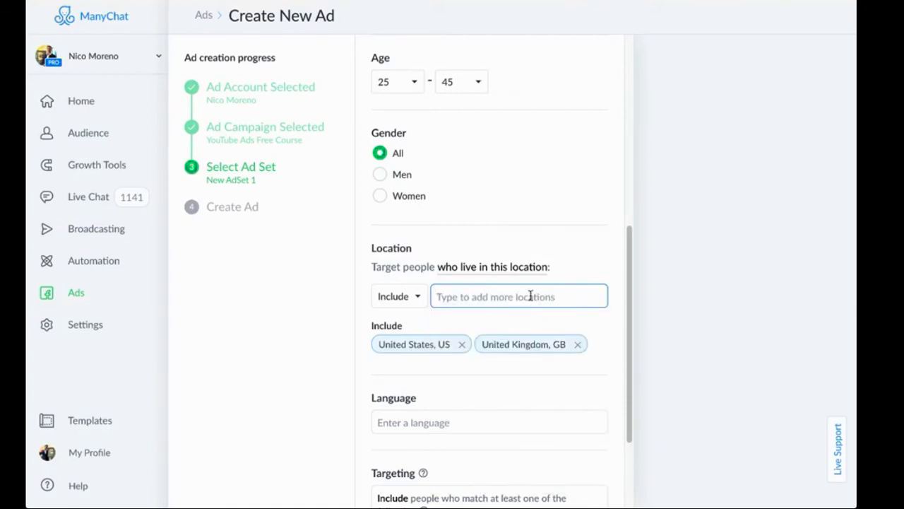
pyautogui.write('cana')
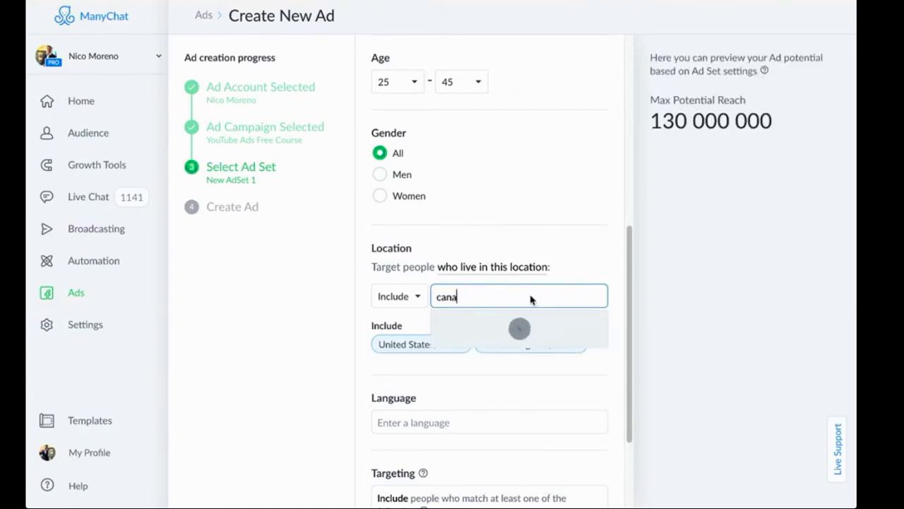
pyautogui.click(520, 327)
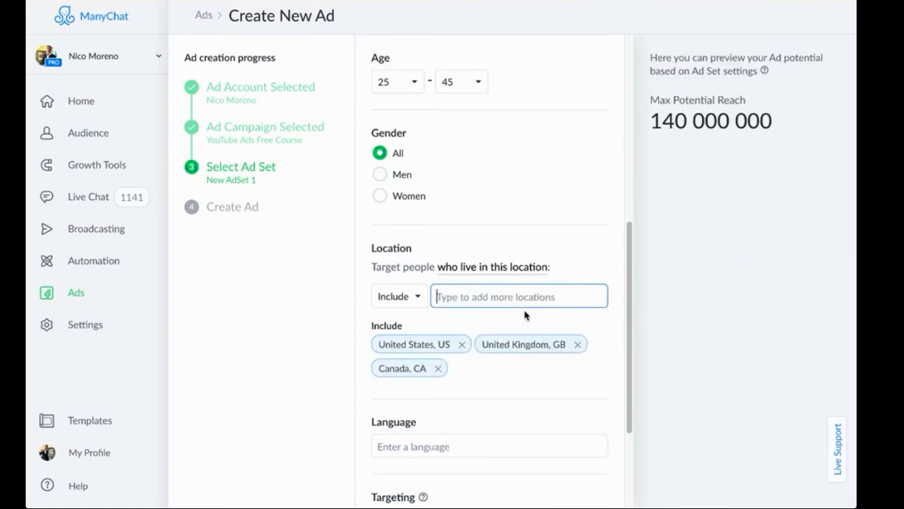
pyautogui.write('new z')
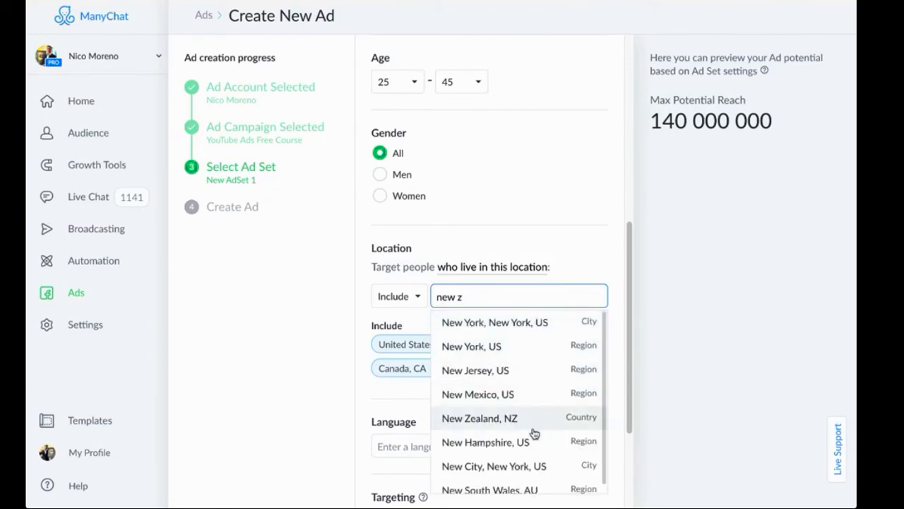
pyautogui.click(479, 418)
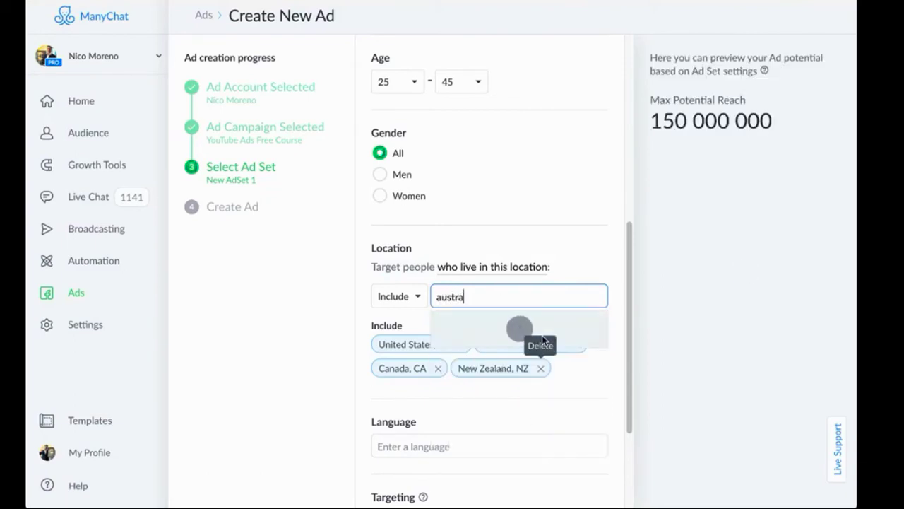
pyautogui.click(520, 332)
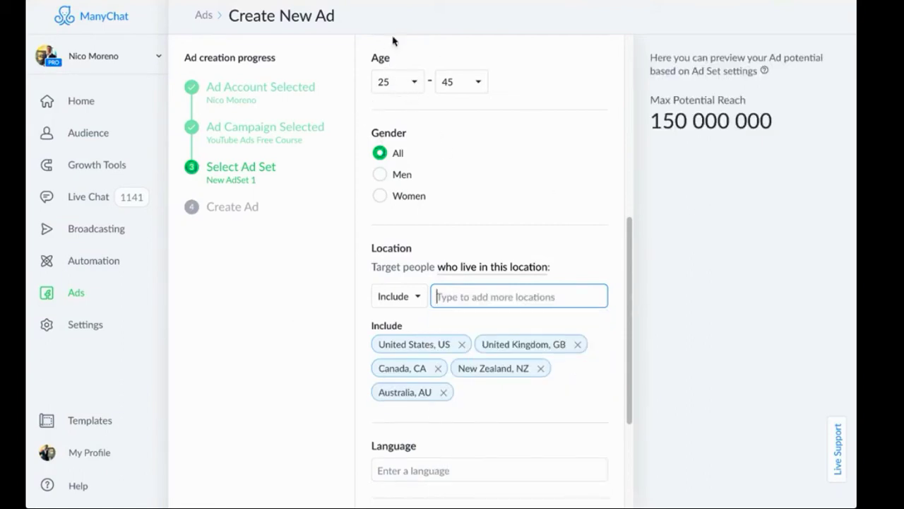
pyautogui.moveTo(474, 221)
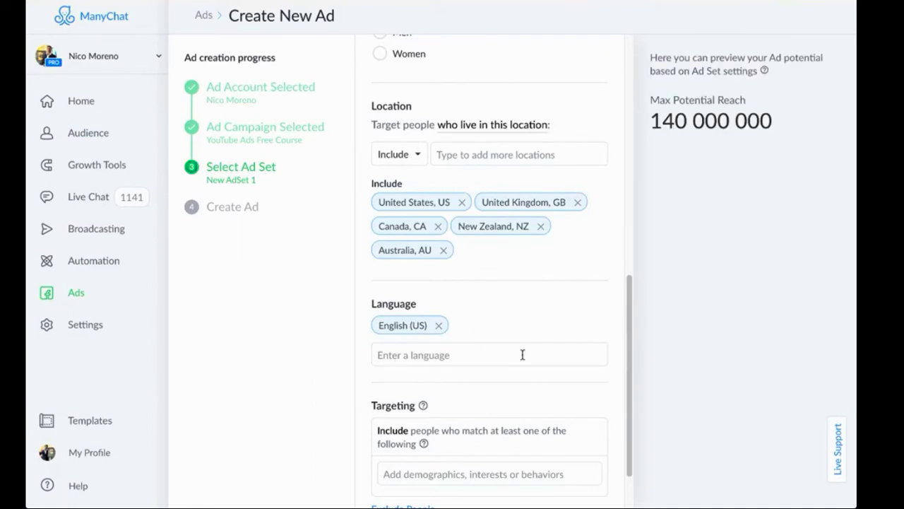
# Add Russell Brunson as a targeted interest, narrowing reach to 260,000 people
pyautogui.scroll(-3)
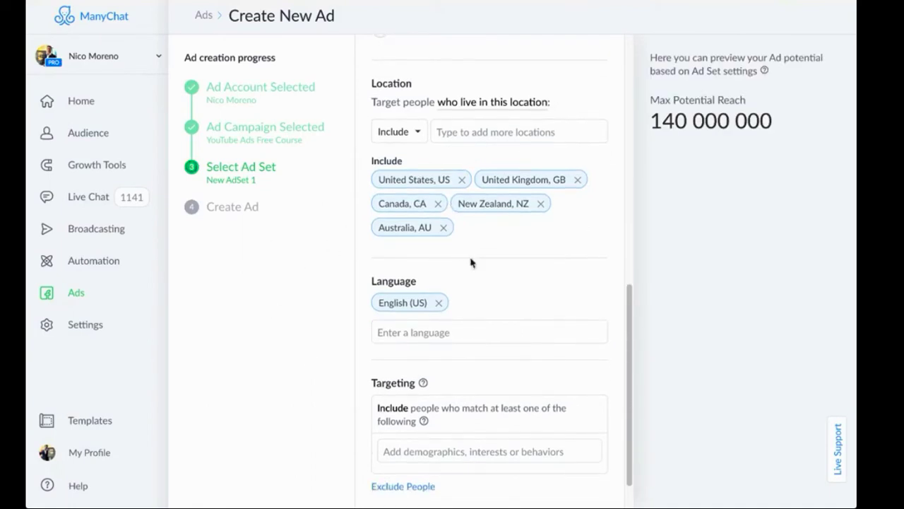
pyautogui.scroll(-3)
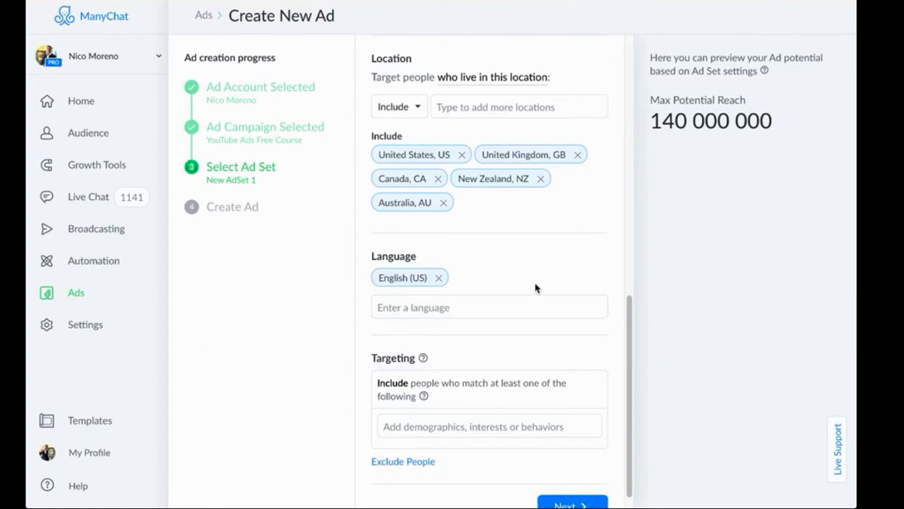
pyautogui.scroll(-3)
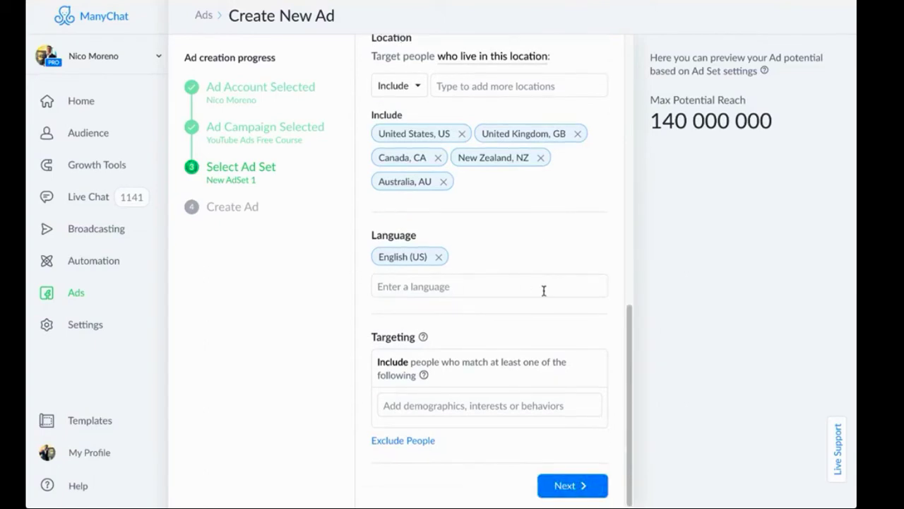
pyautogui.moveTo(444, 415)
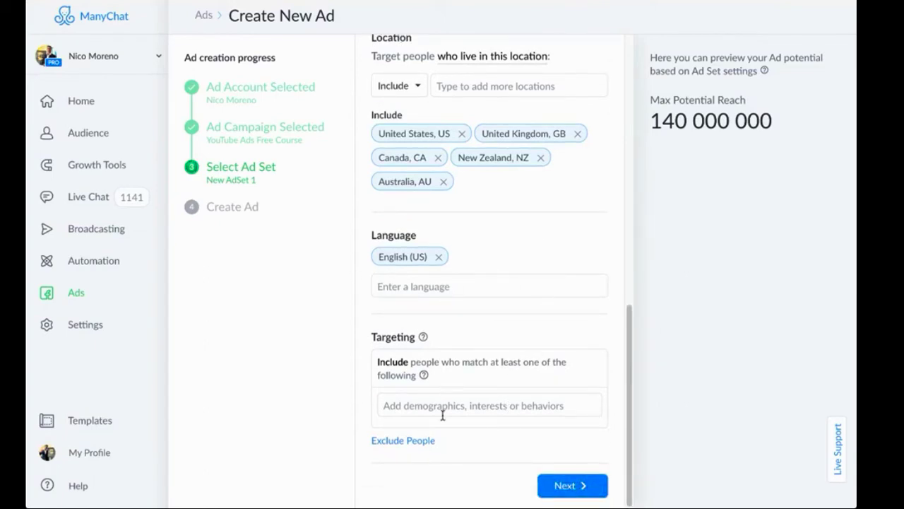
pyautogui.click(488, 404)
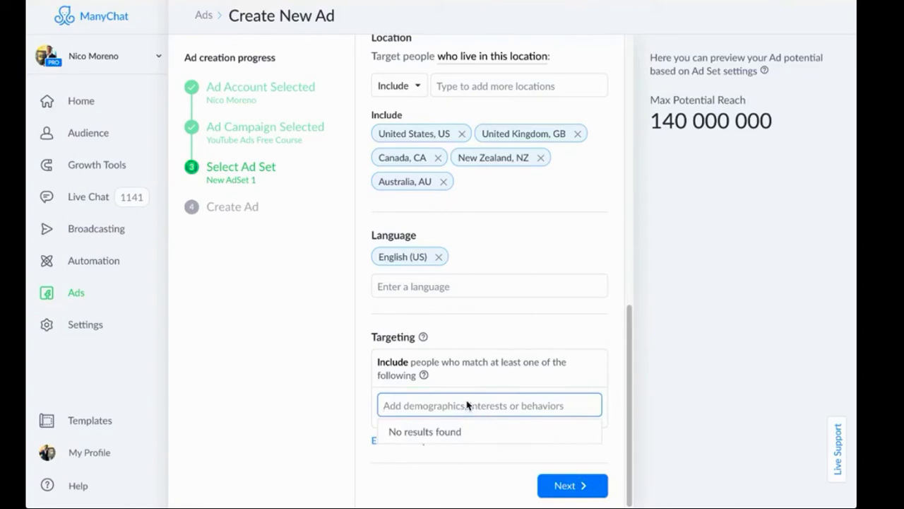
pyautogui.write('russe')
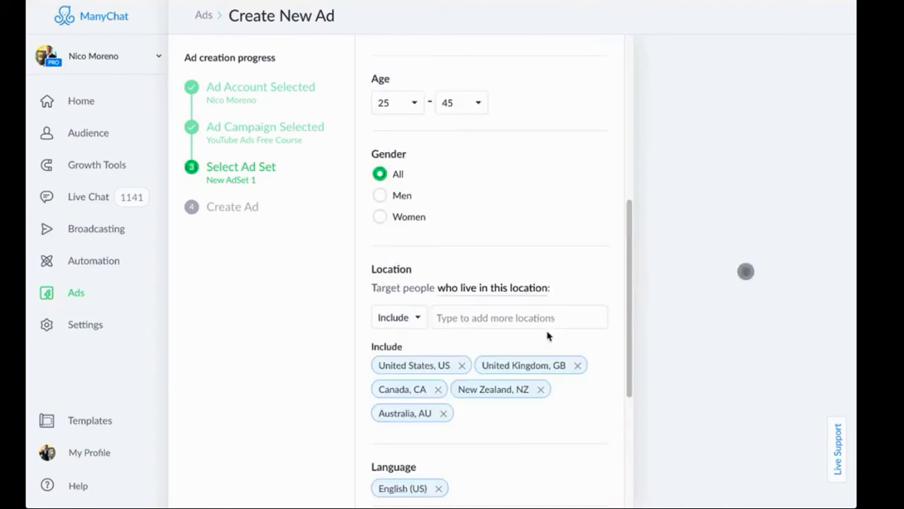
pyautogui.scroll(-3)
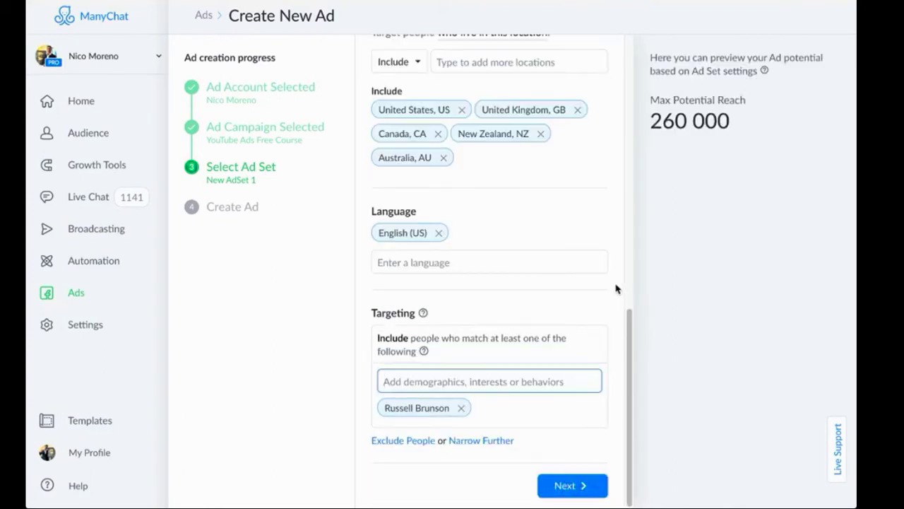
pyautogui.moveTo(462, 309)
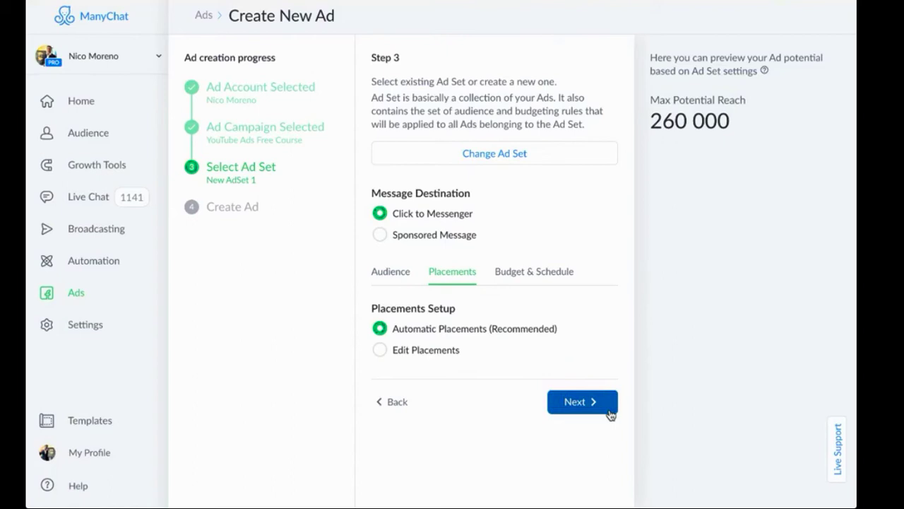
pyautogui.moveTo(672, 342)
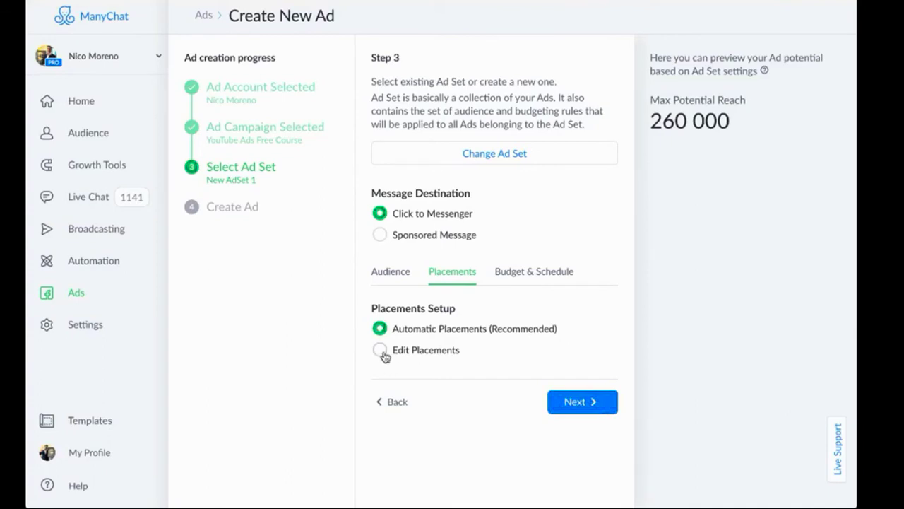
# Edit placements to drop Marketplace, Instagram and Messenger, keeping only Facebook Feeds, then continue
pyautogui.click(380, 350)
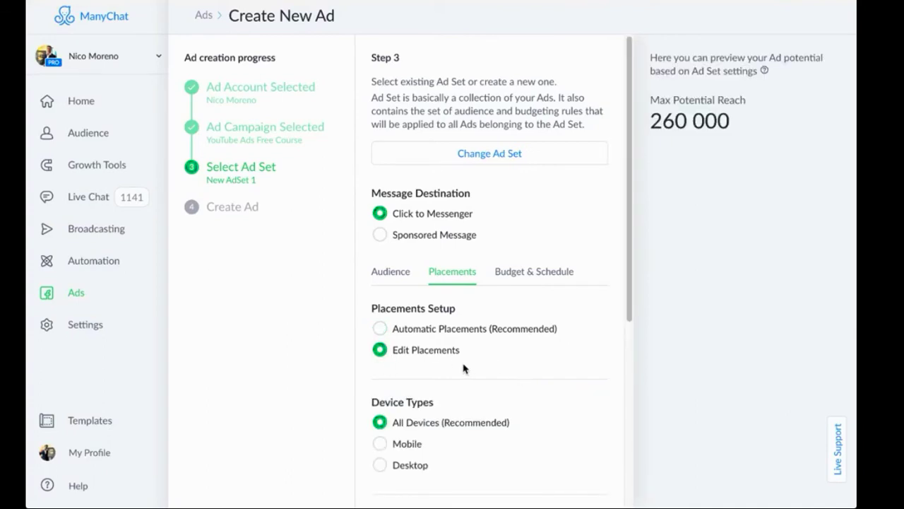
pyautogui.scroll(-3)
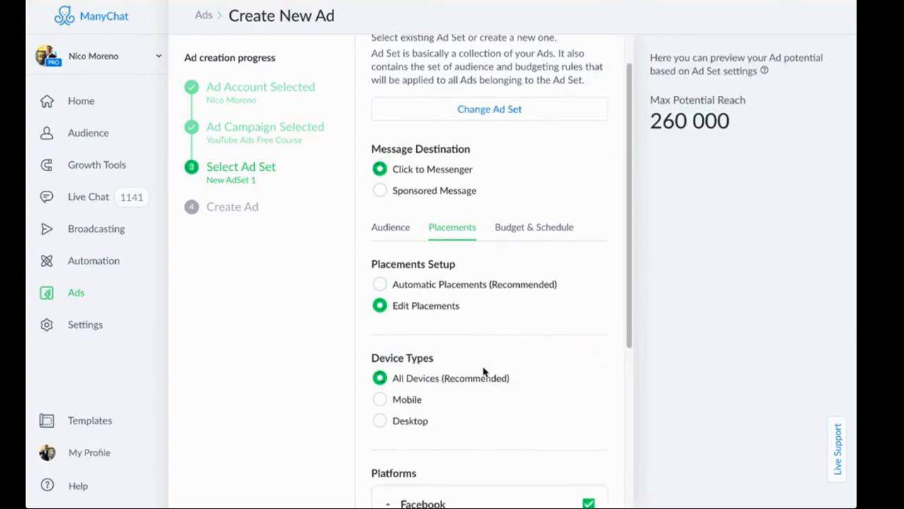
pyautogui.scroll(-3)
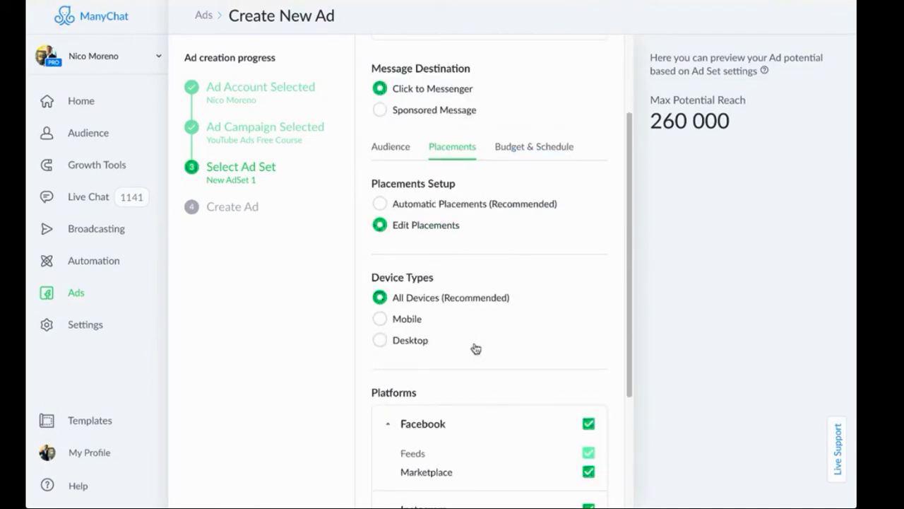
pyautogui.scroll(-3)
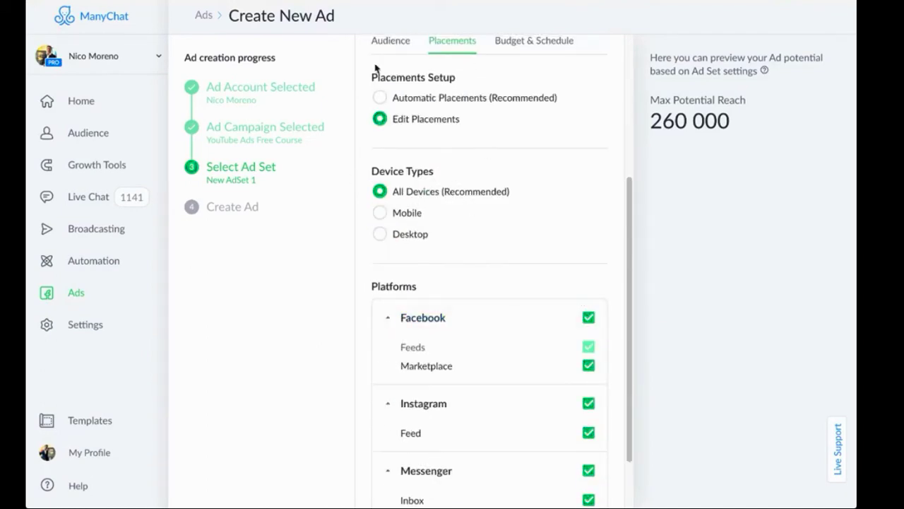
pyautogui.moveTo(573, 332)
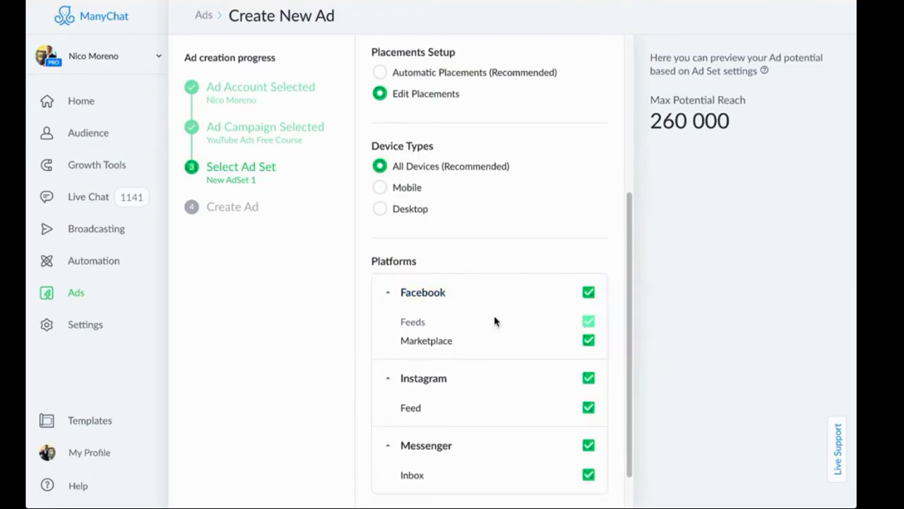
pyautogui.click(588, 291)
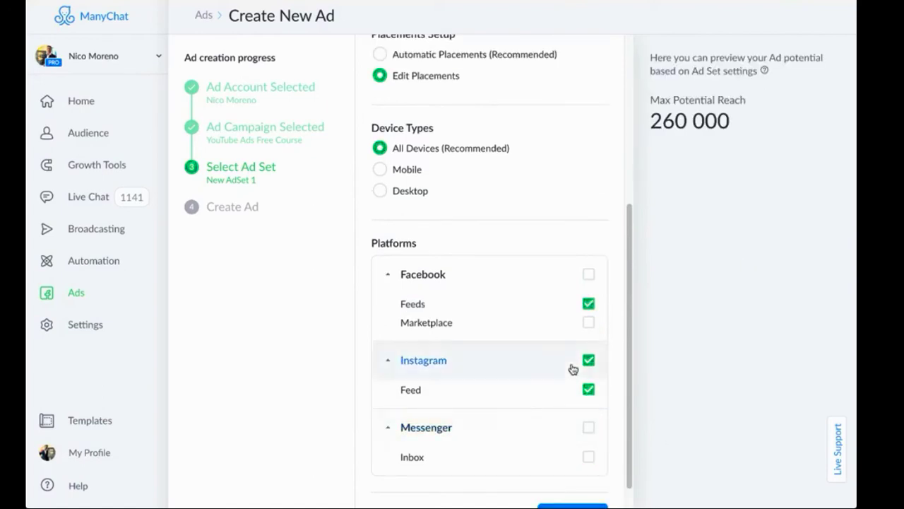
pyautogui.click(588, 360)
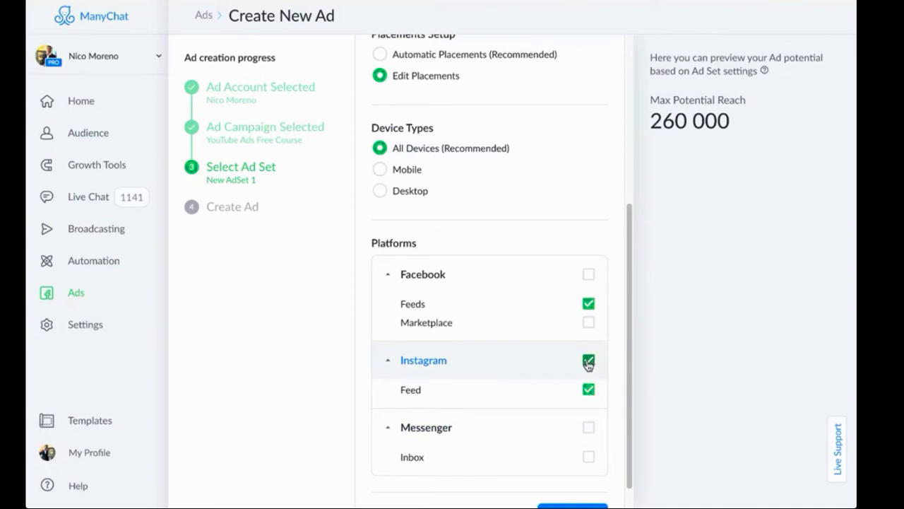
pyautogui.click(588, 360)
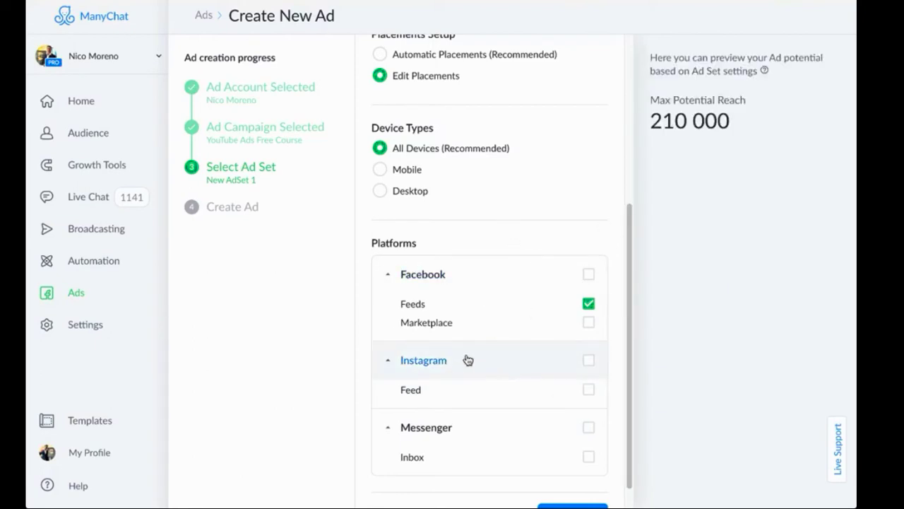
pyautogui.moveTo(599, 219)
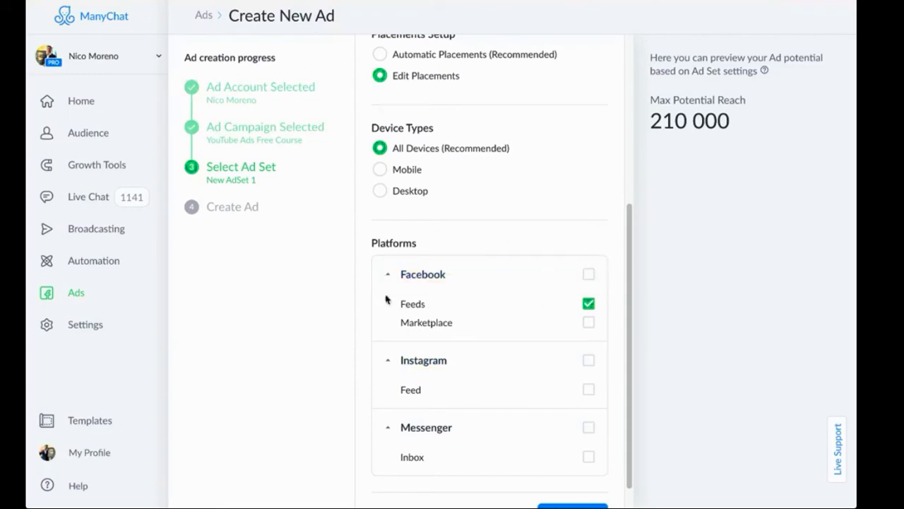
pyautogui.scroll(-3)
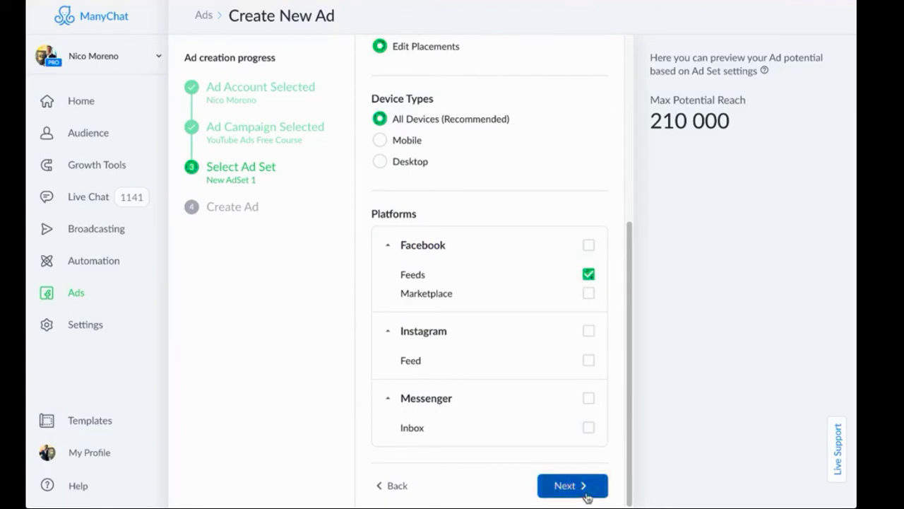
pyautogui.click(572, 486)
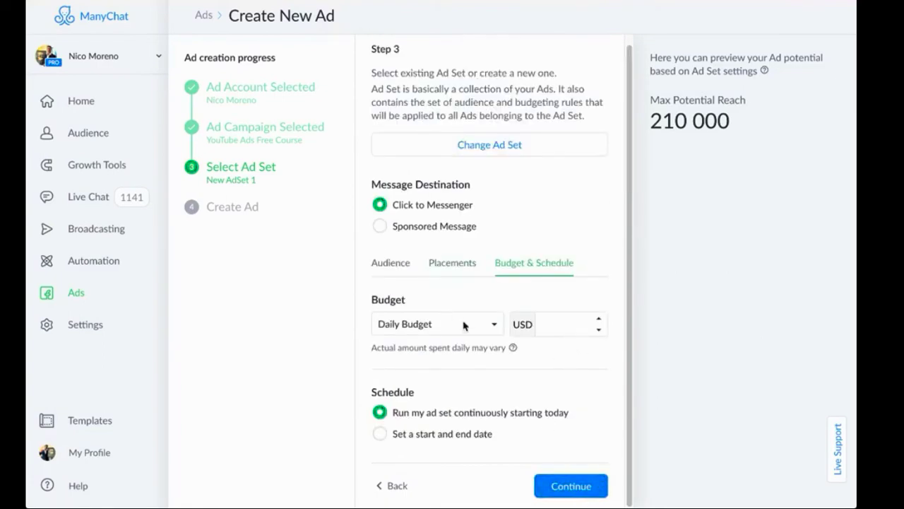
# Set a 20 USD daily budget on a continuous schedule and submit the ad set
pyautogui.click(558, 323)
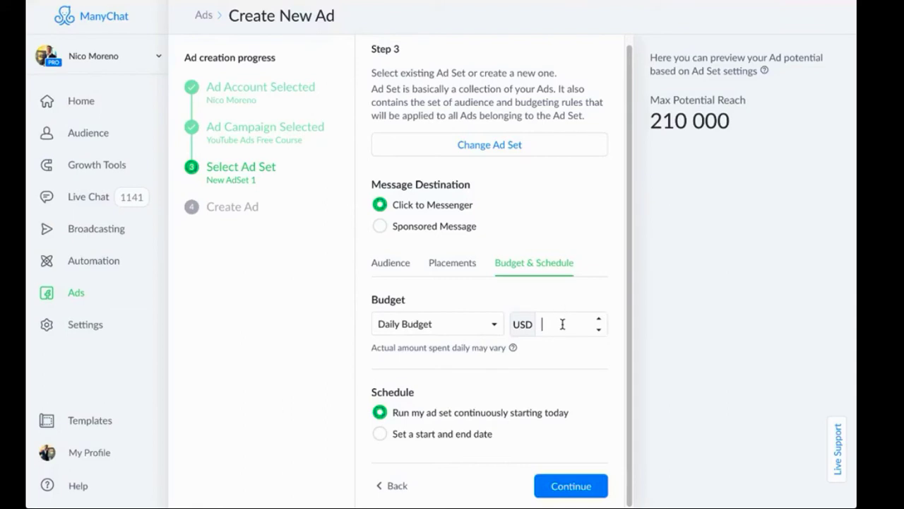
pyautogui.write('20')
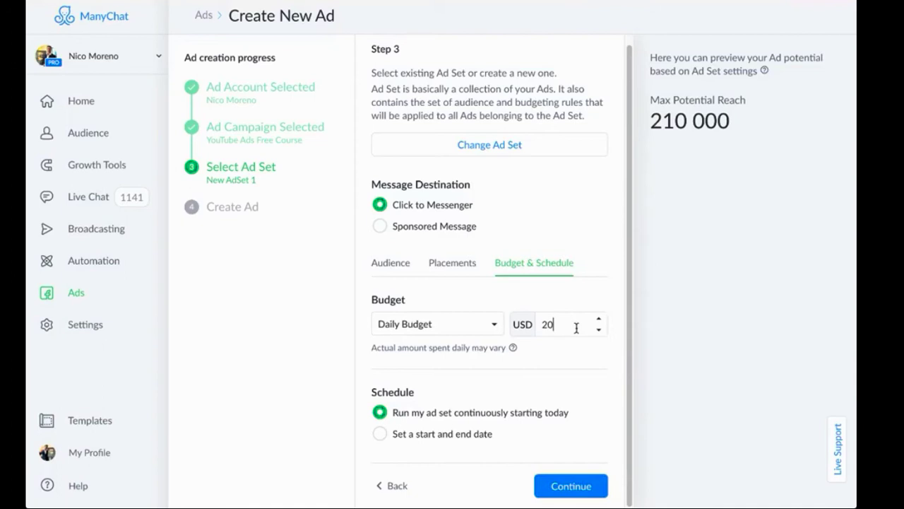
pyautogui.moveTo(450, 320)
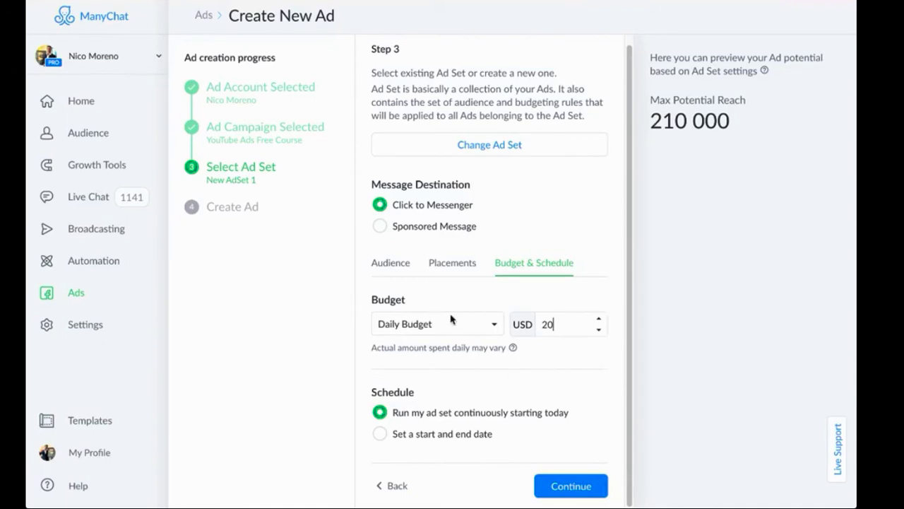
pyautogui.moveTo(389, 399)
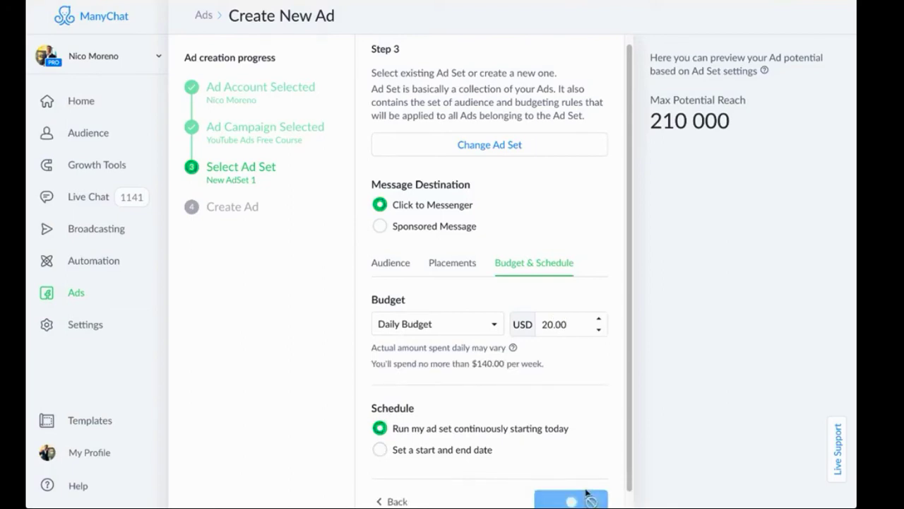
pyautogui.scroll(-3)
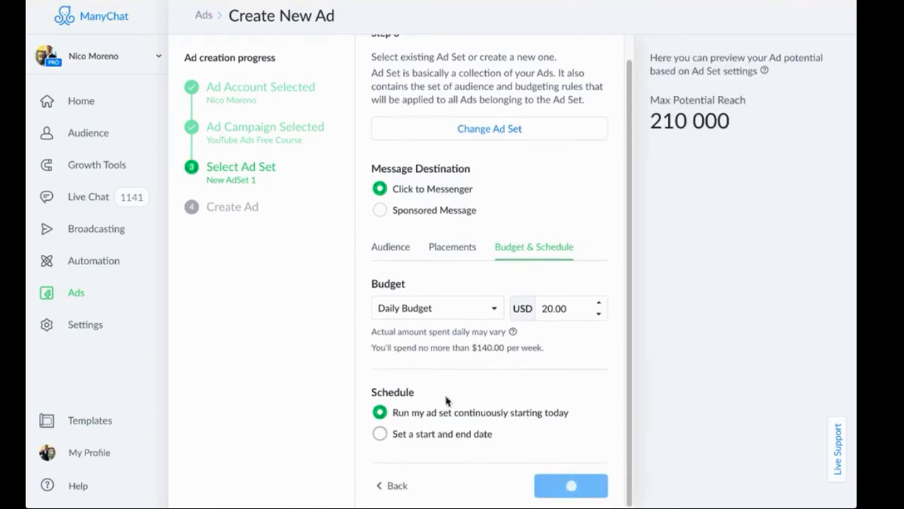
pyautogui.click(570, 486)
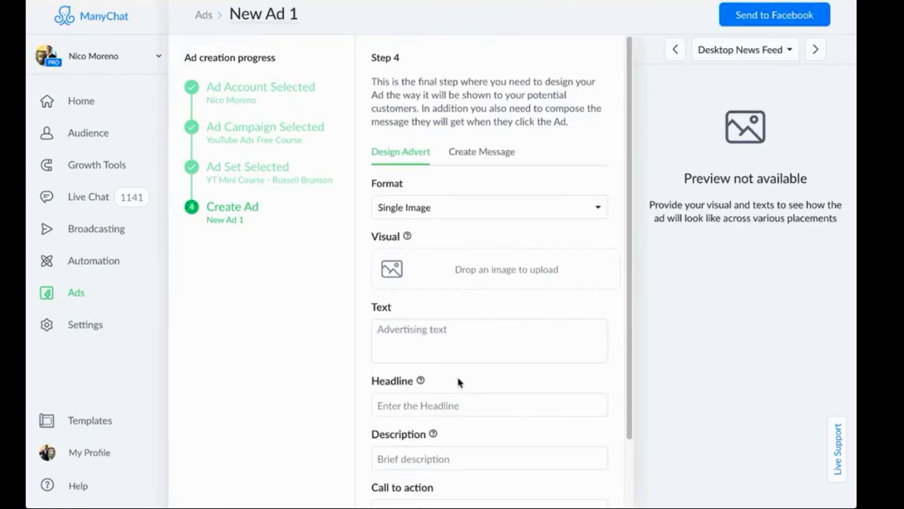
pyautogui.moveTo(492, 138)
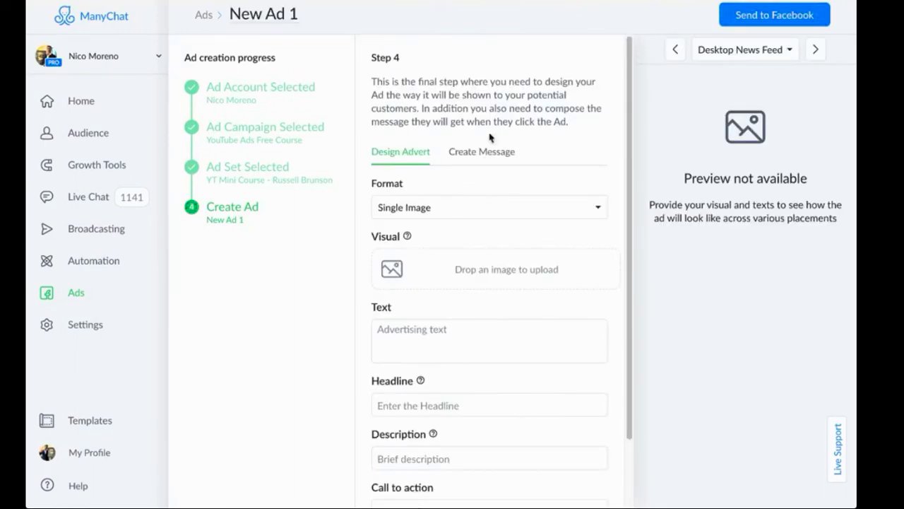
pyautogui.moveTo(641, 220)
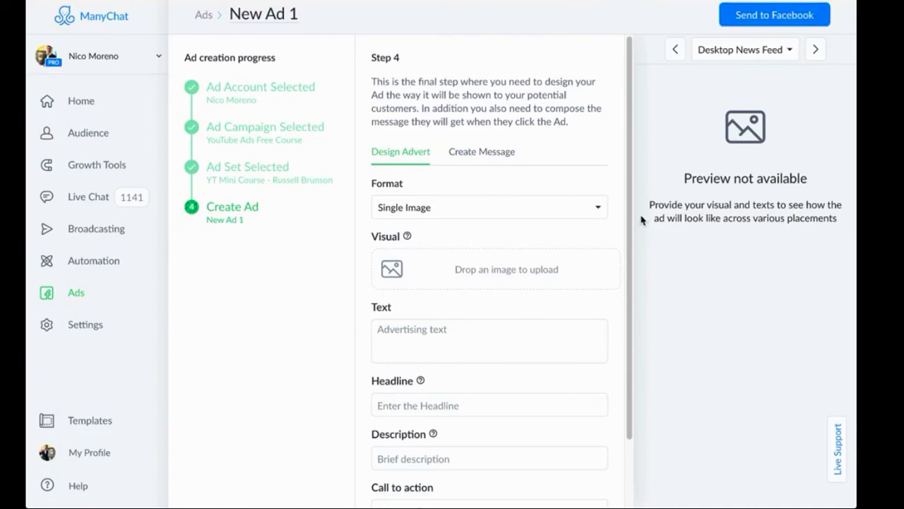
pyautogui.moveTo(477, 225)
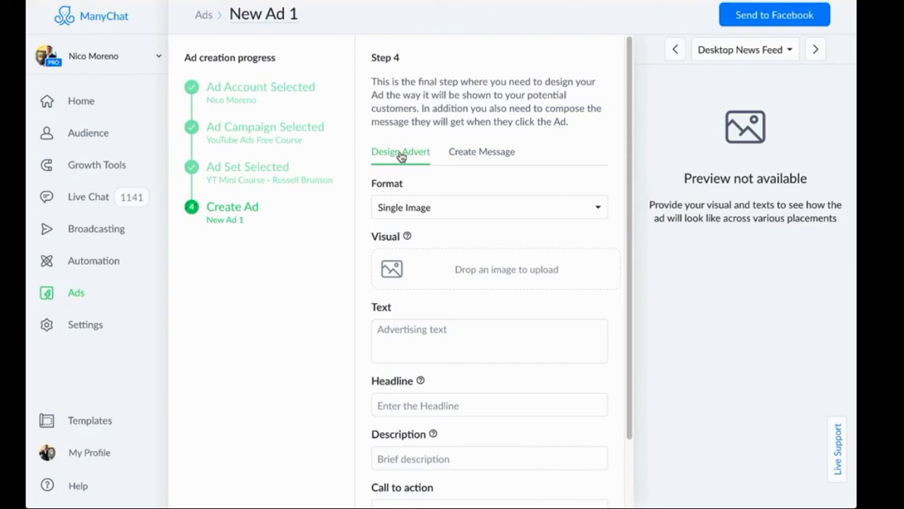
pyautogui.moveTo(492, 156)
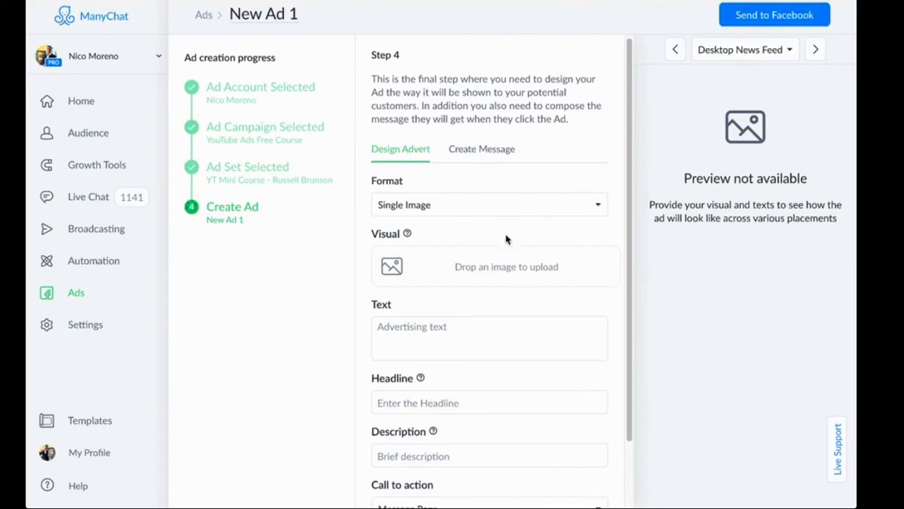
# Start uploading the advert's single image visual in the Create Ad step
pyautogui.scroll(-3)
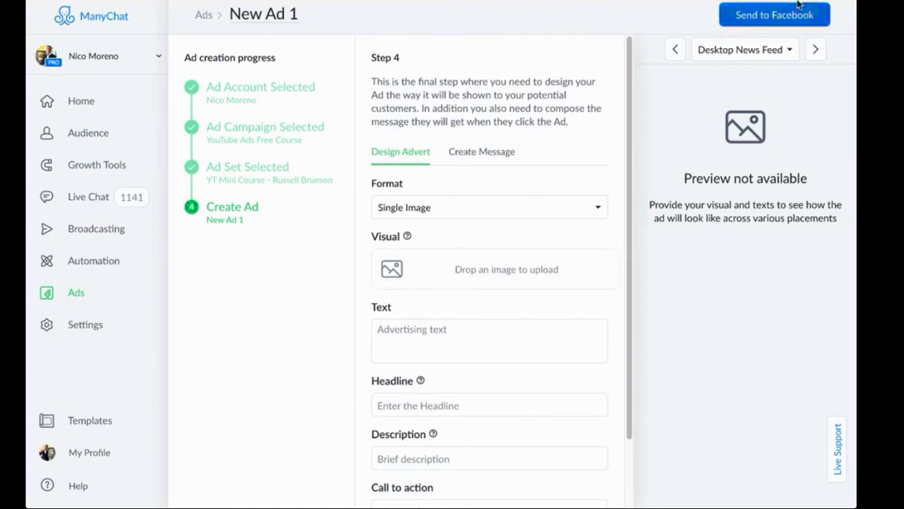
pyautogui.moveTo(602, 192)
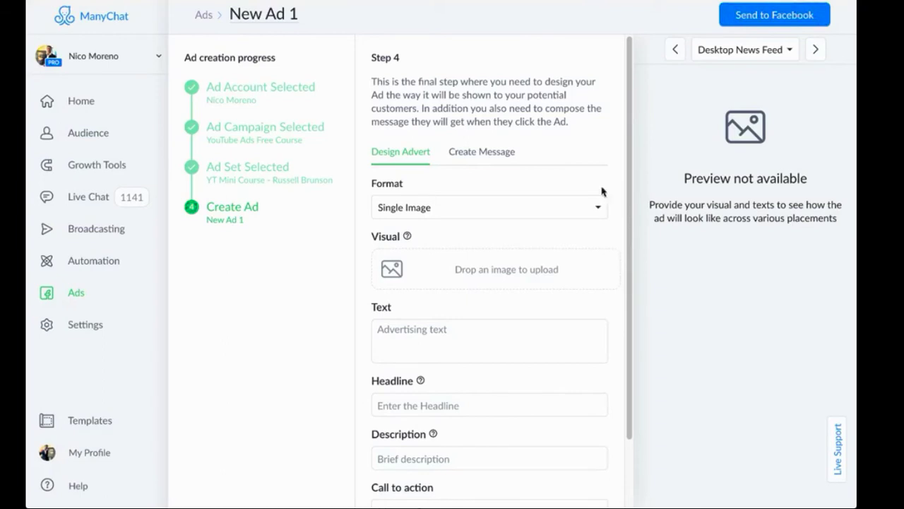
pyautogui.moveTo(571, 283)
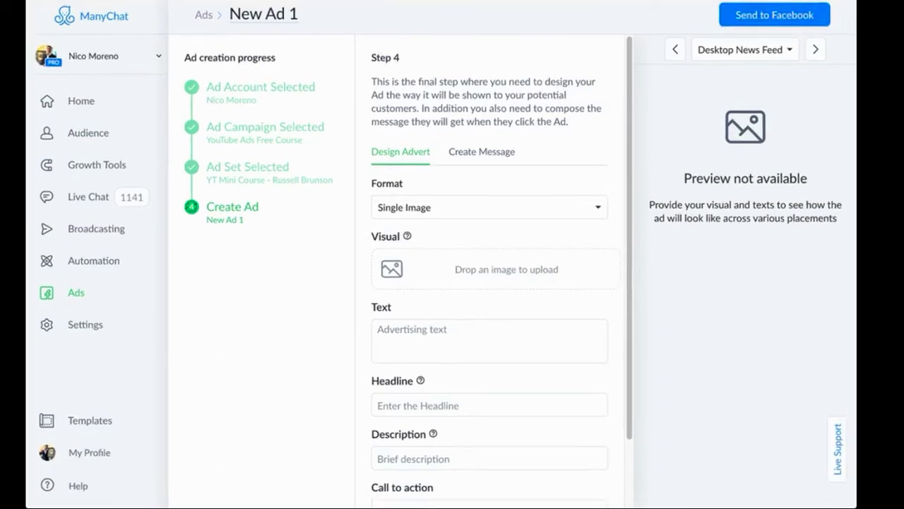
pyautogui.moveTo(359, 271)
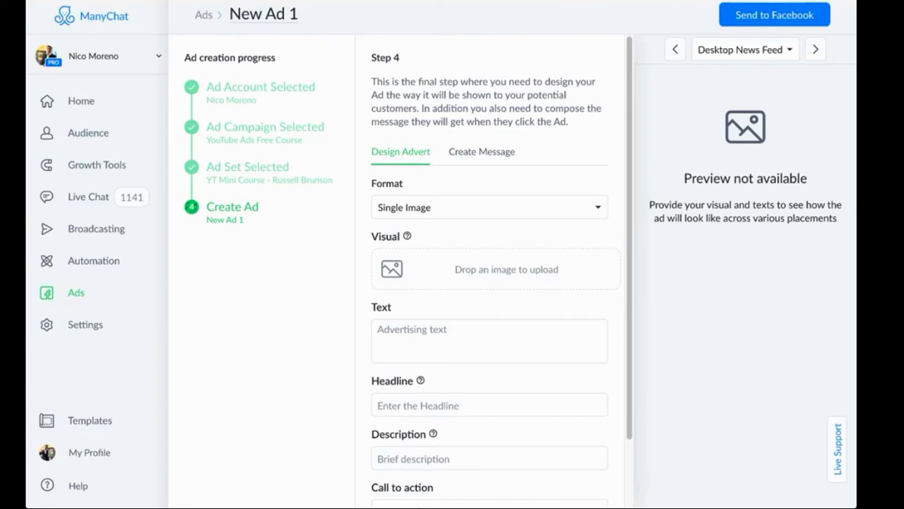
pyautogui.click(495, 269)
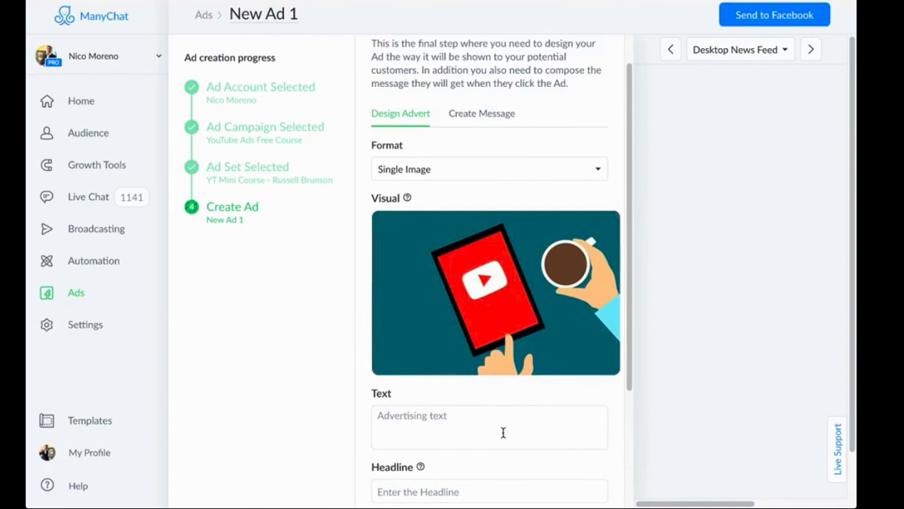
# Place the YouTube tablet image and begin the ad text 'Want to Get Un...'
pyautogui.scroll(-3)
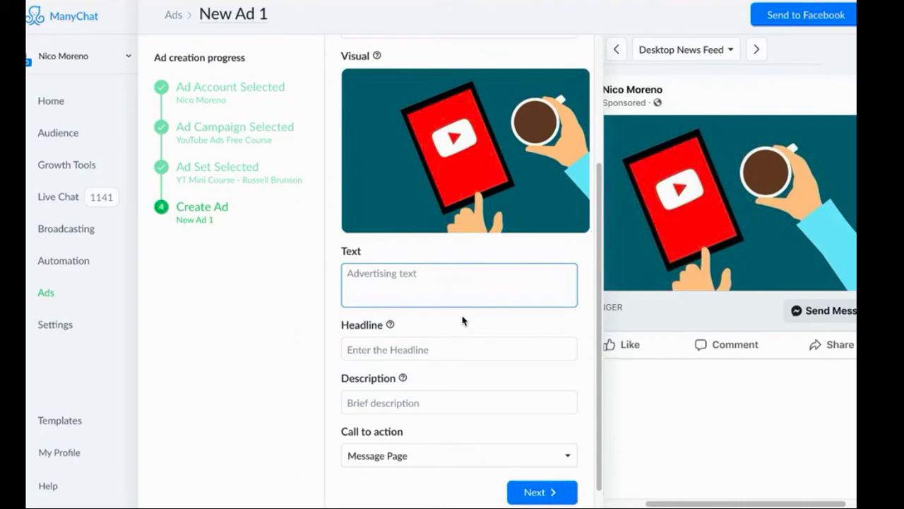
pyautogui.write('Want to Get Unlimited Leads a')
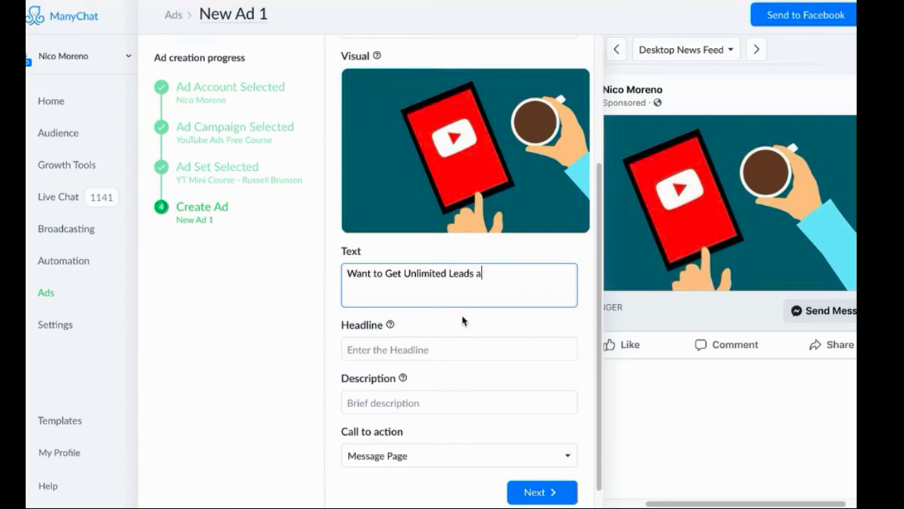
# Write the ad text: grab the FREE 4-Day Video Course, tap "Send Message" below to get it
pyautogui.write('nd Sales for your Business With YouTube Ads?')
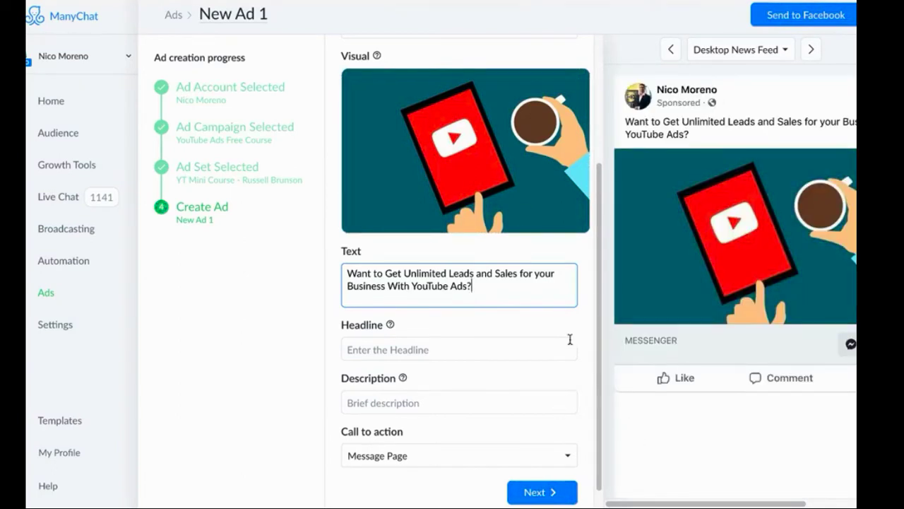
pyautogui.moveTo(689, 185)
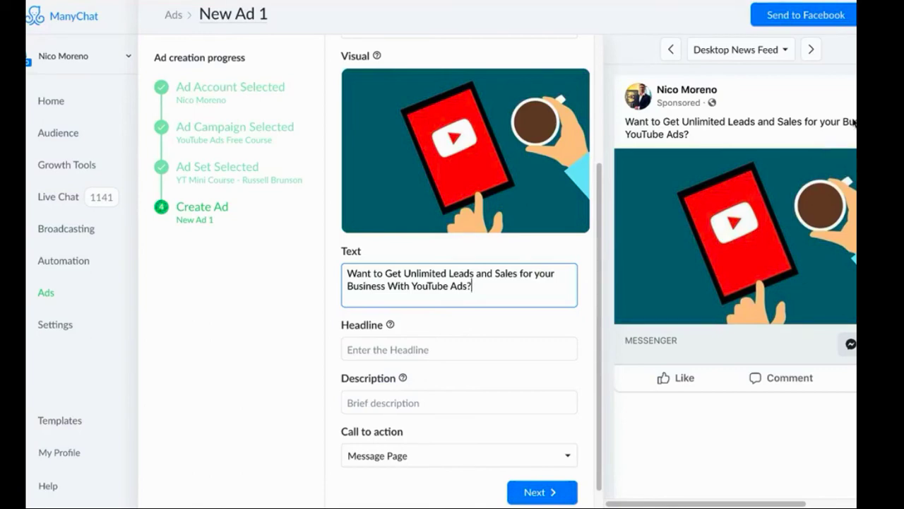
pyautogui.moveTo(508, 339)
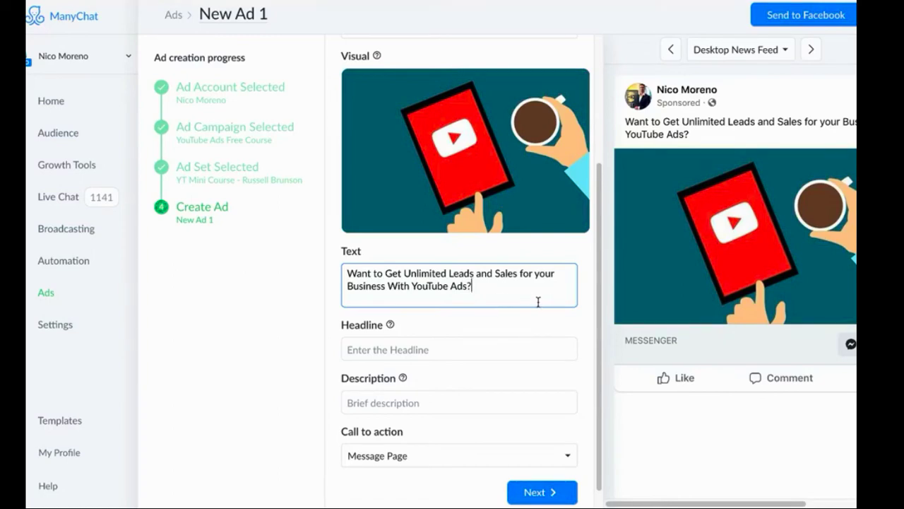
pyautogui.scroll(-3)
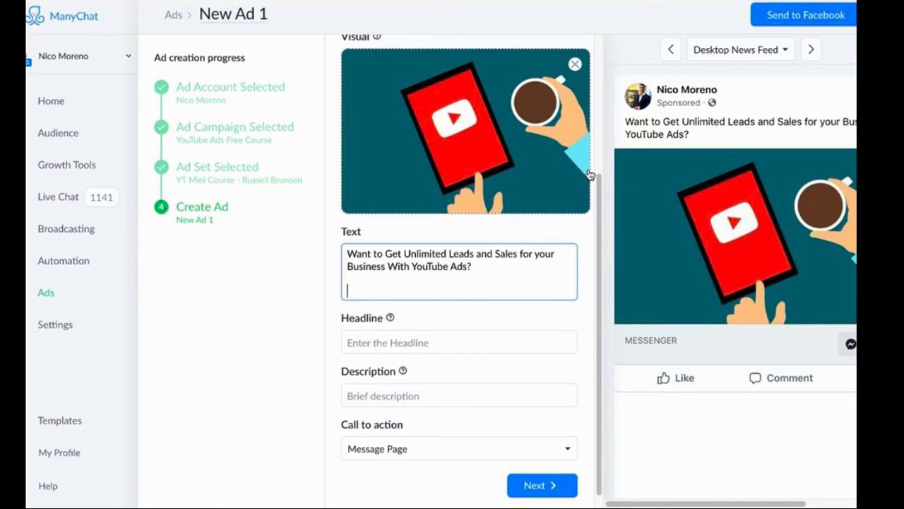
pyautogui.write('Grab our FREE 4-')
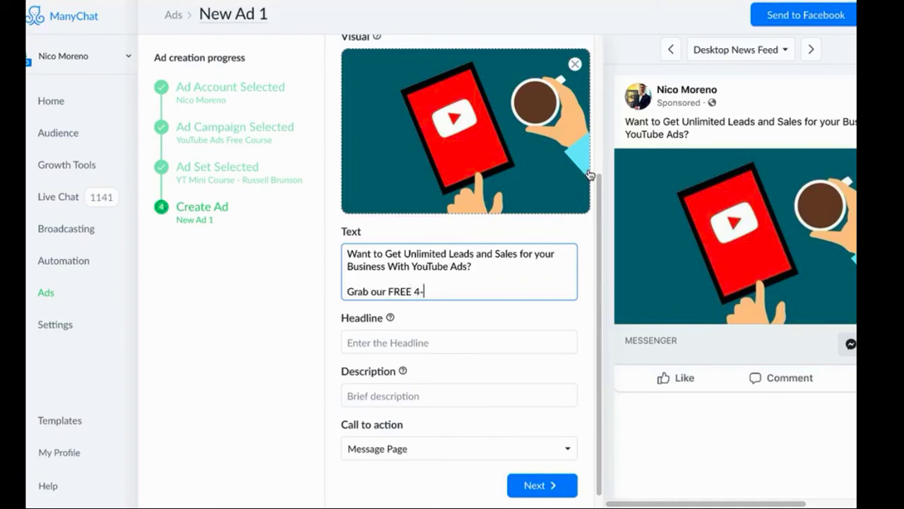
pyautogui.write('Day Video Course Showing You How.')
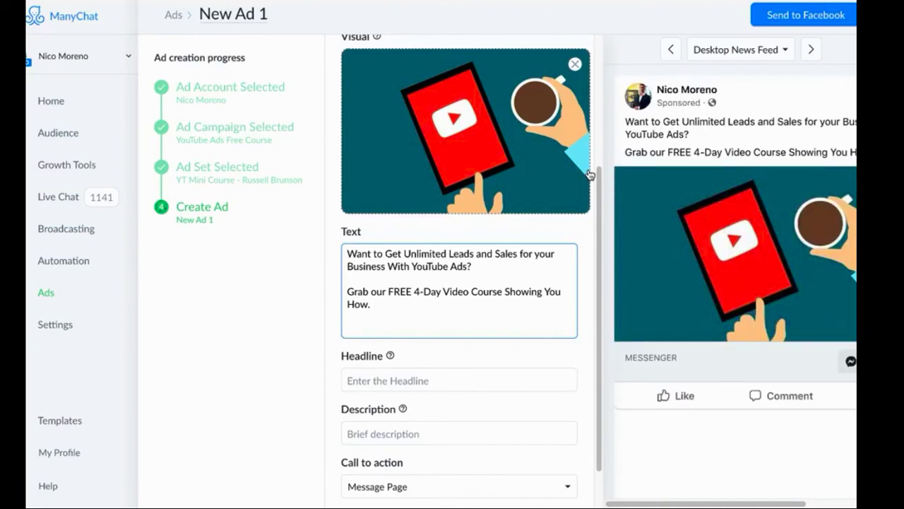
pyautogui.write('Tap')
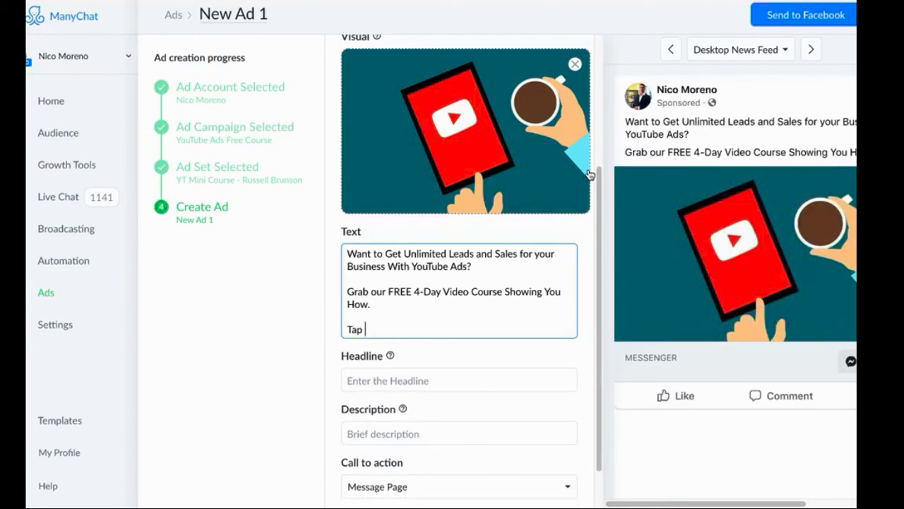
pyautogui.write('"Send Message"')
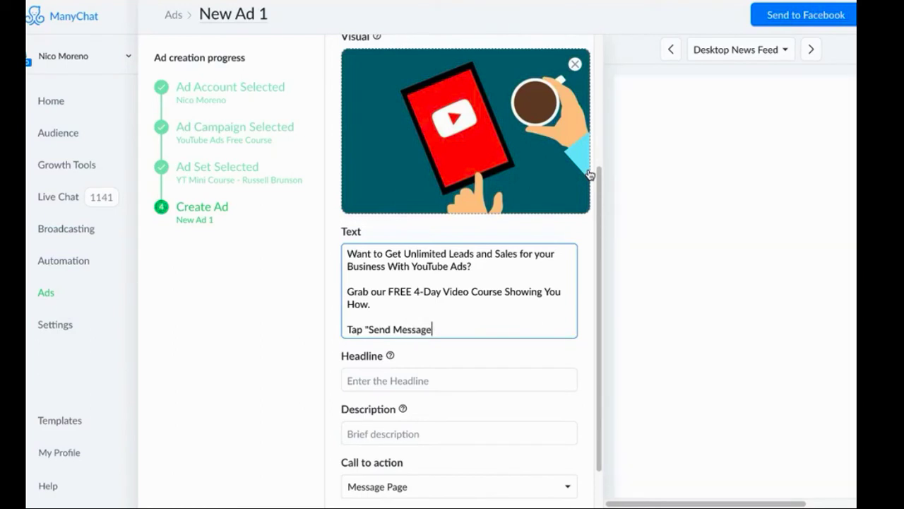
pyautogui.write('Belopw tpo')
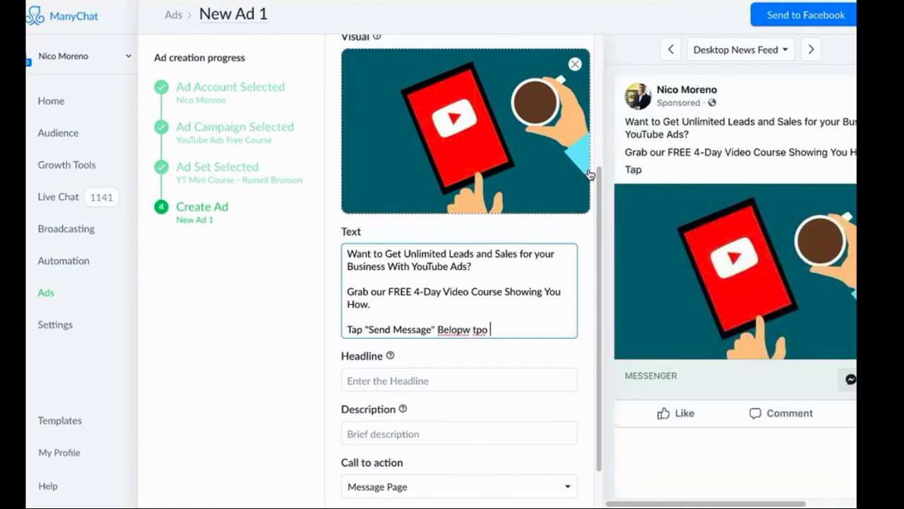
pyautogui.write('Below to get this')
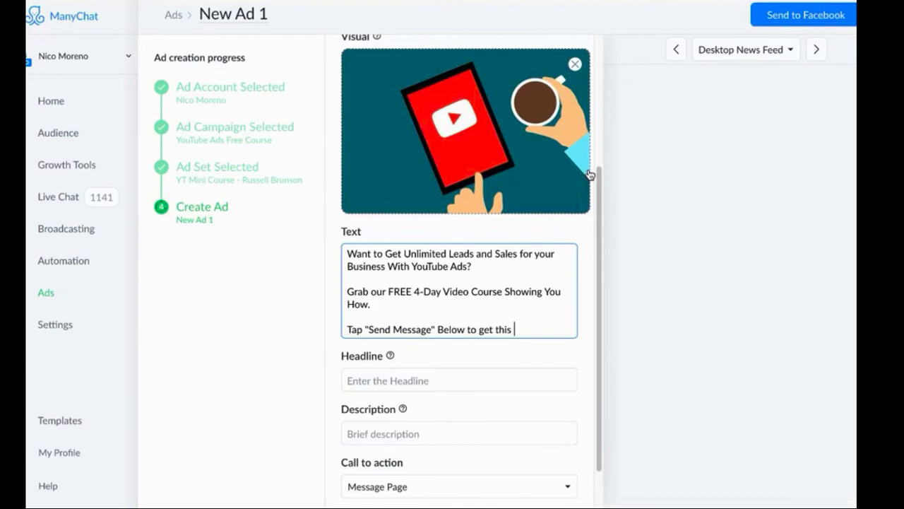
pyautogui.write('FREE Dco')
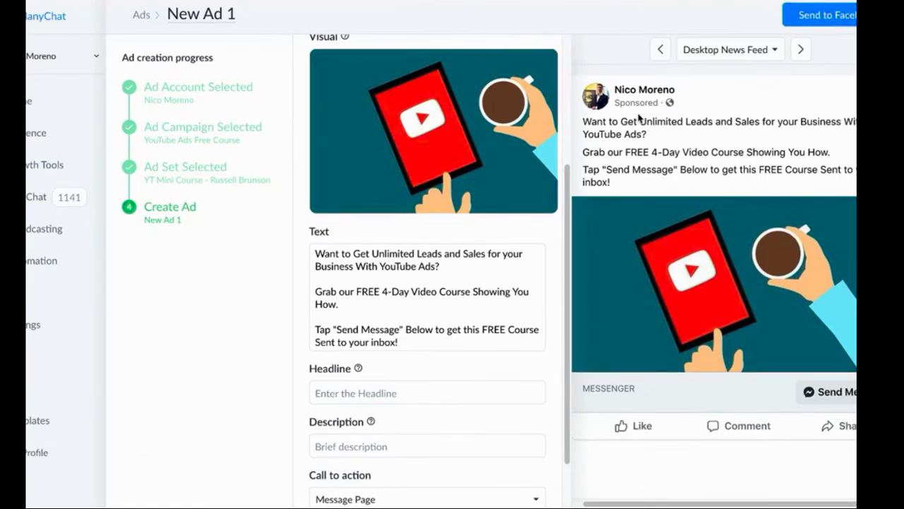
pyautogui.moveTo(796, 278)
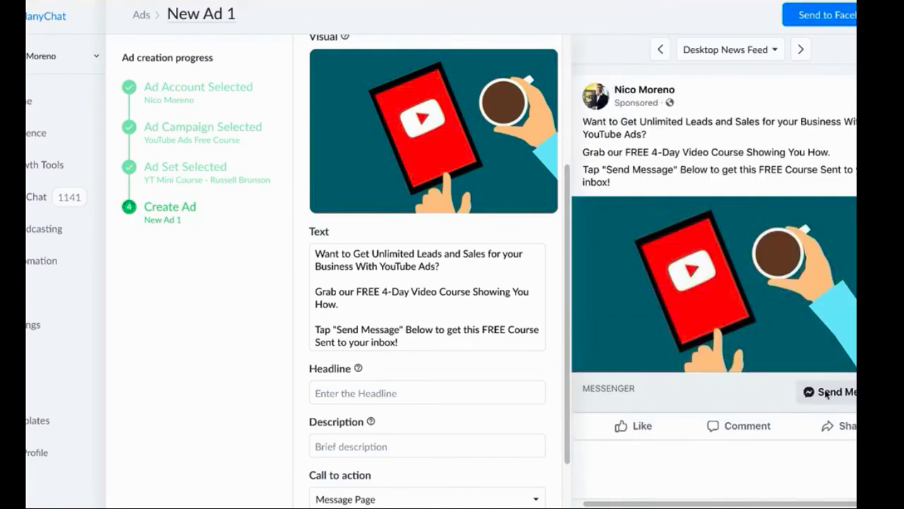
pyautogui.moveTo(774, 206)
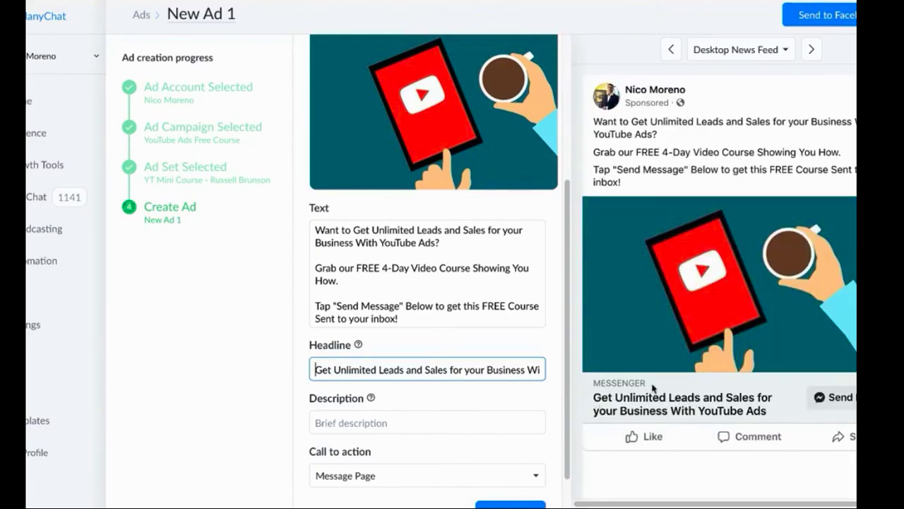
# Fill the Description with 'Grab our FREE 4-Day Video Course Showing You How.'
pyautogui.click(427, 421)
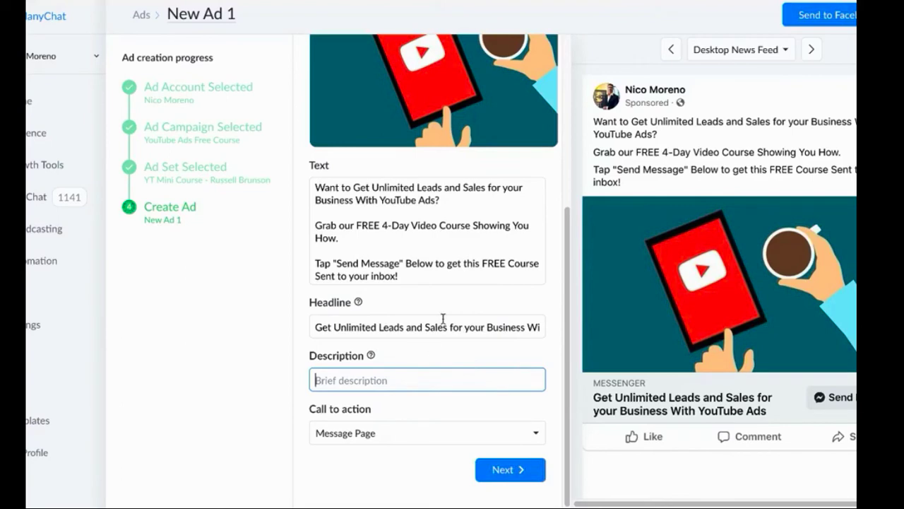
pyautogui.doubleClick(421, 229)
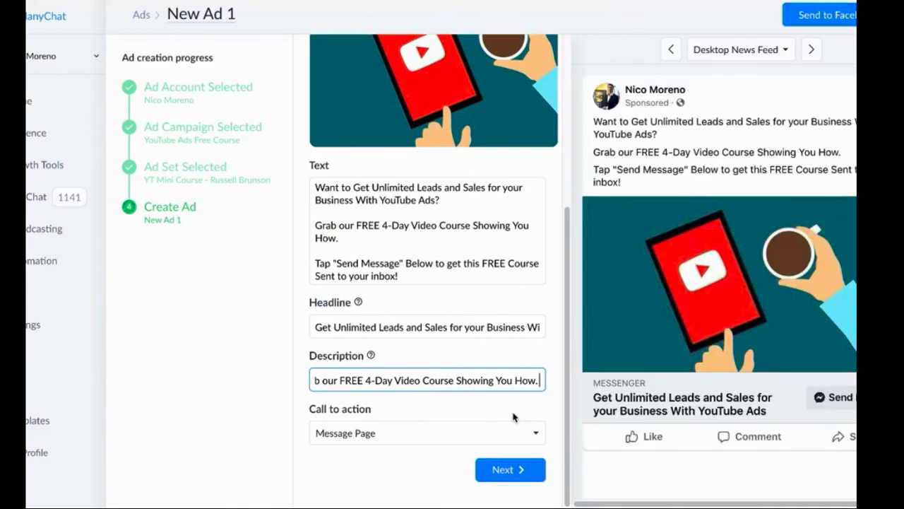
pyautogui.moveTo(752, 180)
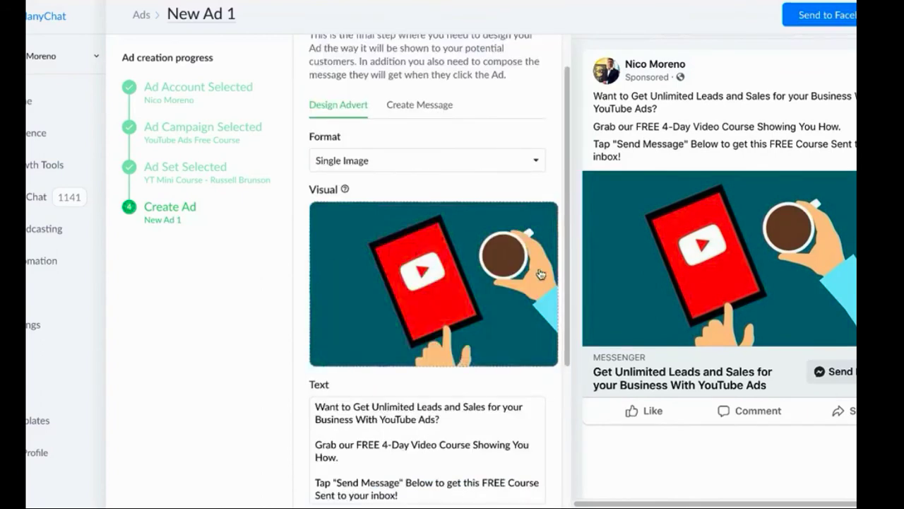
pyautogui.scroll(-3)
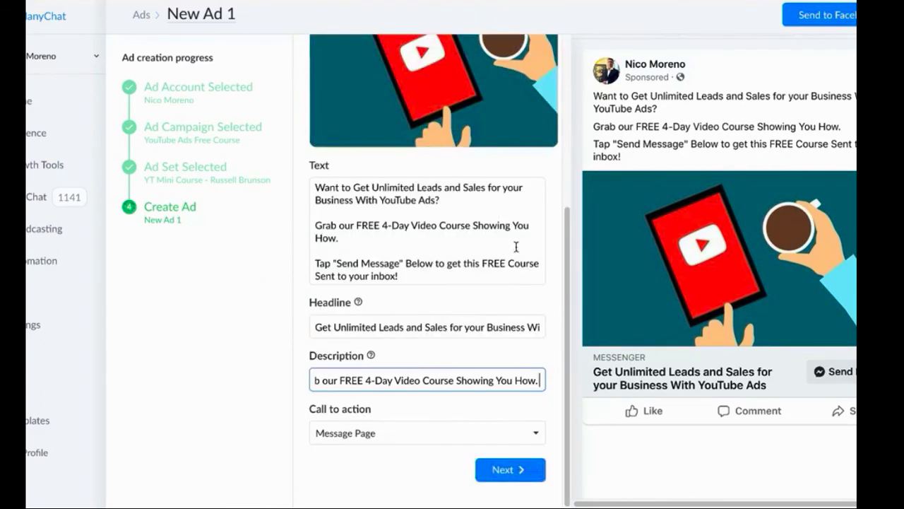
pyautogui.moveTo(780, 350)
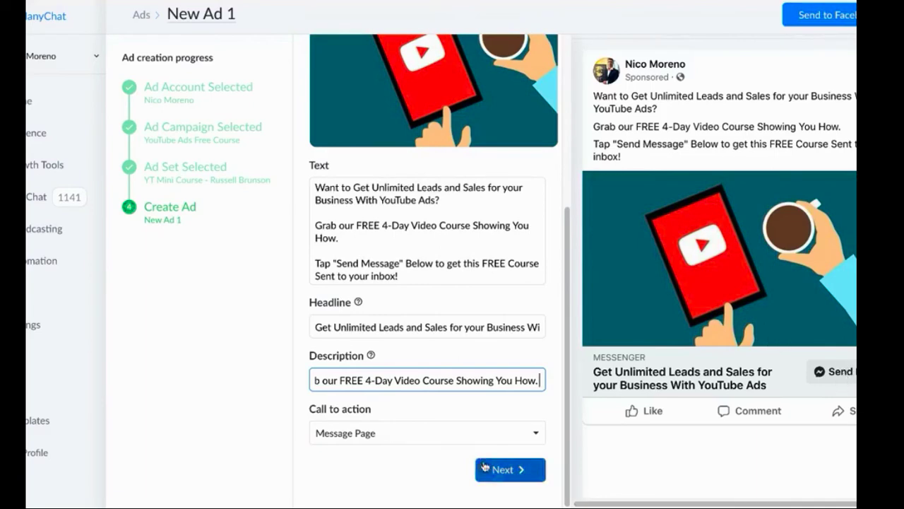
# Write the bot reply thanking people for requesting the training course to get unlimited leads
pyautogui.click(509, 469)
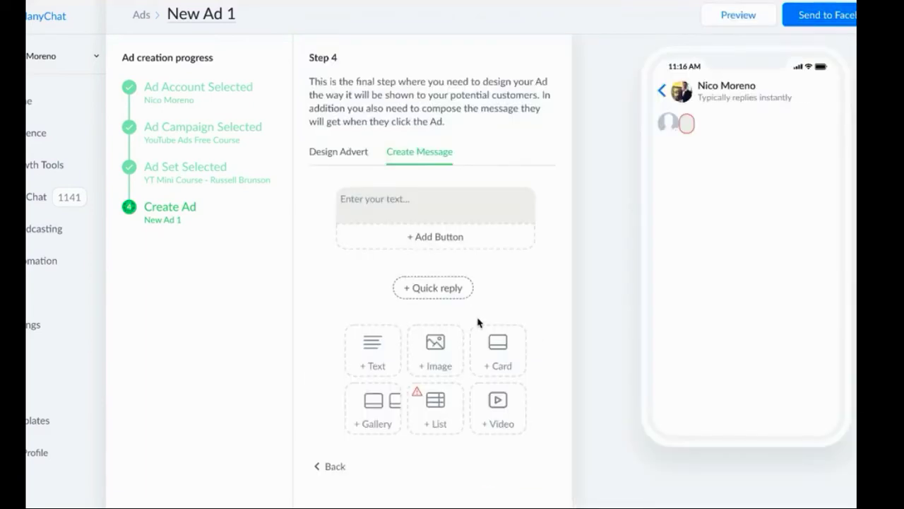
pyautogui.click(435, 199)
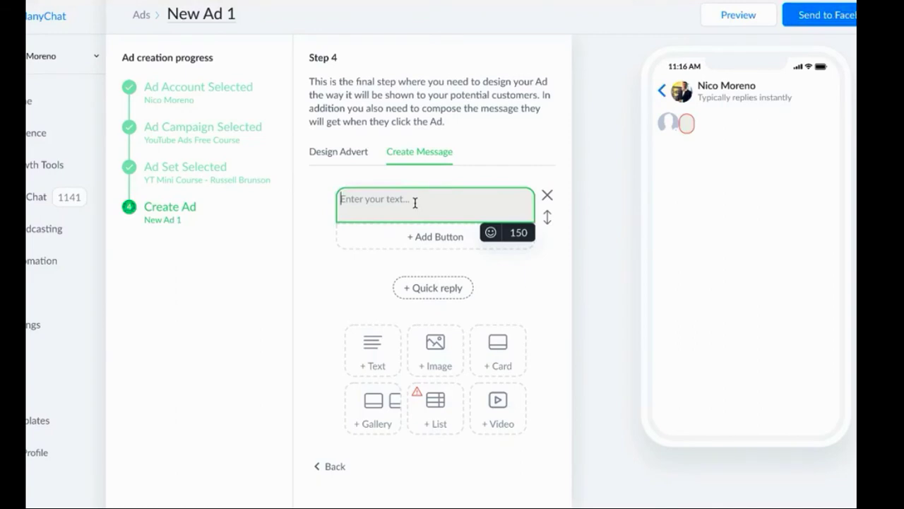
pyautogui.write('Hey there!')
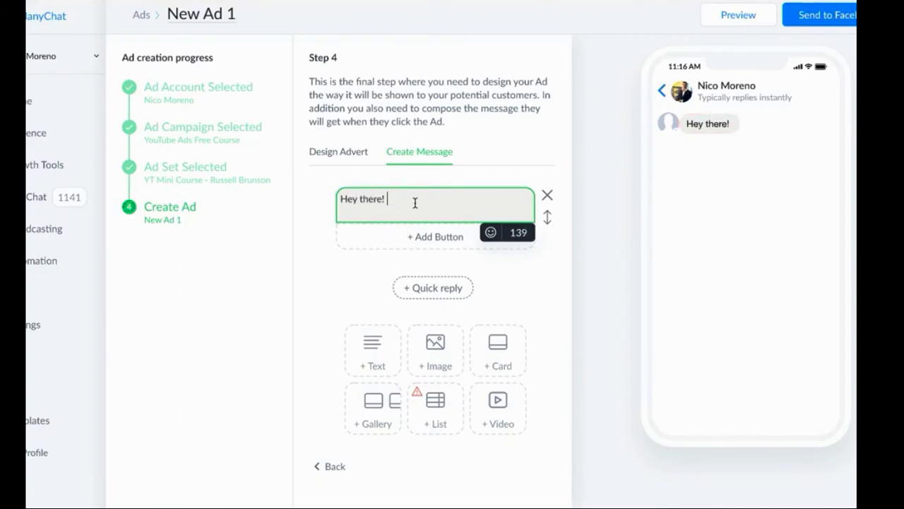
pyautogui.write('Cl')
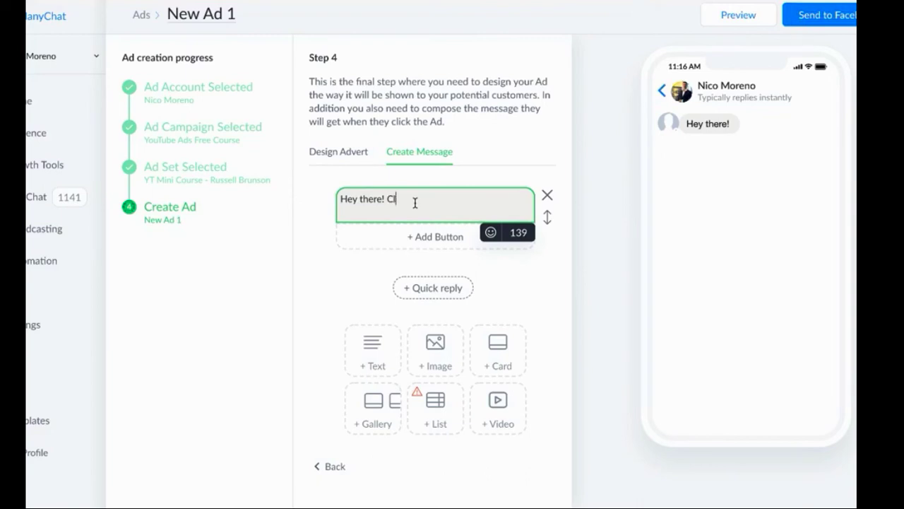
pyautogui.write('Thanks for requesting your FREE YouTube Ads')
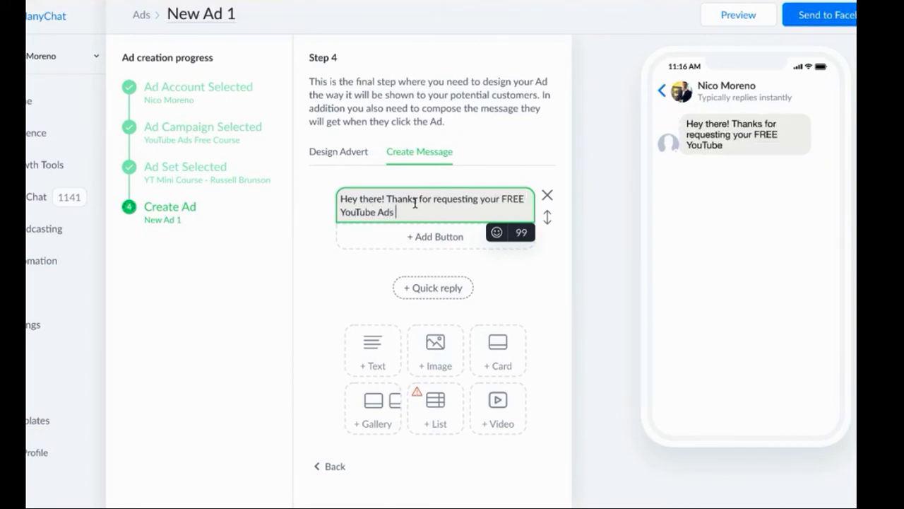
pyautogui.write('training course t')
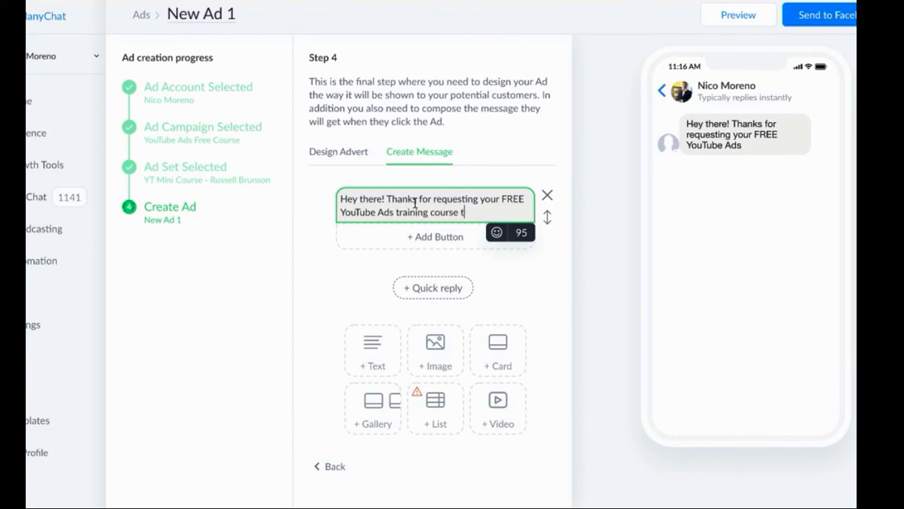
pyautogui.write('o get unlicmite')
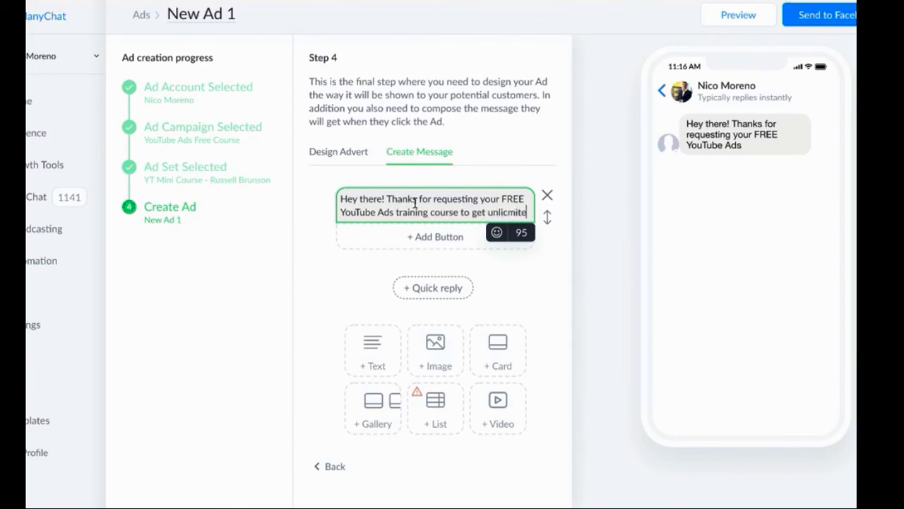
pyautogui.press('Backspace')
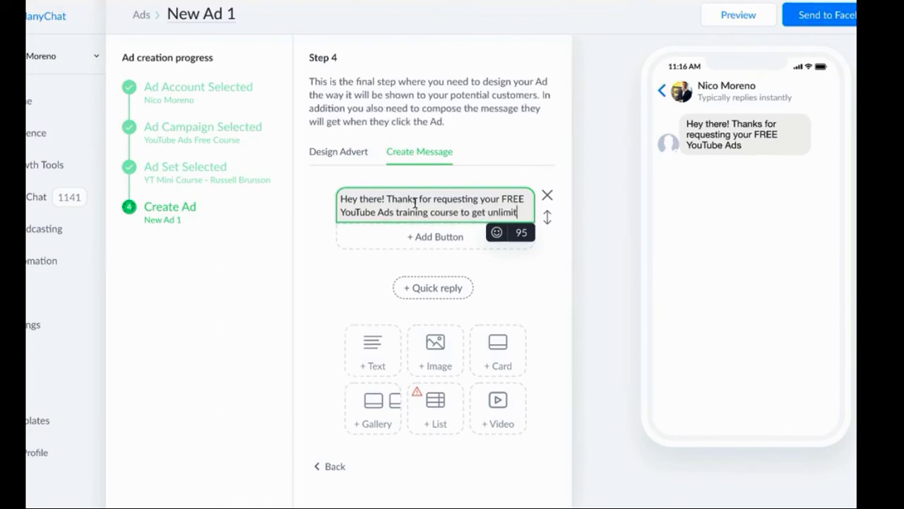
# Finish the reply with 'Leads & Sales', the grab-it-below line and a pointing-down emoji
pyautogui.write('Leads & Sales with YouTube Ads!')
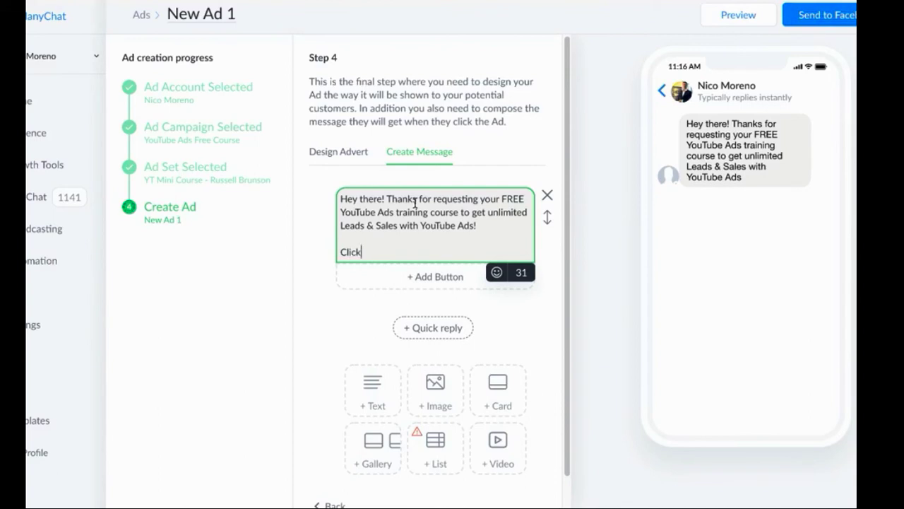
pyautogui.write('Below to Grab it NOW!')
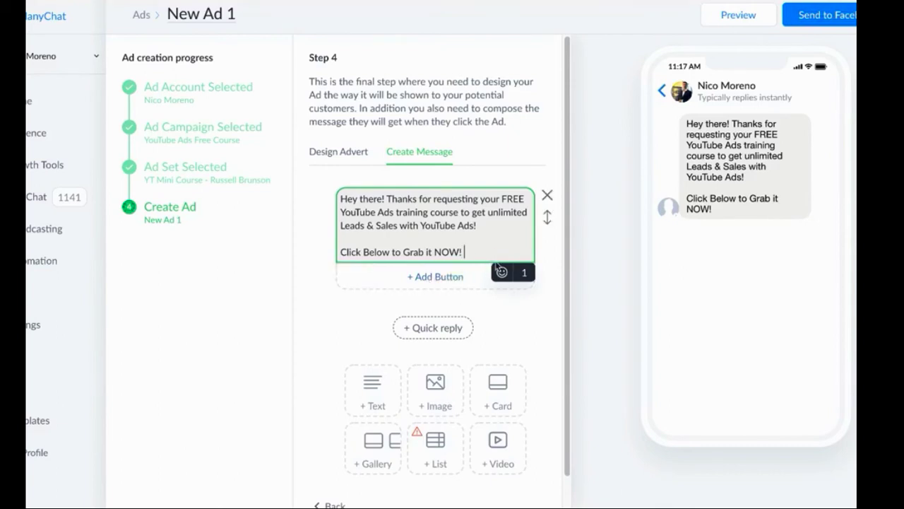
pyautogui.click(500, 272)
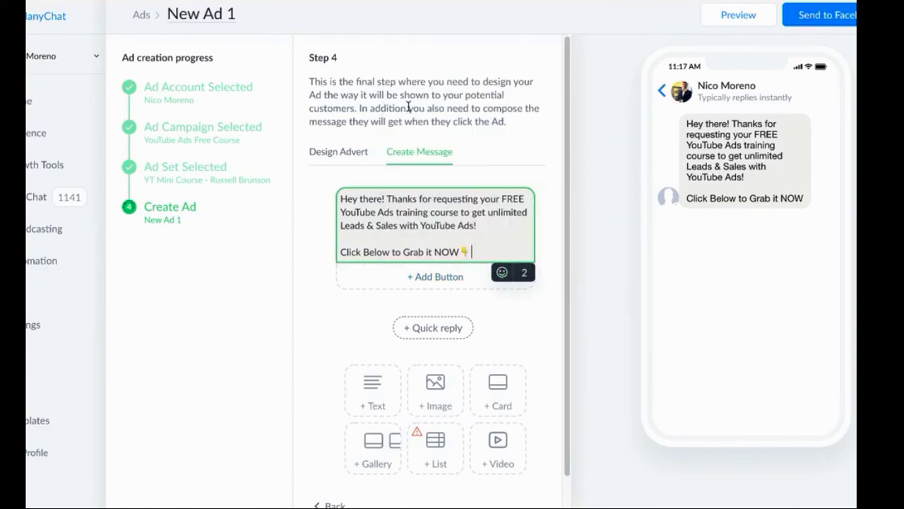
pyautogui.click(435, 275)
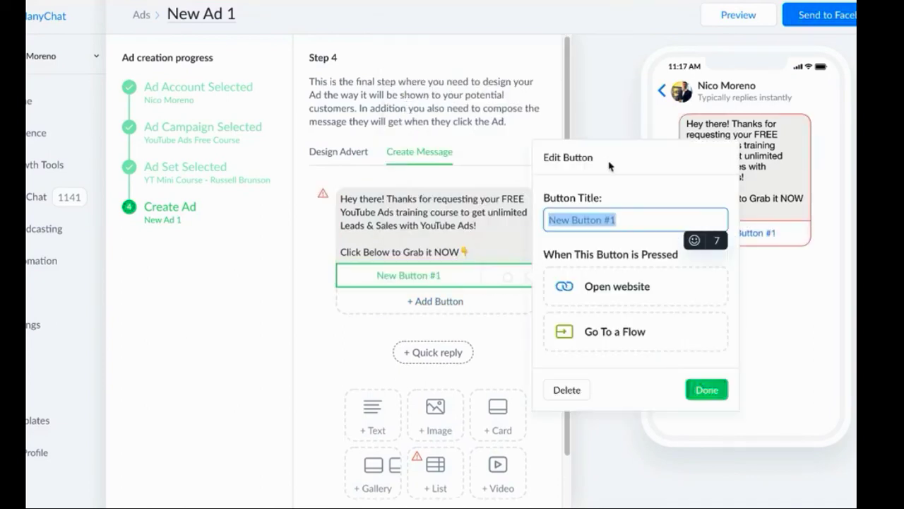
pyautogui.write('GET COURSE')
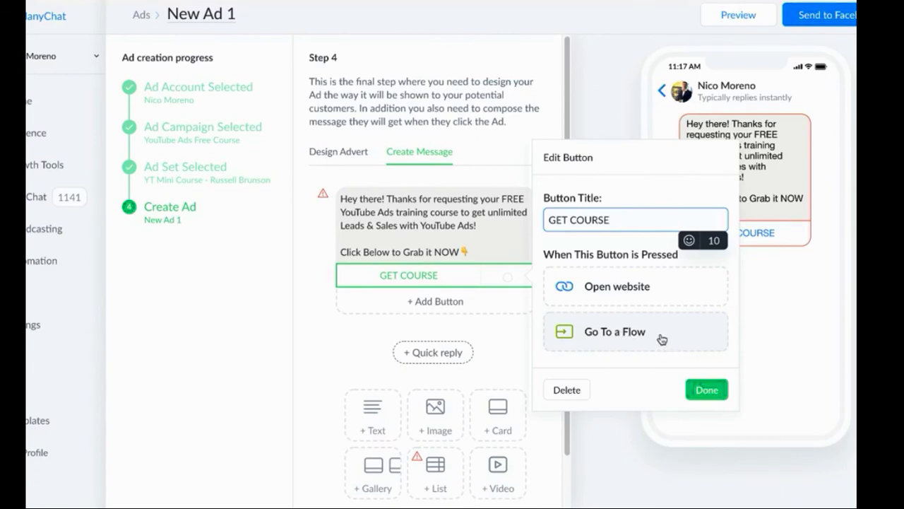
pyautogui.moveTo(644, 341)
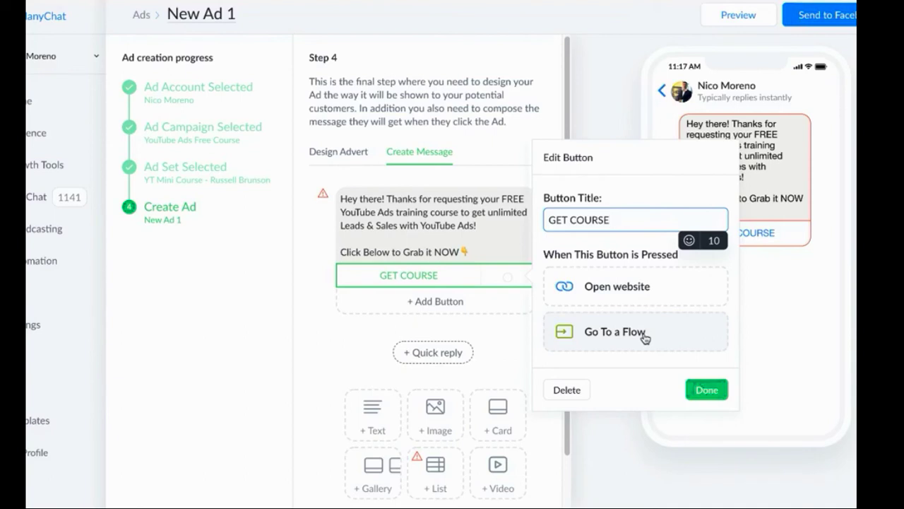
pyautogui.moveTo(641, 335)
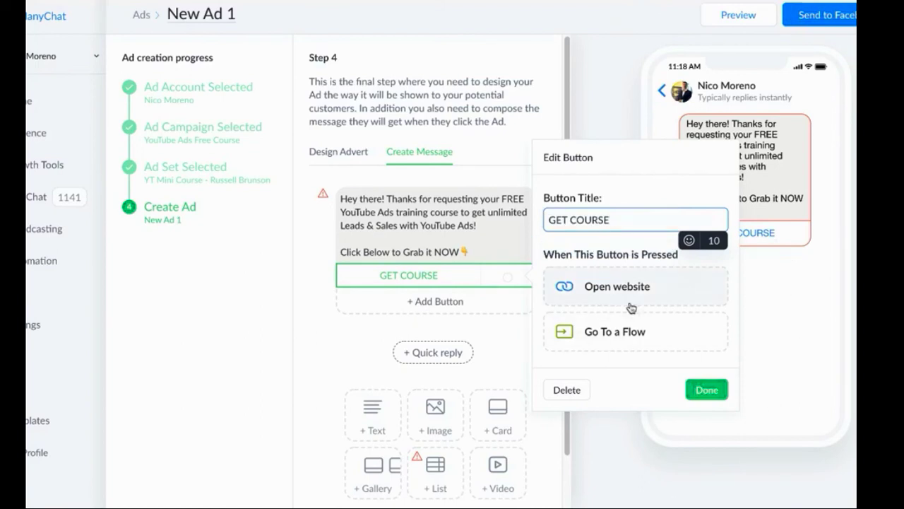
pyautogui.click(616, 286)
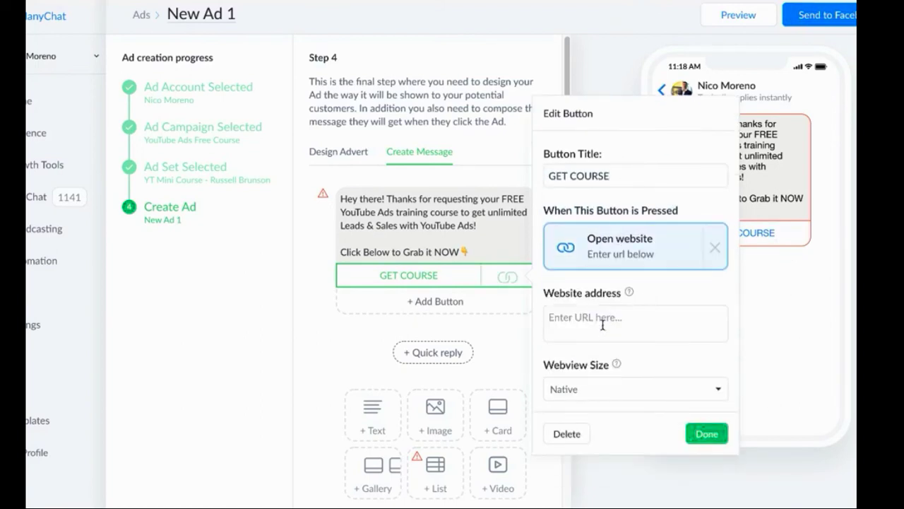
pyautogui.write('www.nicomoreno.org')
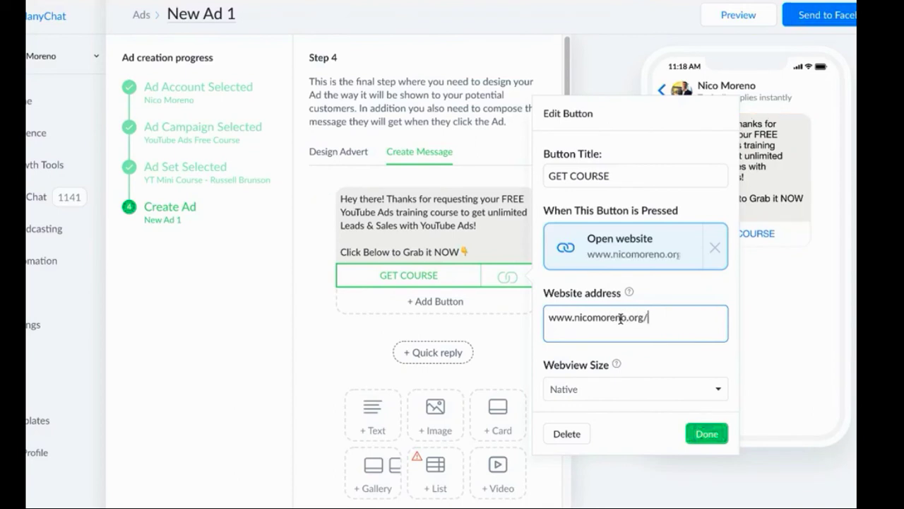
pyautogui.write('/yt-1')
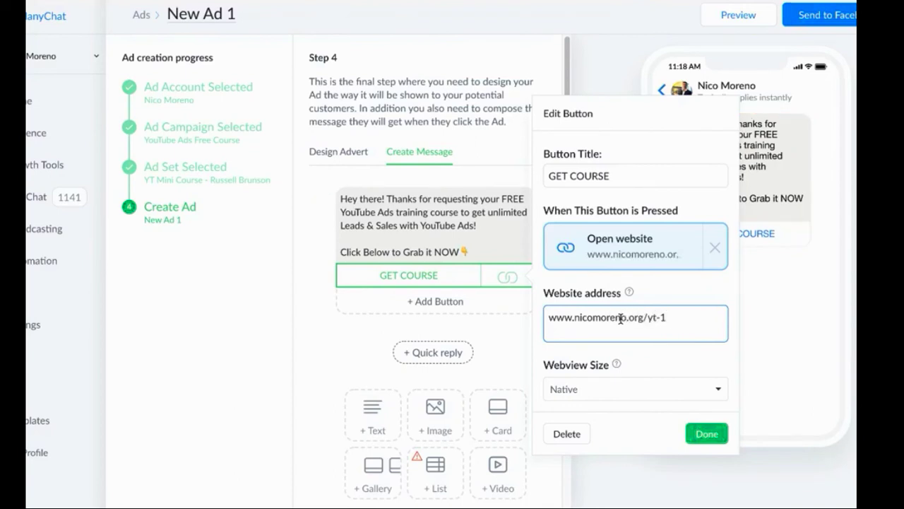
pyautogui.click(707, 432)
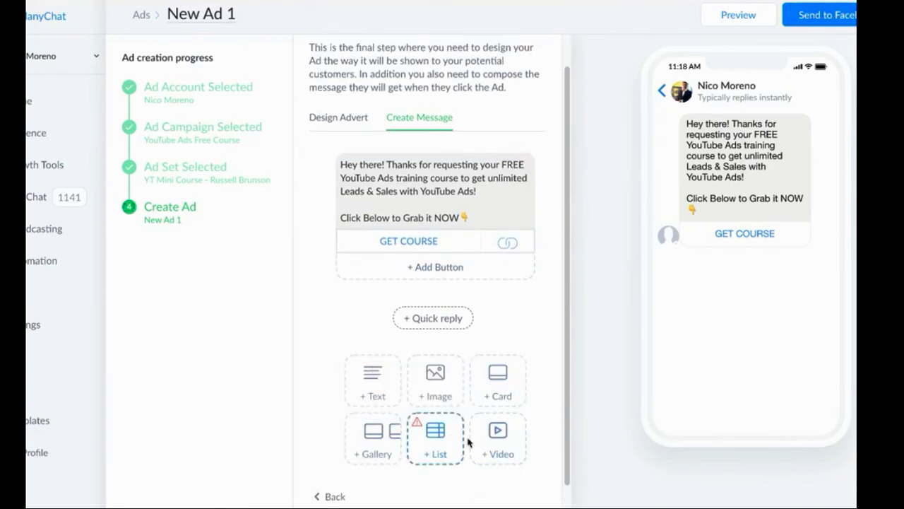
pyautogui.moveTo(469, 408)
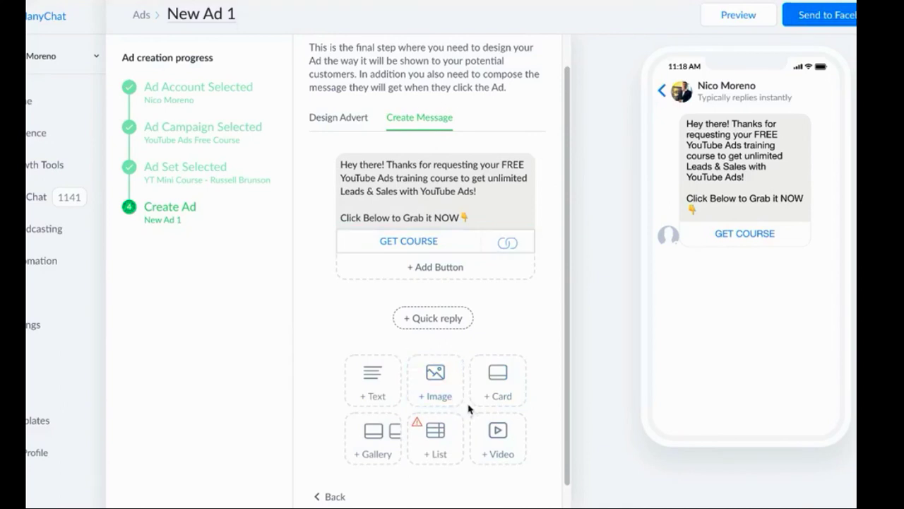
pyautogui.moveTo(435, 430)
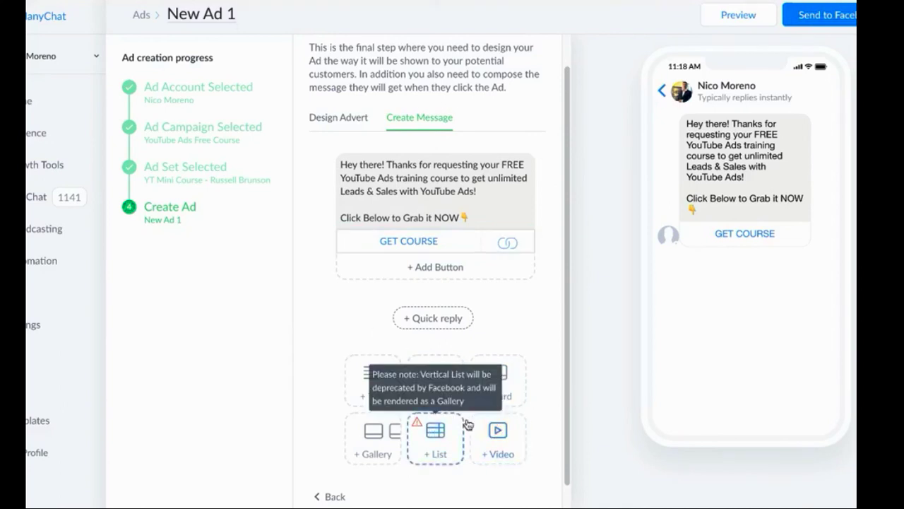
pyautogui.moveTo(746, 121)
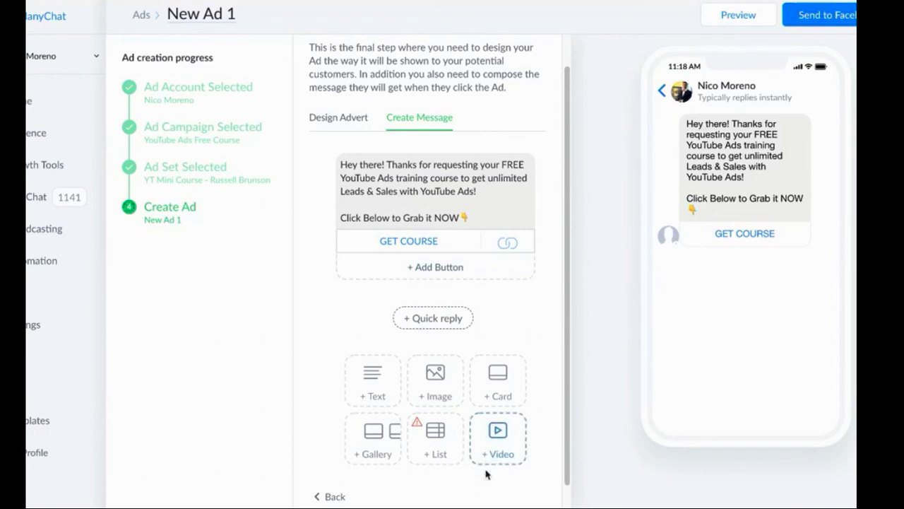
pyautogui.click(432, 190)
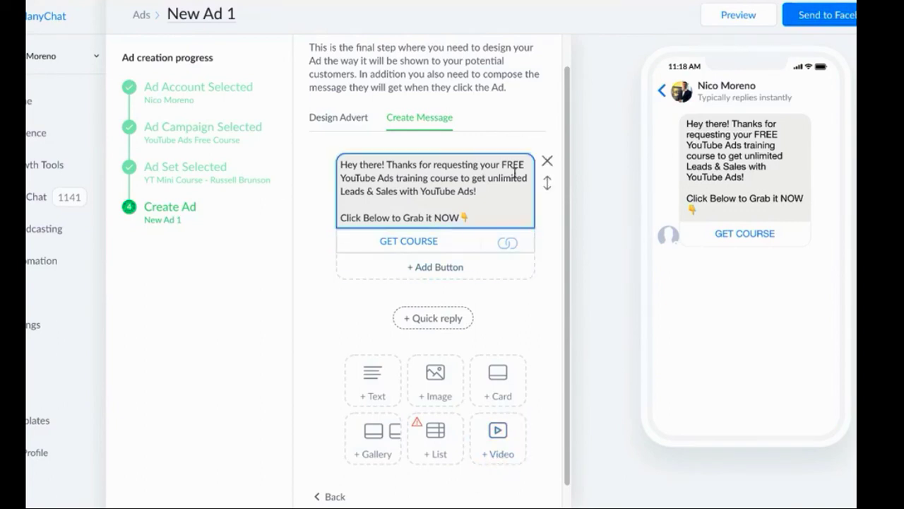
pyautogui.scroll(-3)
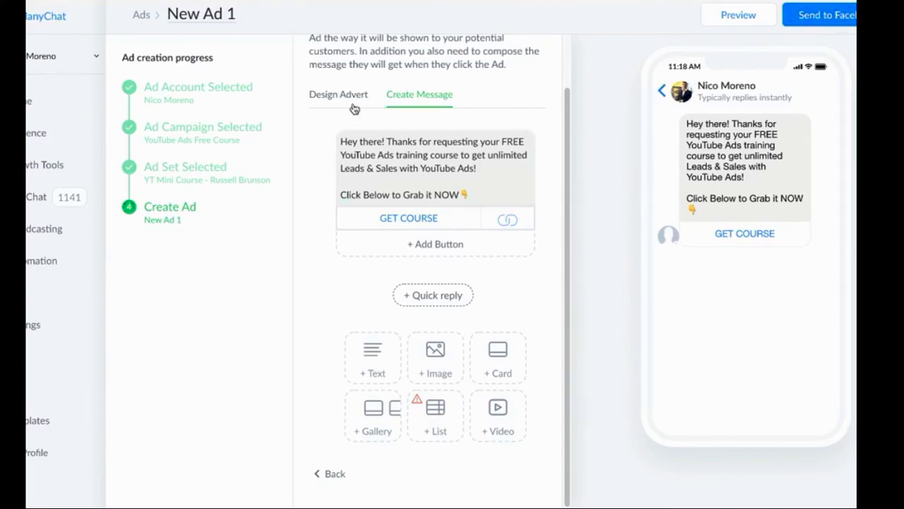
# Cycle the Design Advert preview through mobile news feed, Messenger inbox and other placements
pyautogui.click(339, 93)
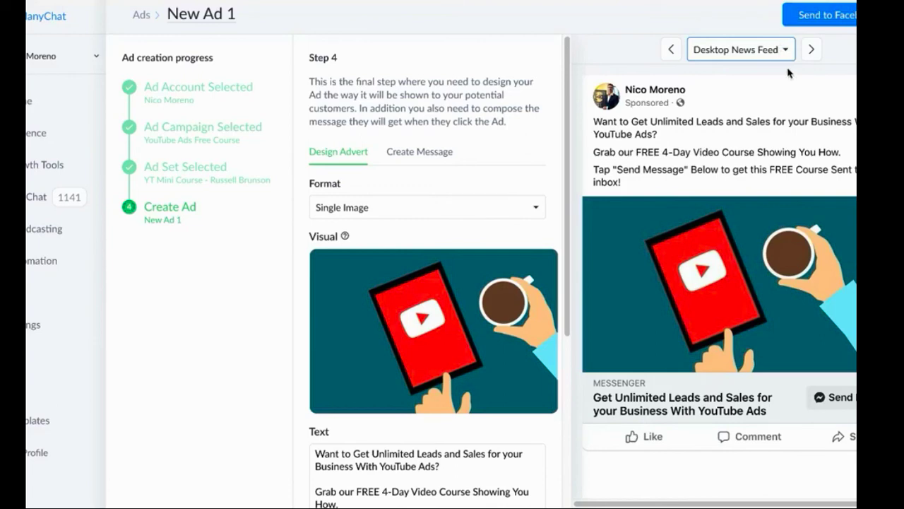
pyautogui.click(741, 48)
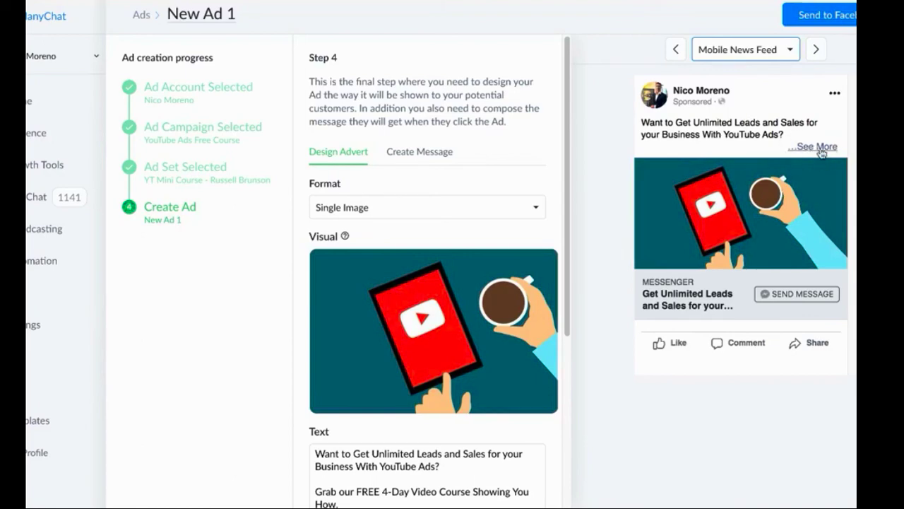
pyautogui.click(819, 145)
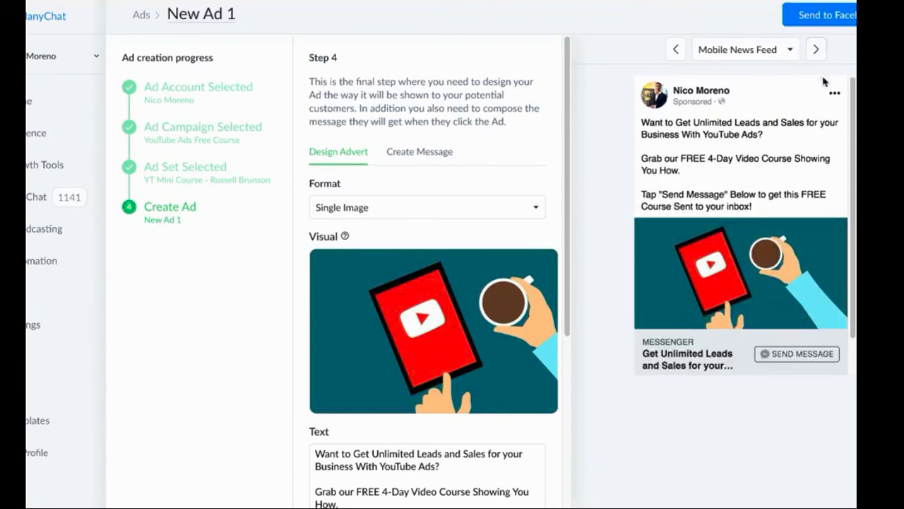
pyautogui.click(816, 48)
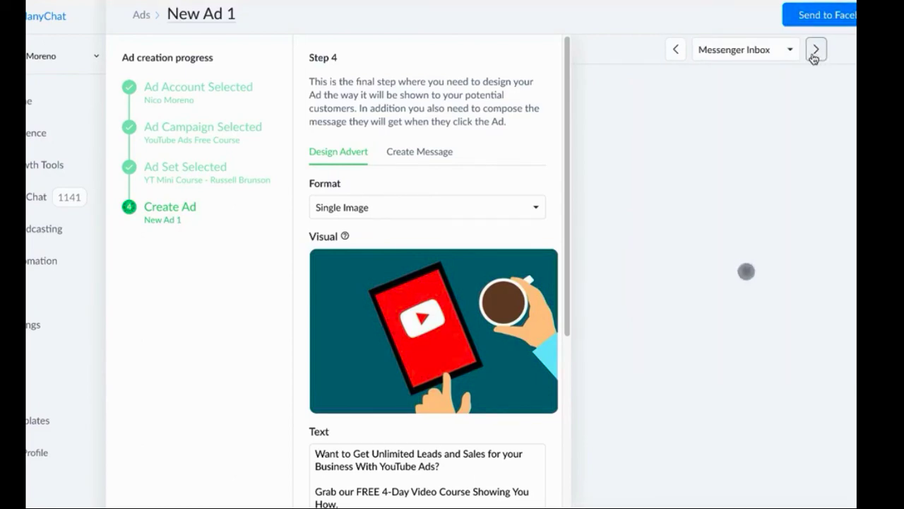
pyautogui.click(815, 48)
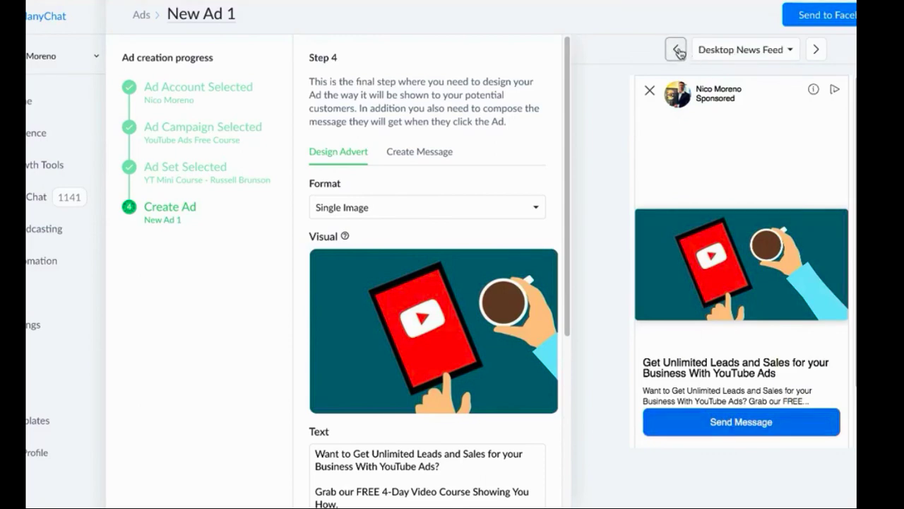
pyautogui.click(676, 48)
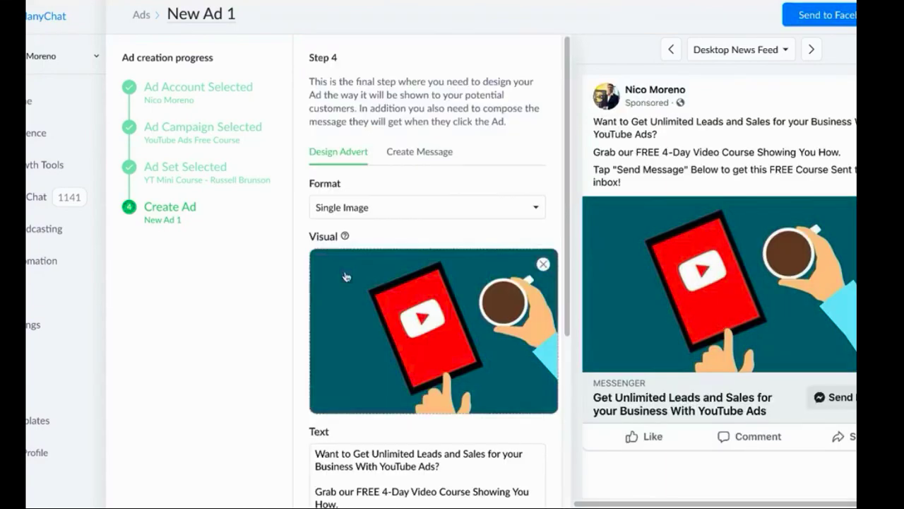
pyautogui.moveTo(328, 295)
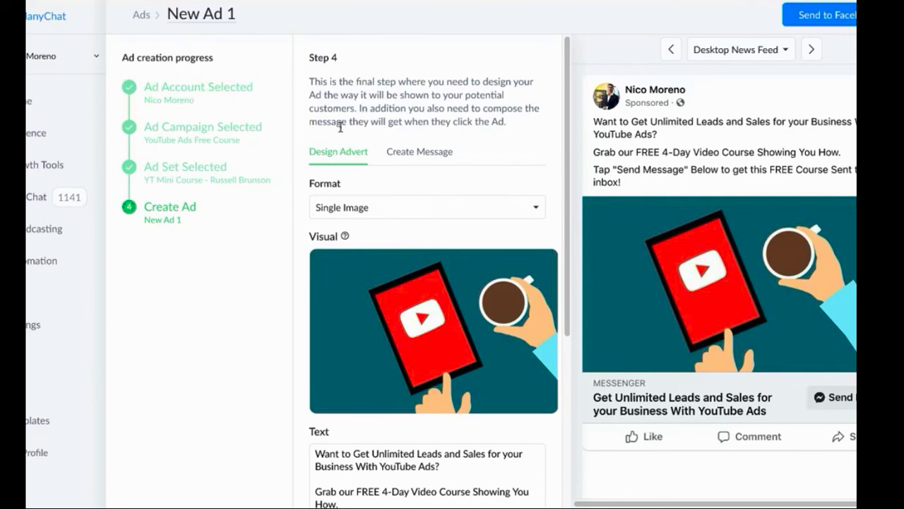
pyautogui.moveTo(300, 99)
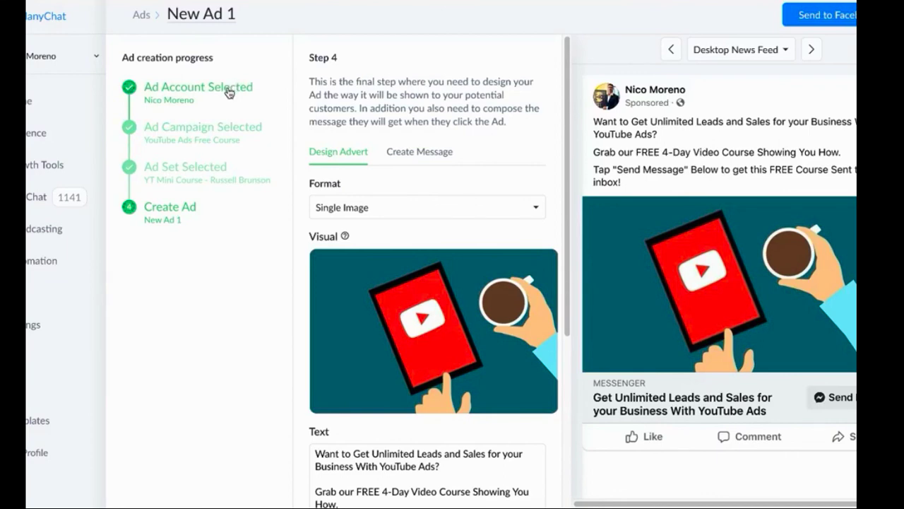
pyautogui.moveTo(261, 205)
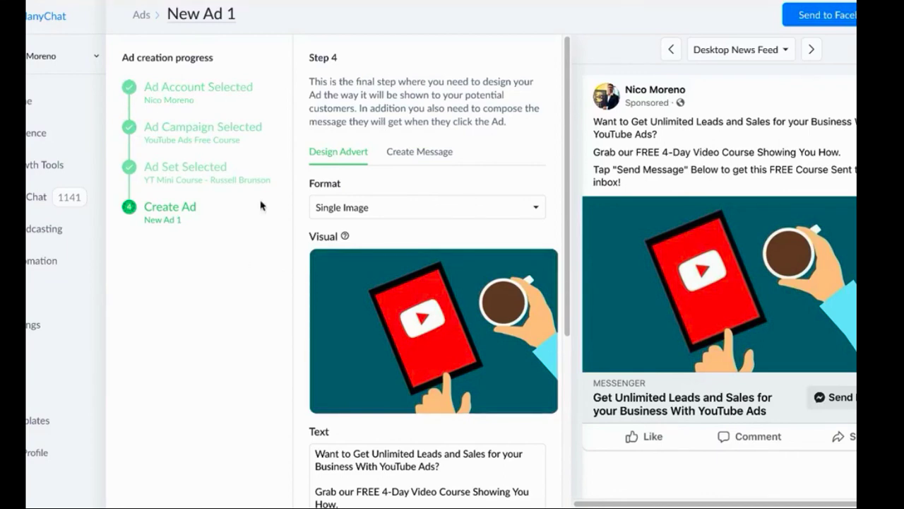
pyautogui.moveTo(379, 165)
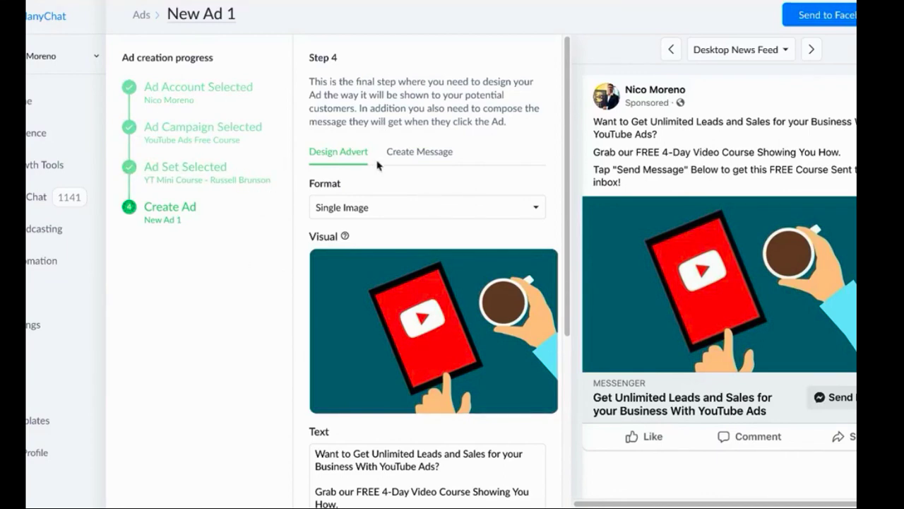
pyautogui.scroll(-3)
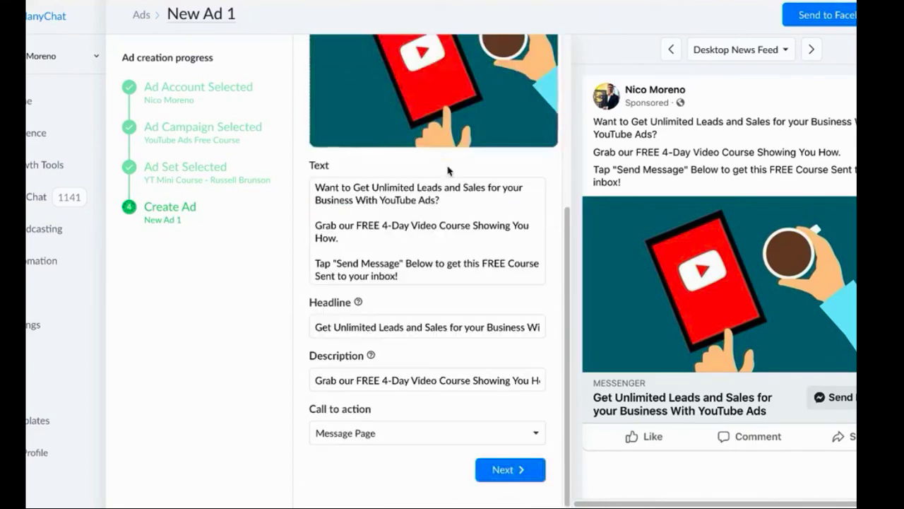
pyautogui.moveTo(452, 410)
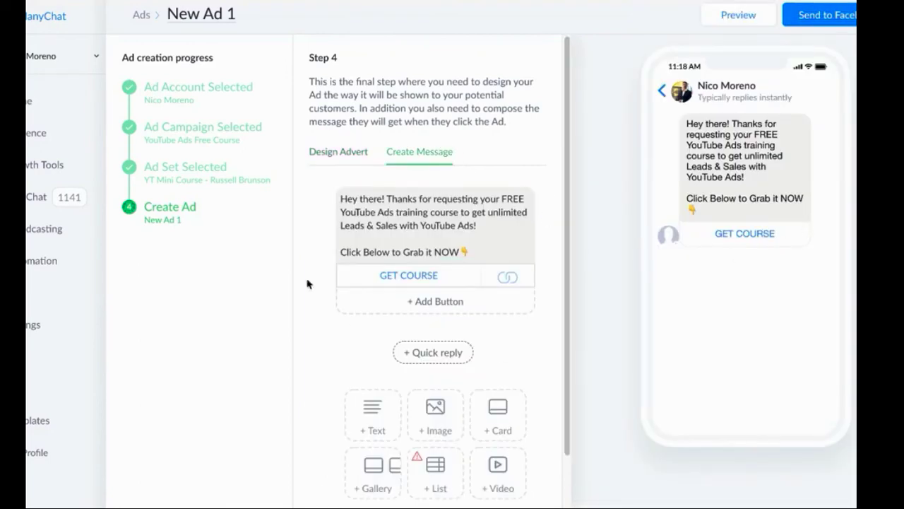
pyautogui.moveTo(374, 117)
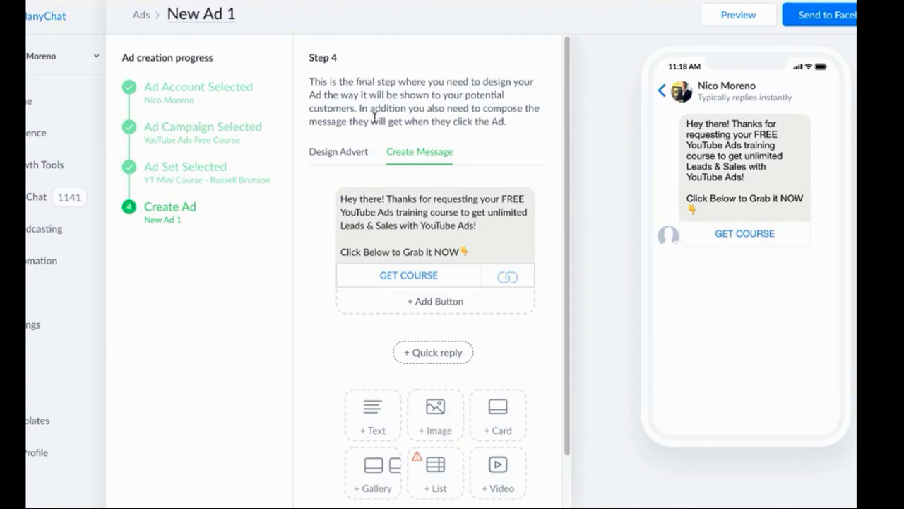
pyautogui.scroll(-3)
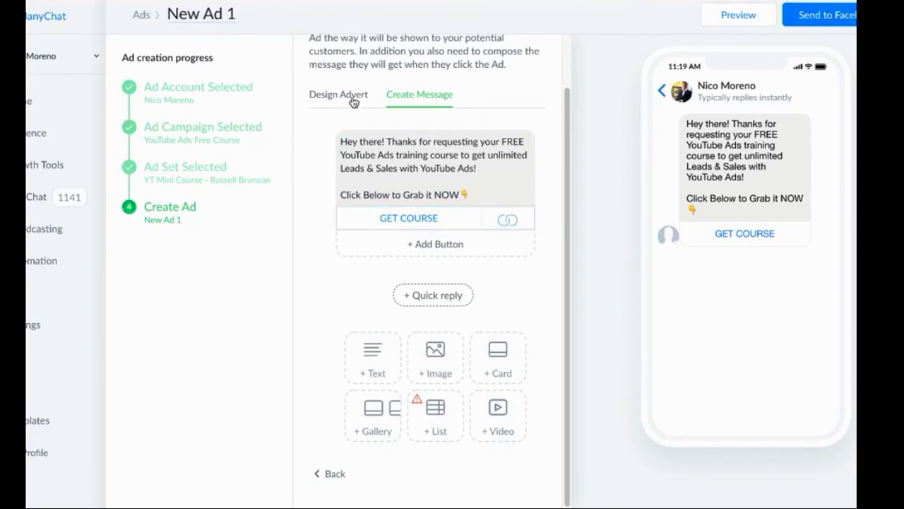
pyautogui.click(339, 93)
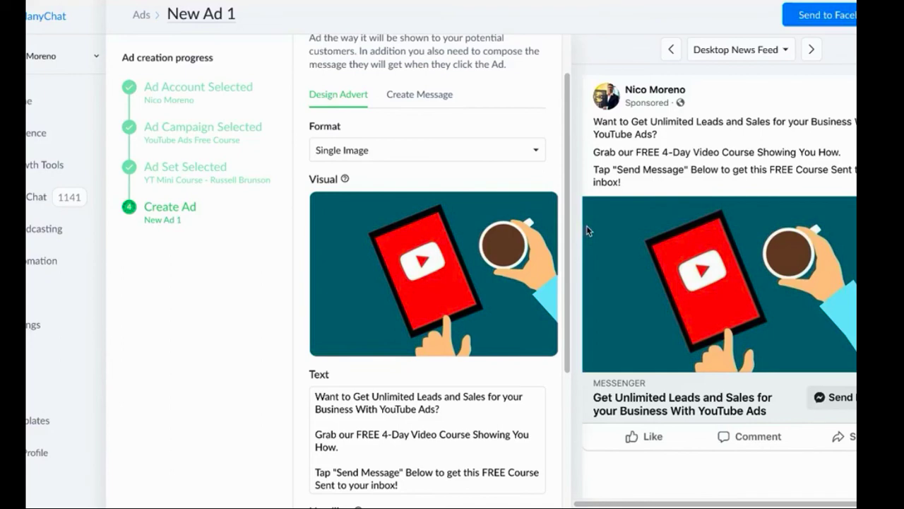
pyautogui.moveTo(474, 113)
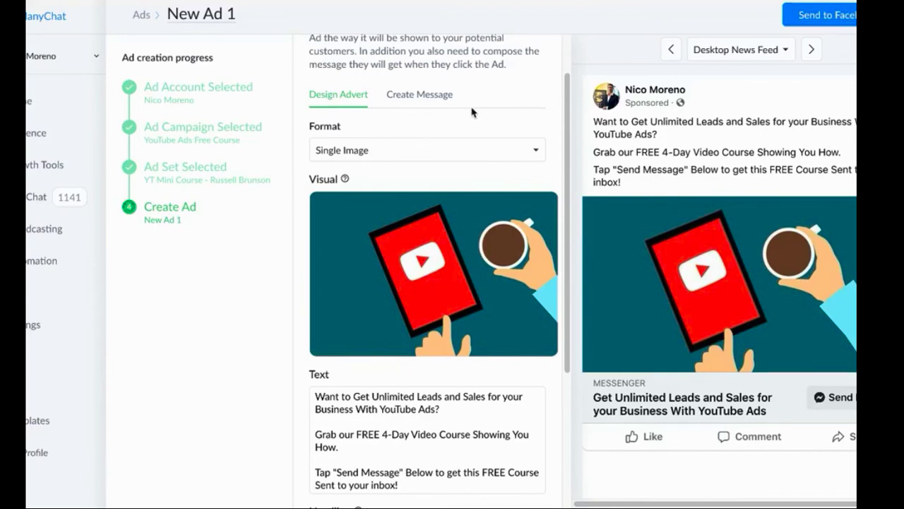
pyautogui.moveTo(427, 111)
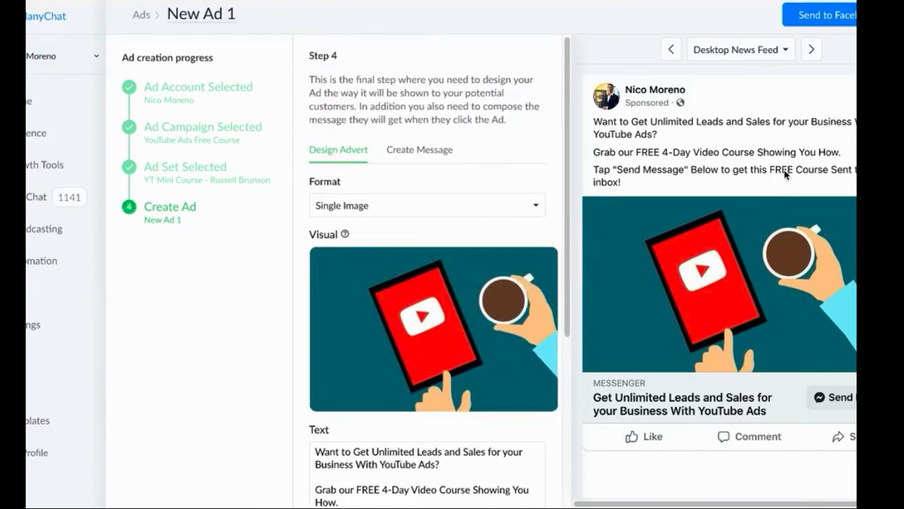
pyautogui.moveTo(508, 150)
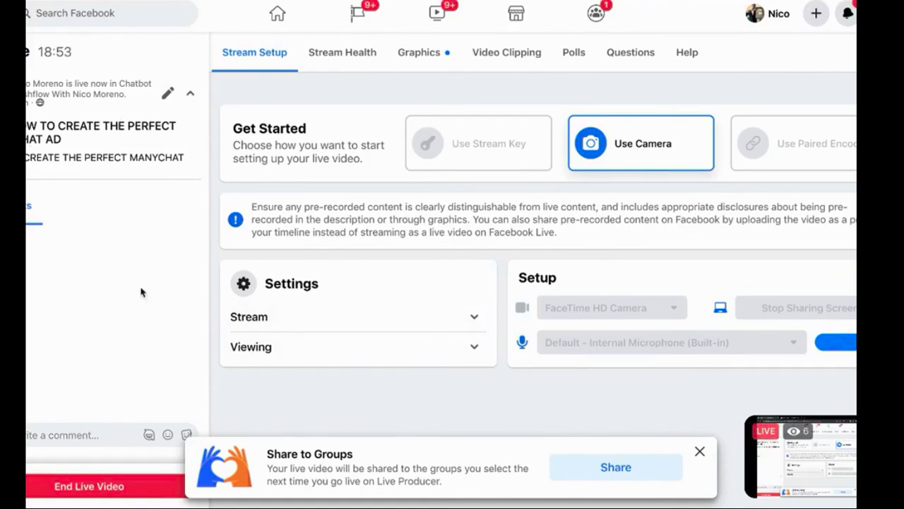
pyautogui.moveTo(156, 362)
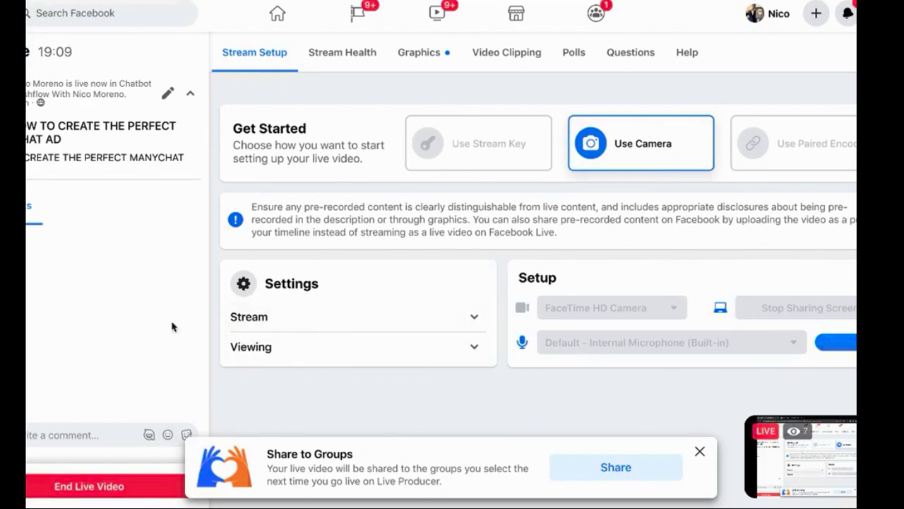
pyautogui.moveTo(273, 320)
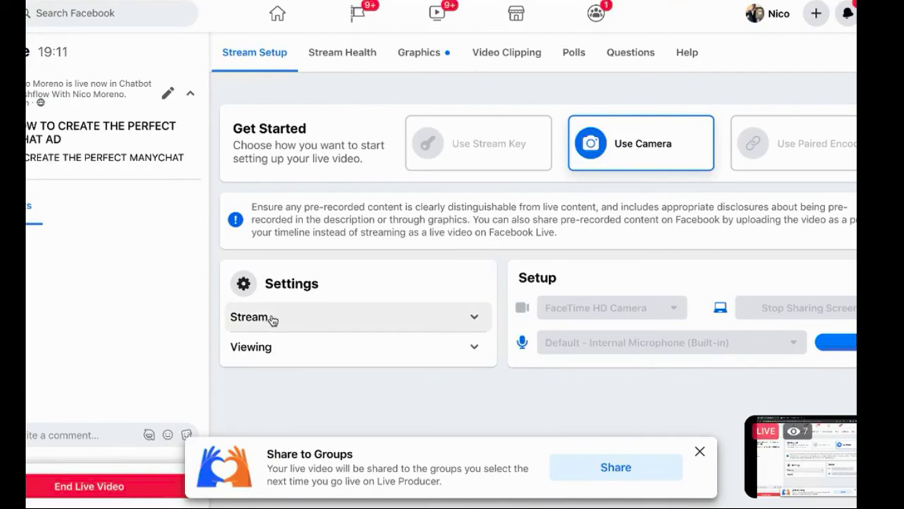
pyautogui.moveTo(285, 319)
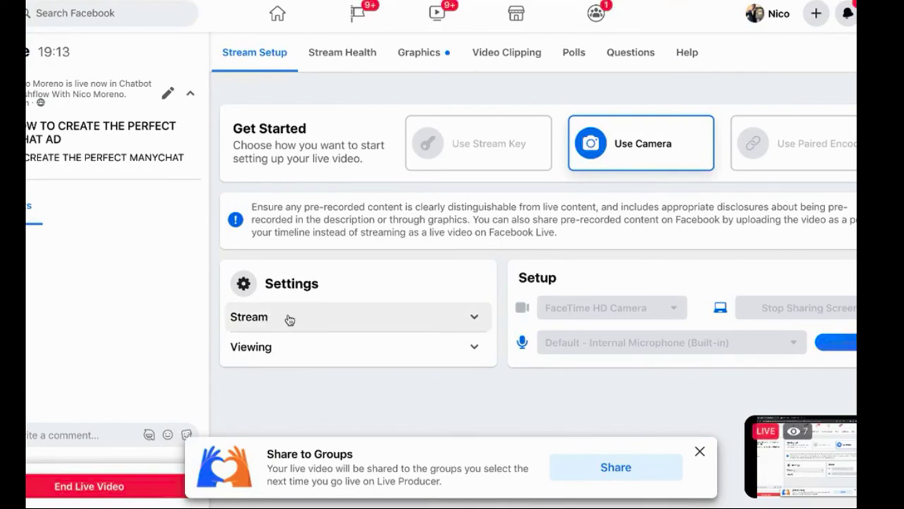
pyautogui.moveTo(332, 255)
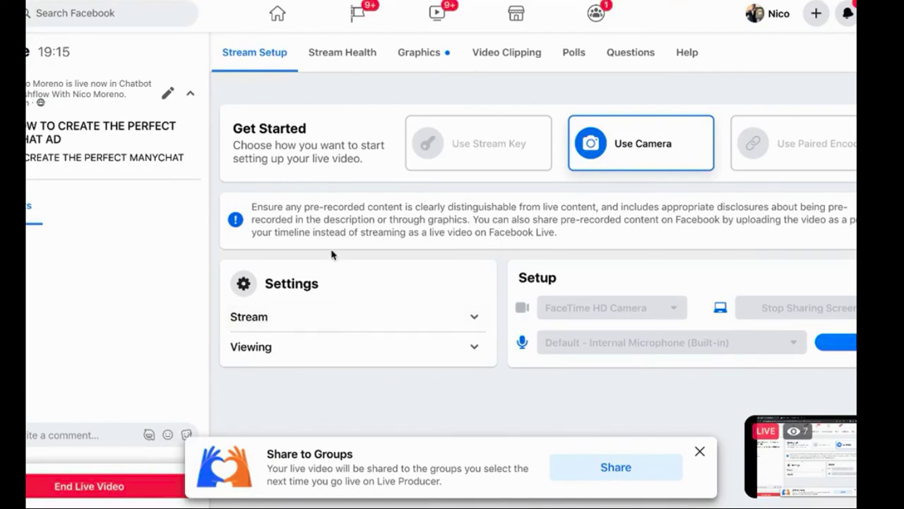